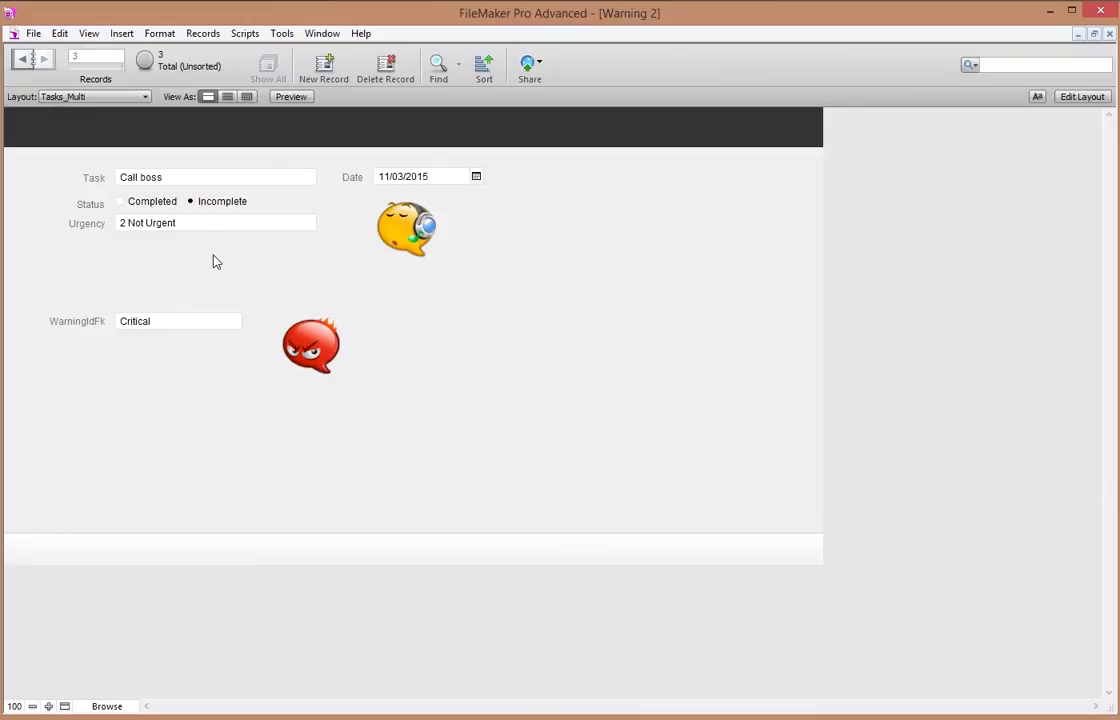
# - Switch the Call boss task's WarningIdFk to A little bit urgent, then to 1 Chill
pyautogui.click(216, 222)
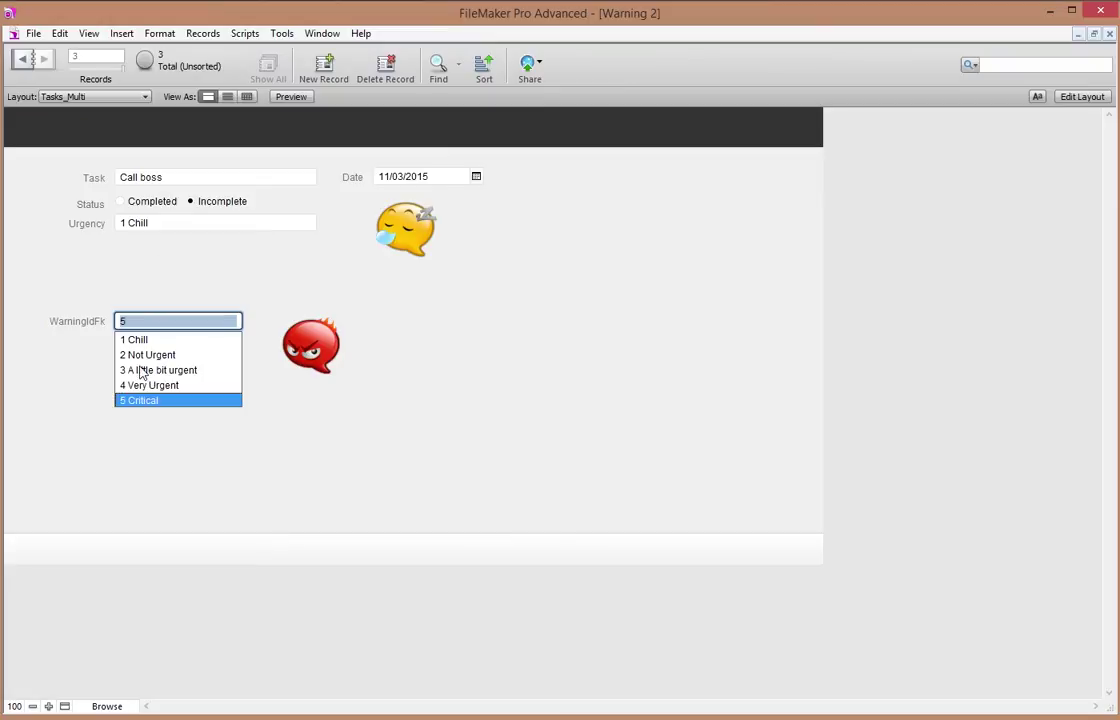
pyautogui.click(158, 370)
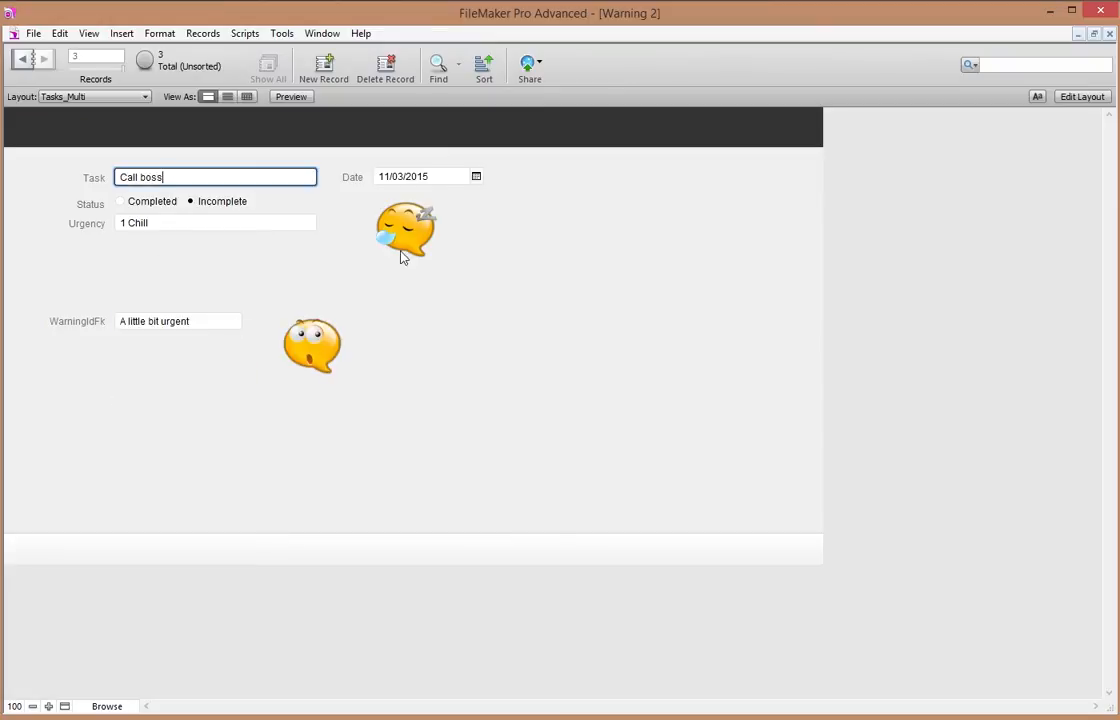
pyautogui.click(120, 236)
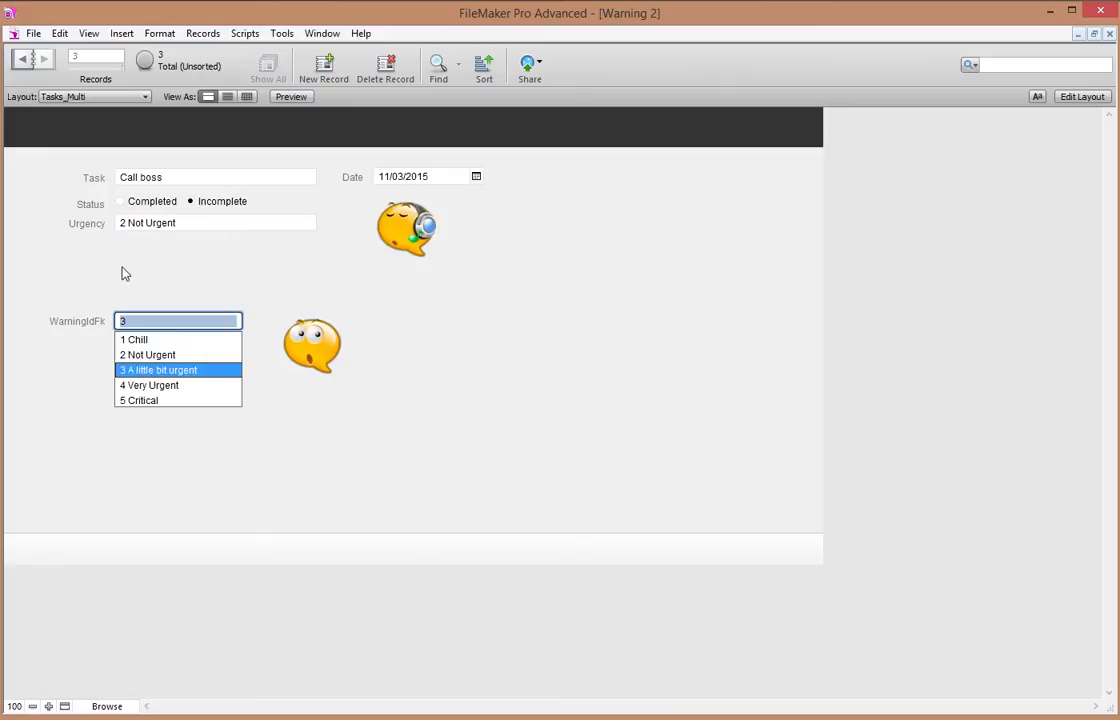
pyautogui.click(134, 340)
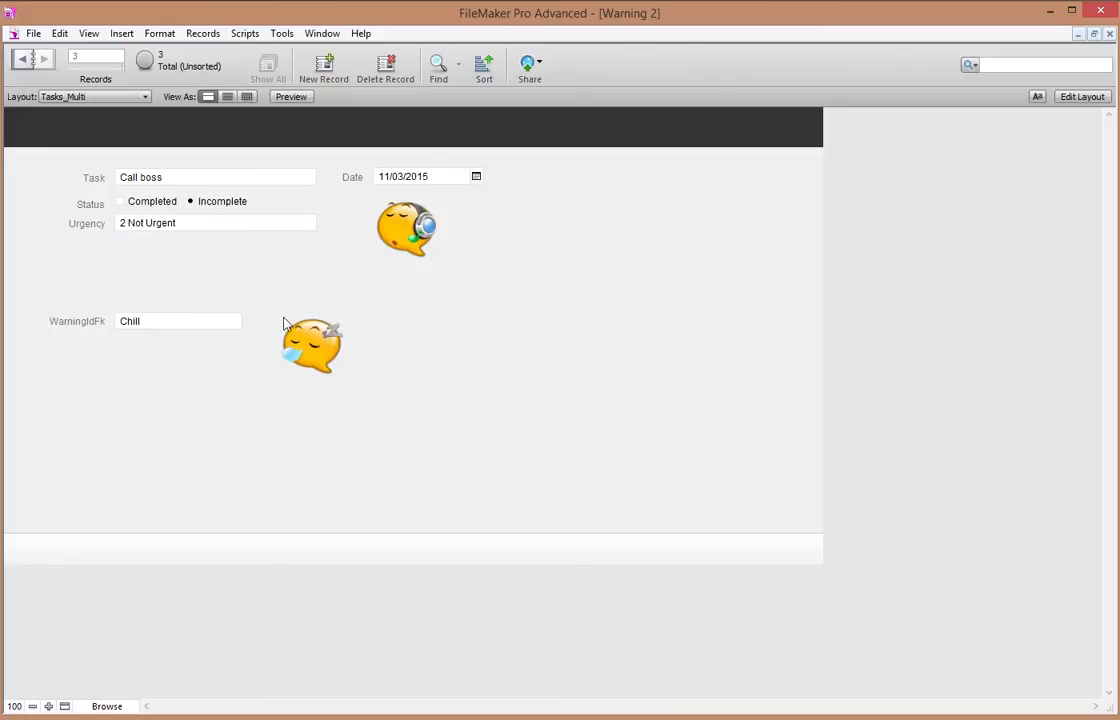
pyautogui.moveTo(340, 332)
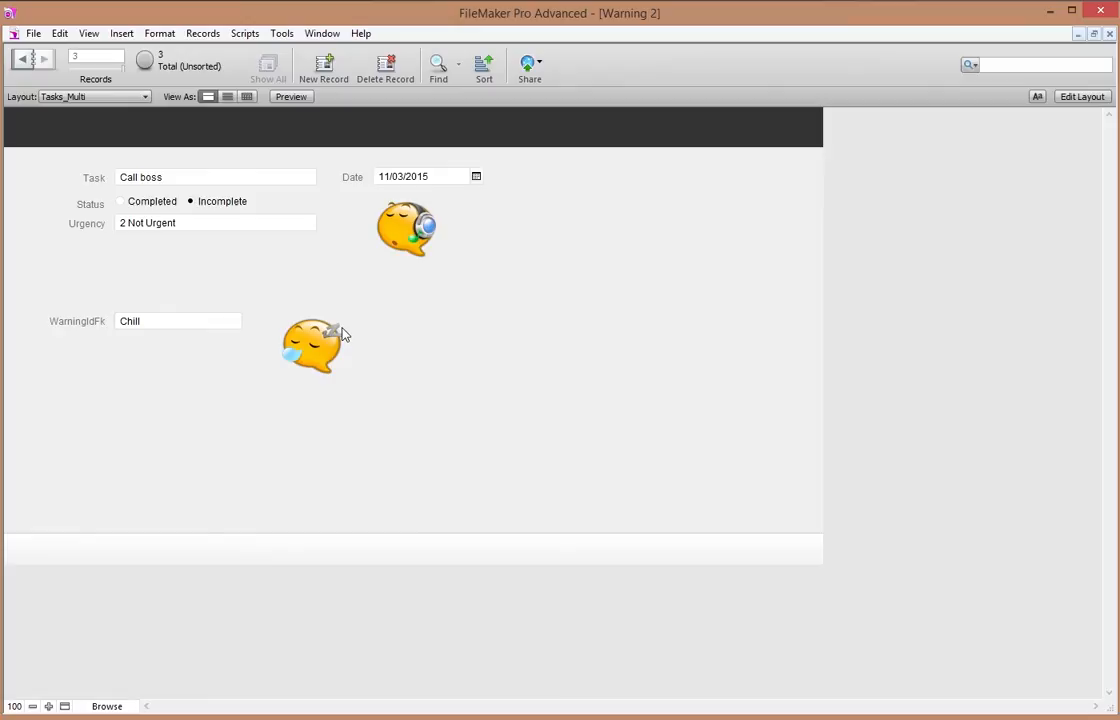
pyautogui.moveTo(364, 332)
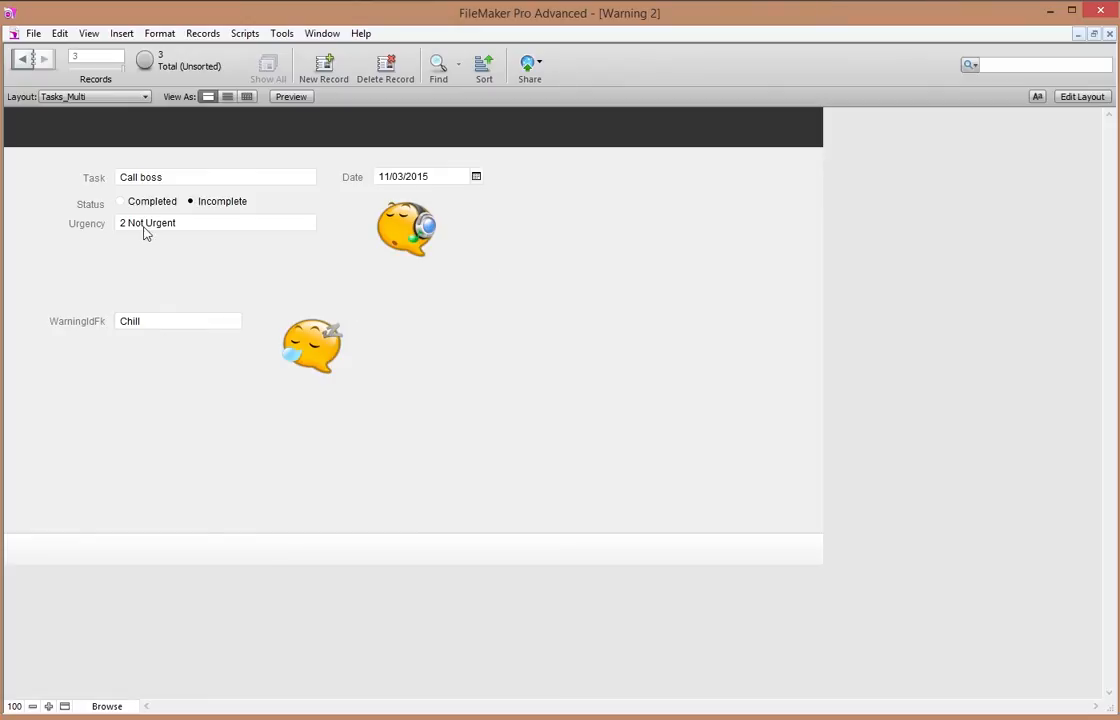
pyautogui.moveTo(268, 228)
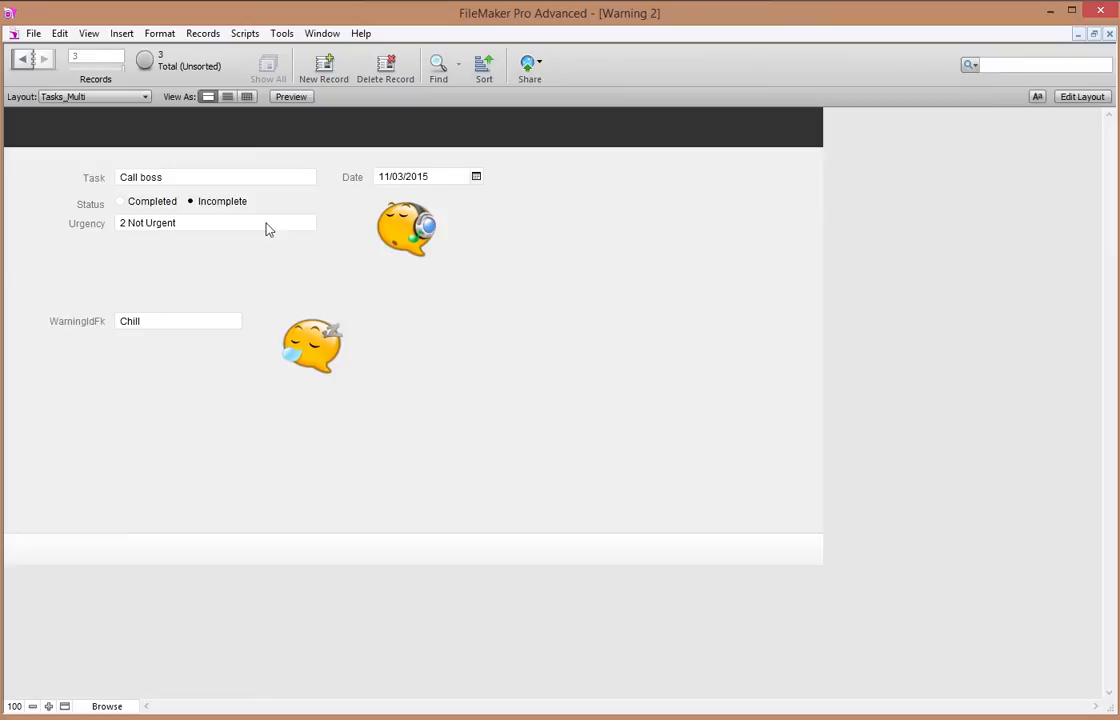
# - Open Manage Database, glance at Relationships, and return to the Tasks field list
pyautogui.click(44, 32)
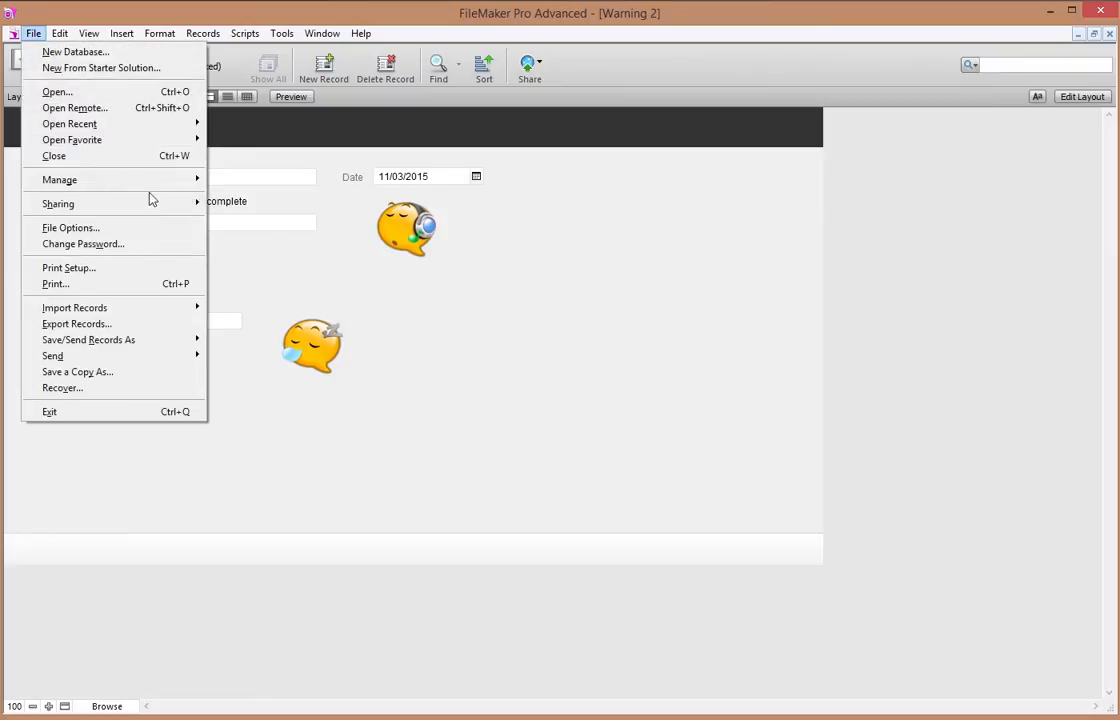
pyautogui.click(60, 180)
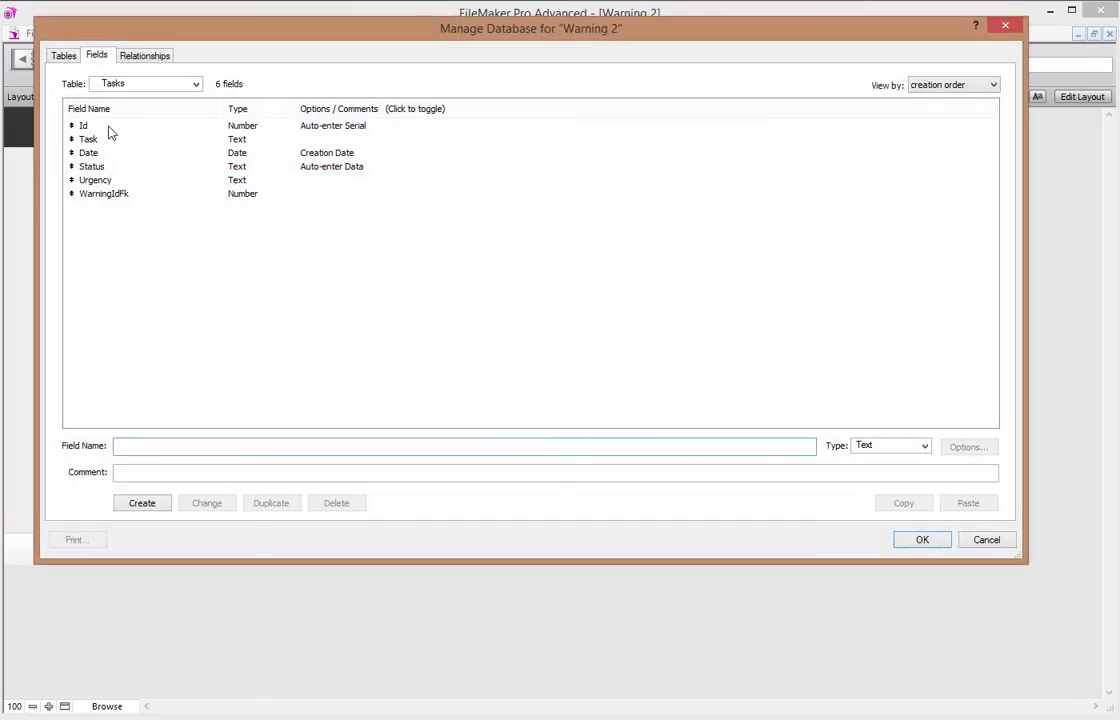
pyautogui.click(160, 54)
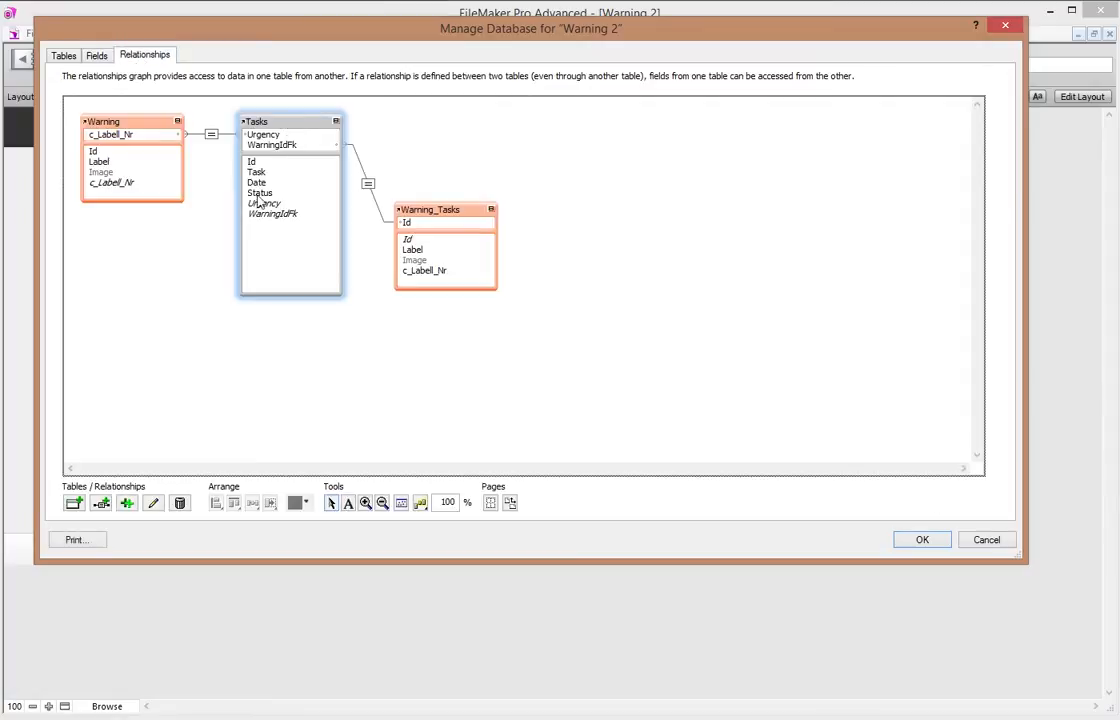
pyautogui.moveTo(460, 228)
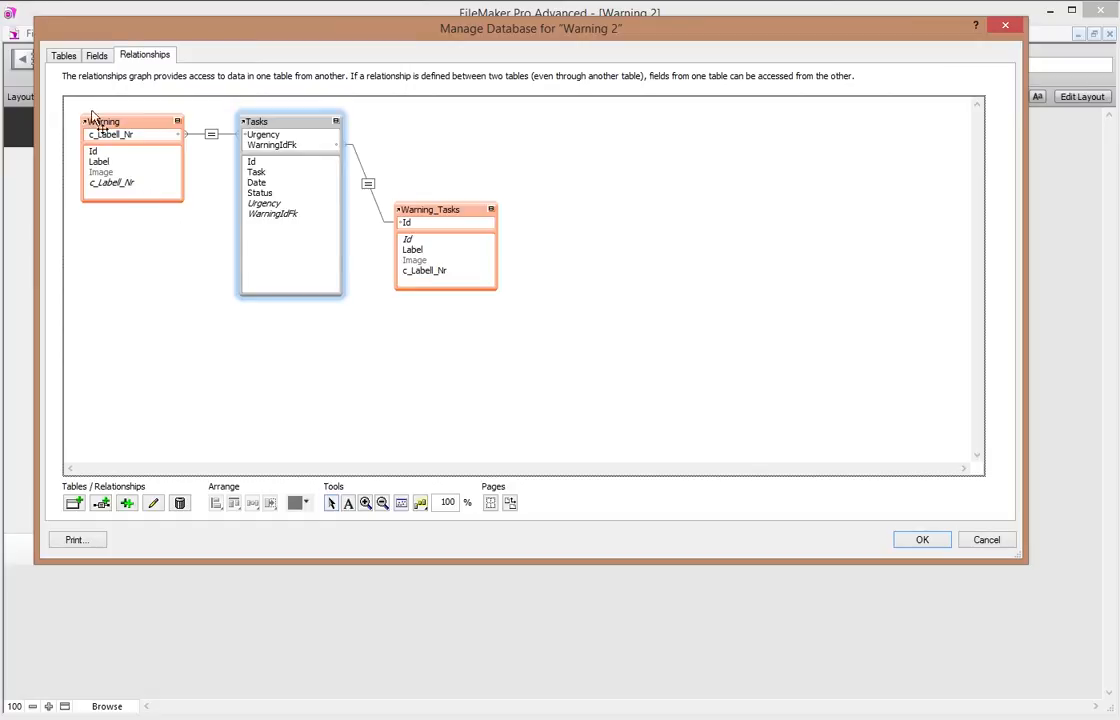
pyautogui.click(106, 56)
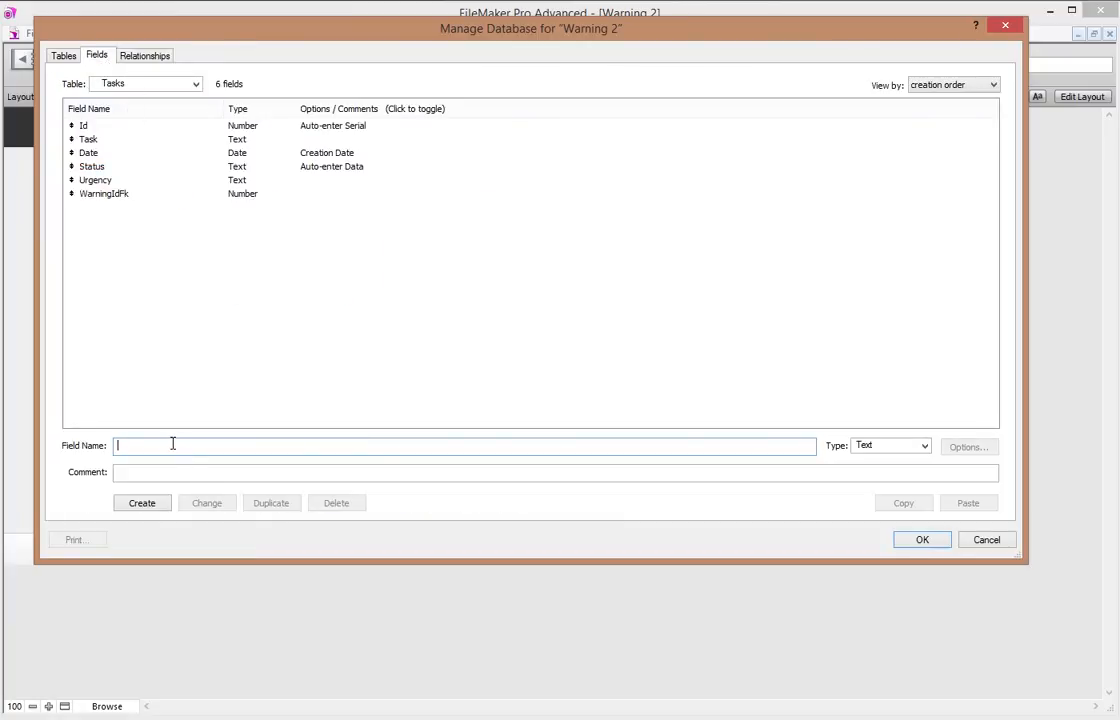
# - Create a new Text field named WarningIdFk_Multiple in the Tasks table
pyautogui.write('WarningIdFk_Multiuple')
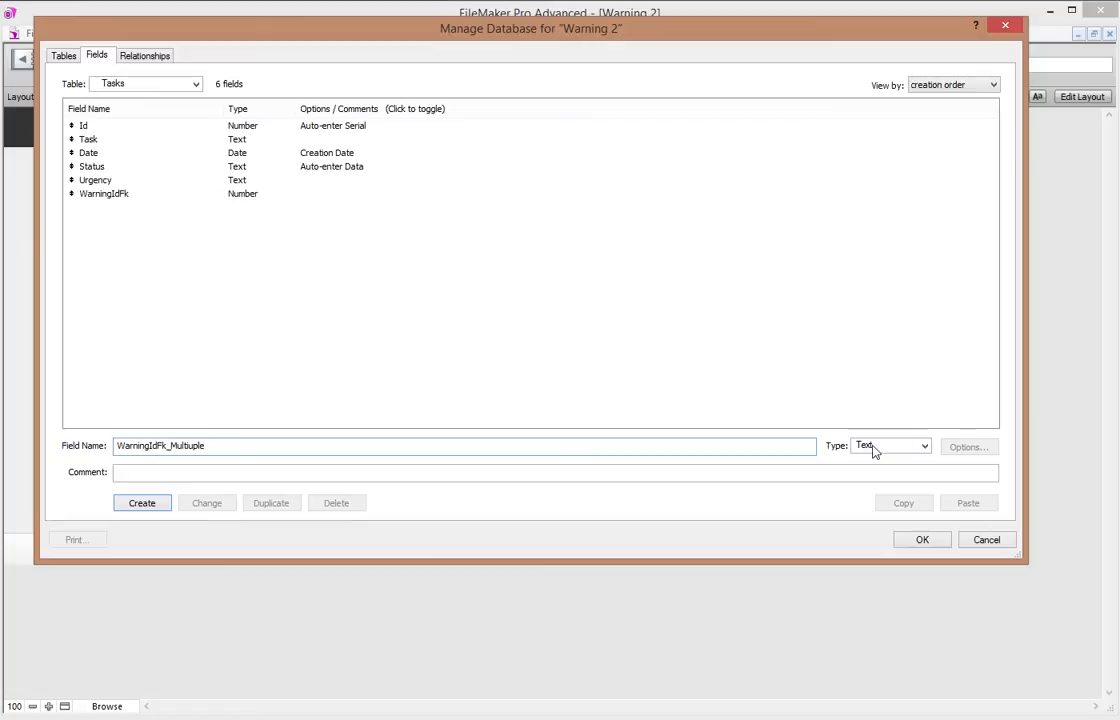
pyautogui.click(140, 502)
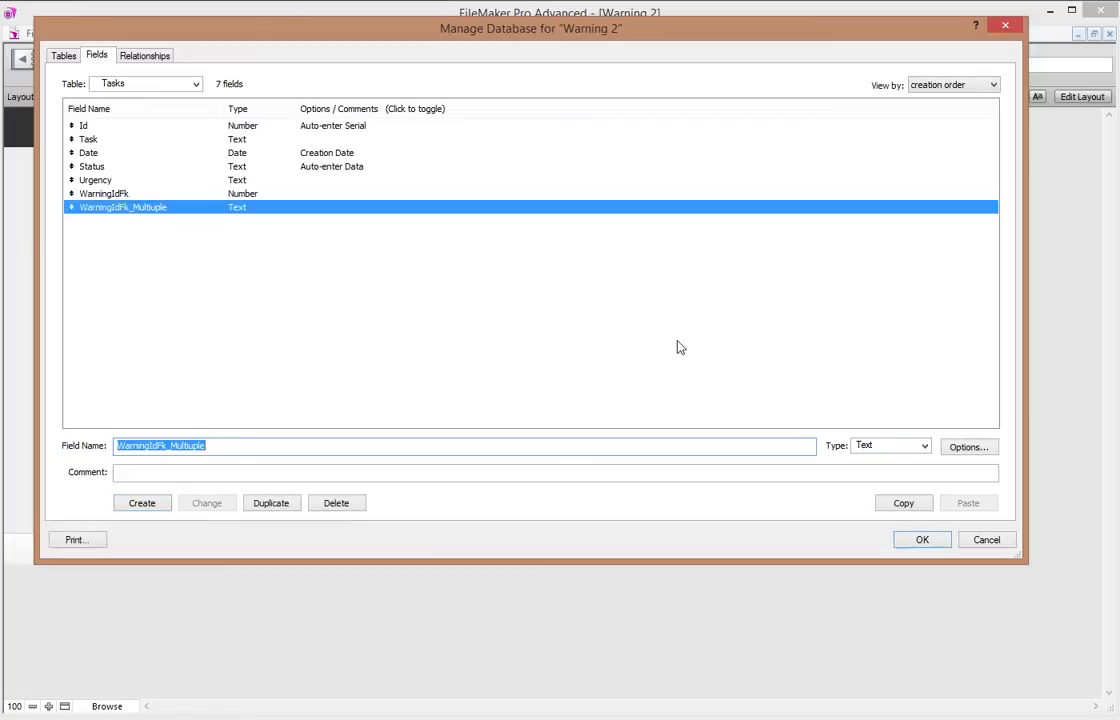
pyautogui.moveTo(178, 212)
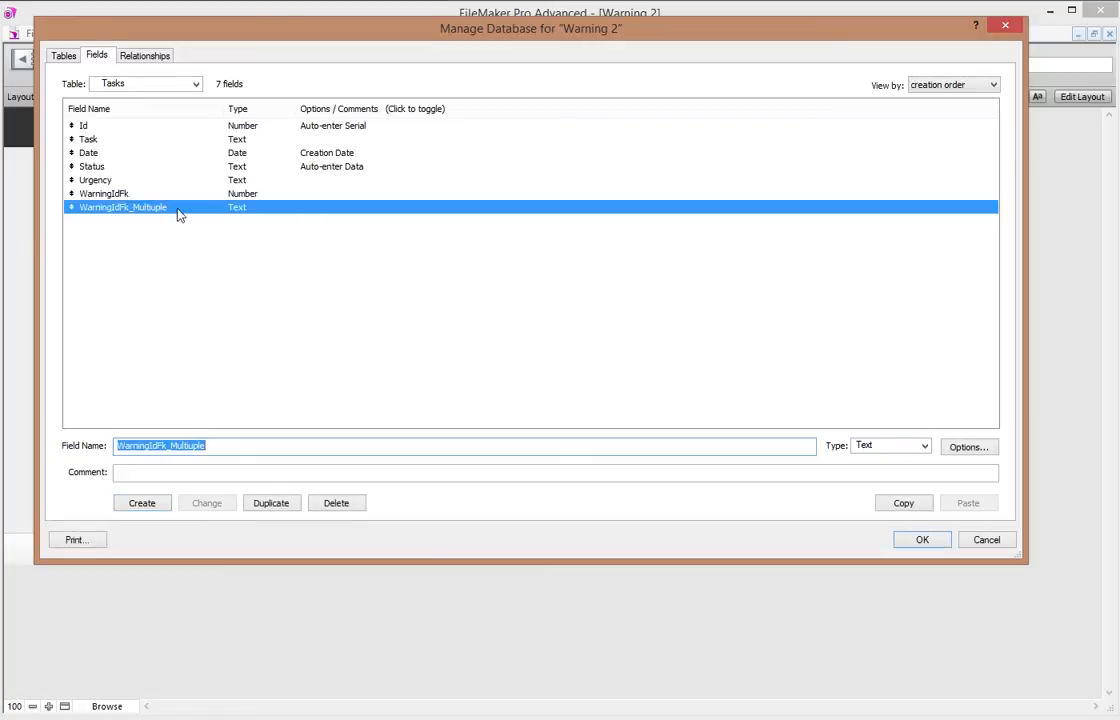
pyautogui.moveTo(170, 248)
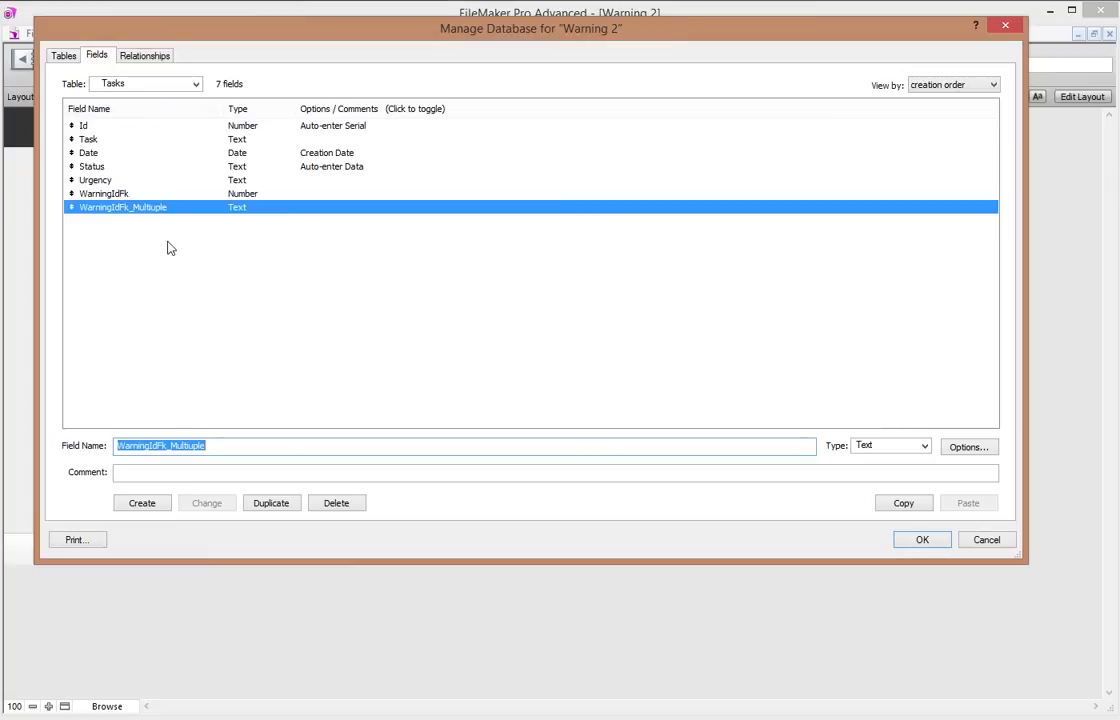
pyautogui.click(240, 446)
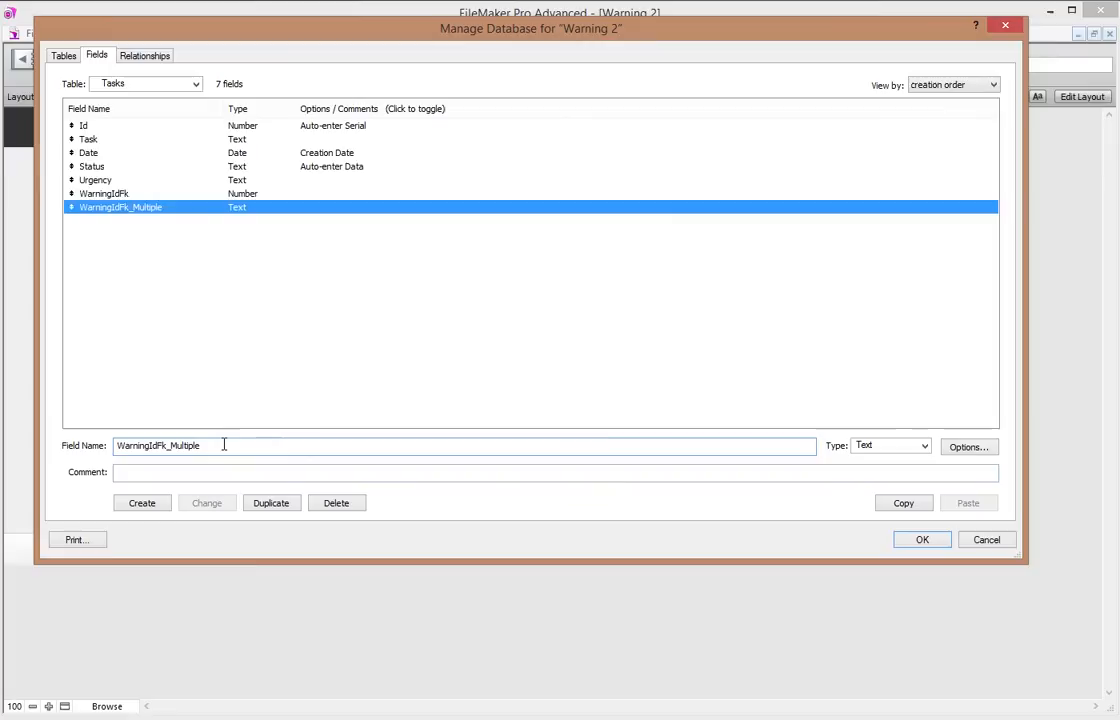
# - Add a Warning table occurrence named Warning_Tasks_Multiple to the relationships graph
pyautogui.click(156, 54)
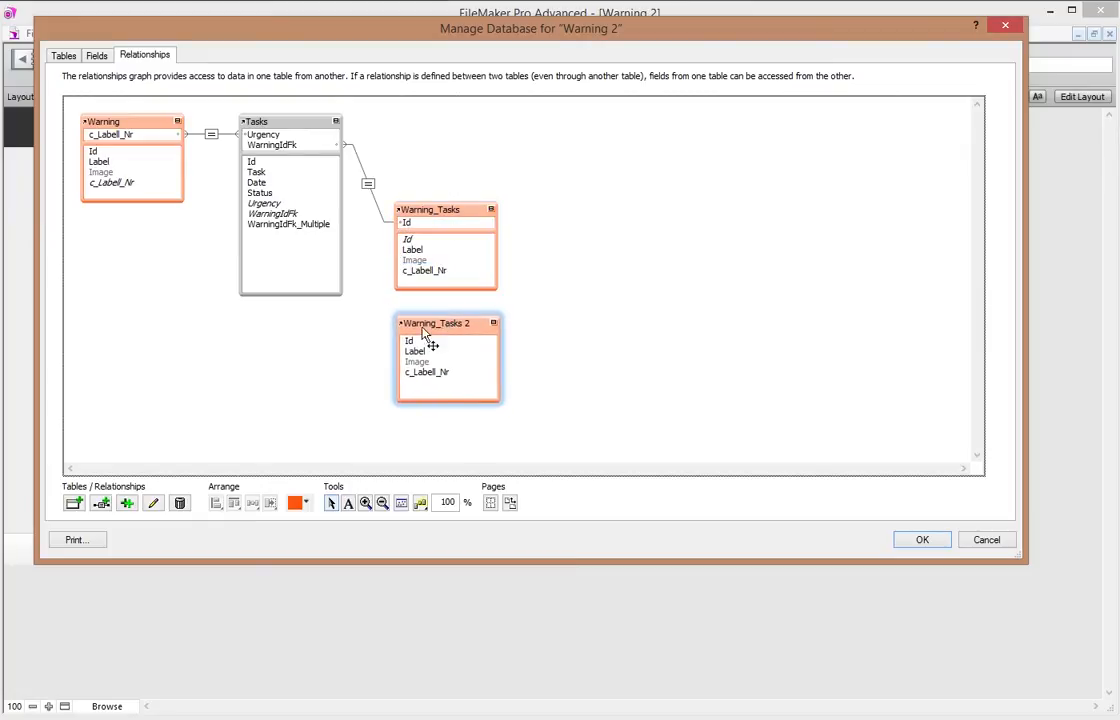
pyautogui.moveTo(488, 386)
pyautogui.write('Warning_Tasks_Multiple')
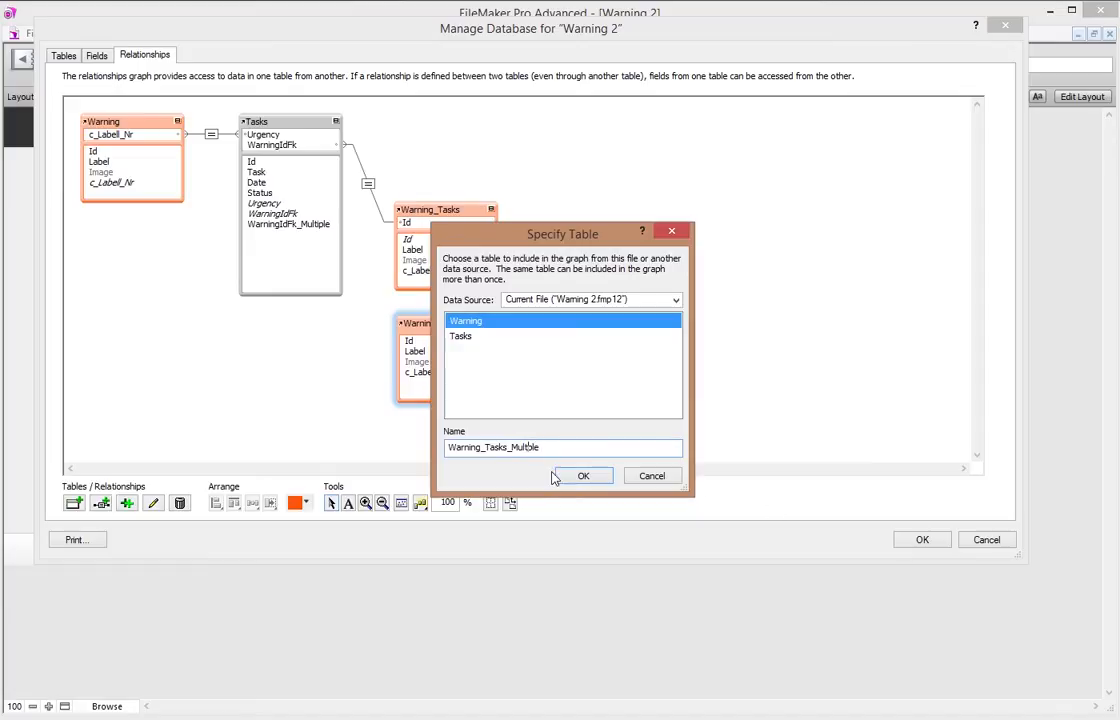
pyautogui.click(582, 476)
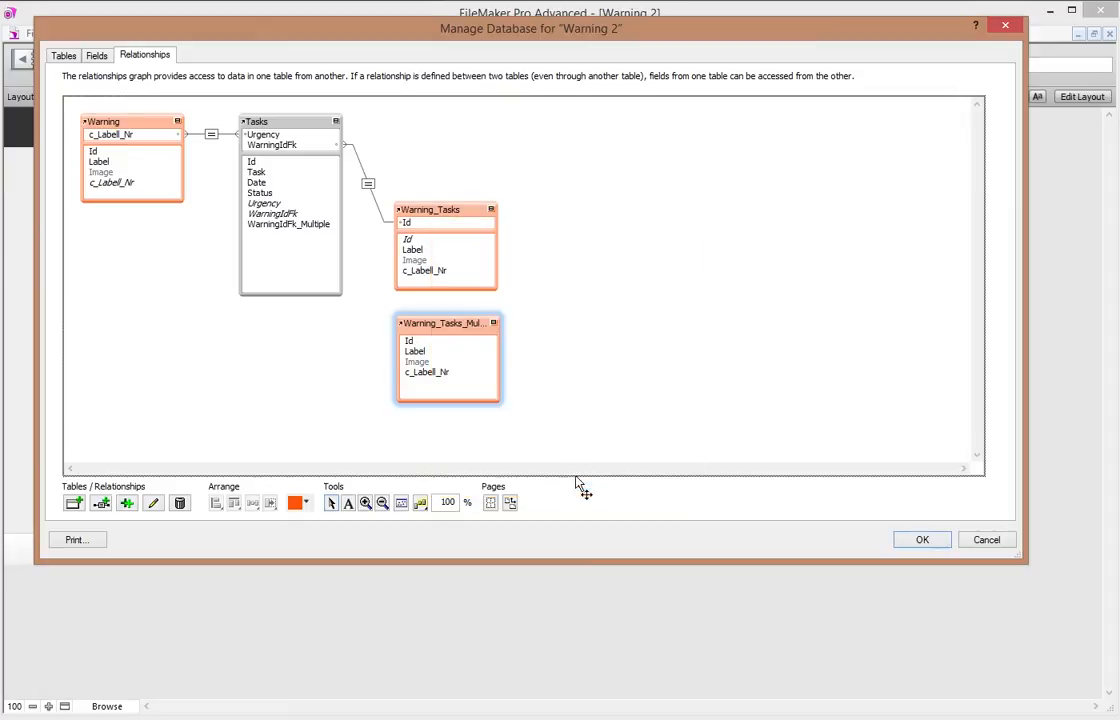
pyautogui.moveTo(264, 232)
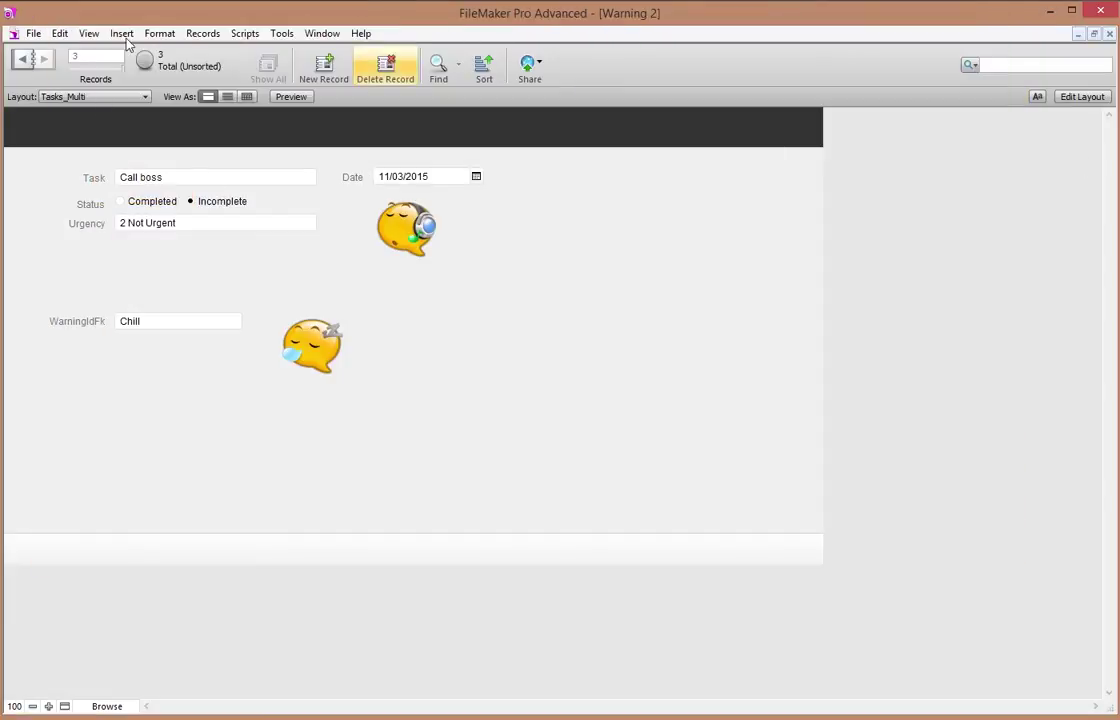
pyautogui.click(30, 32)
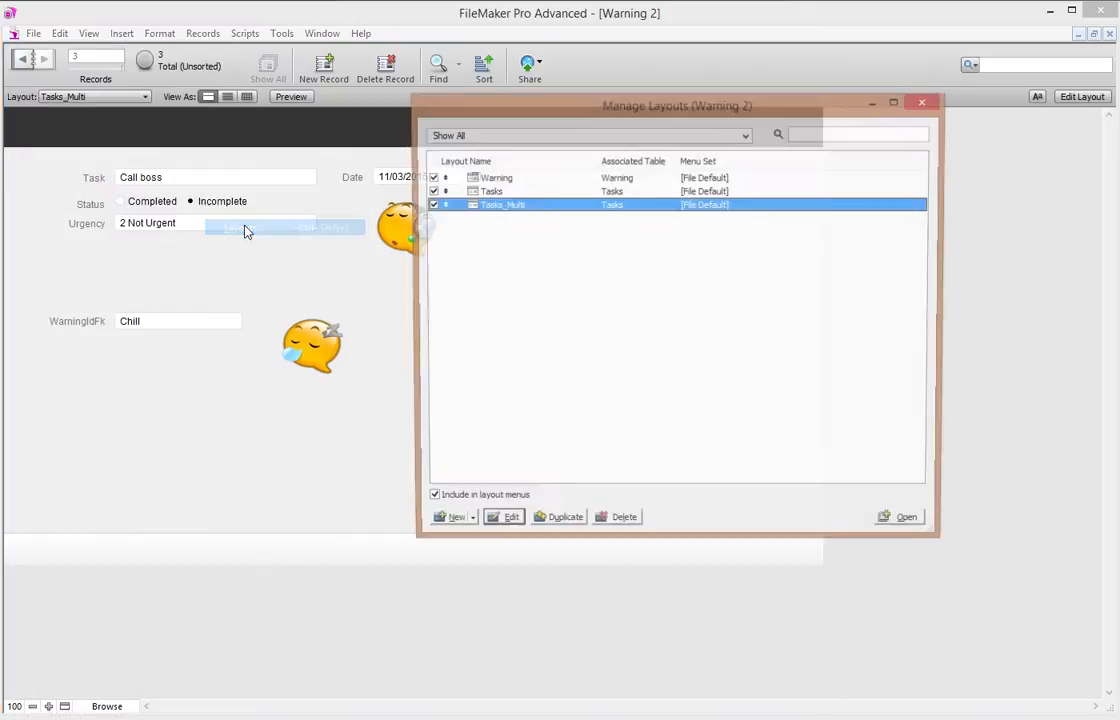
pyautogui.click(486, 192)
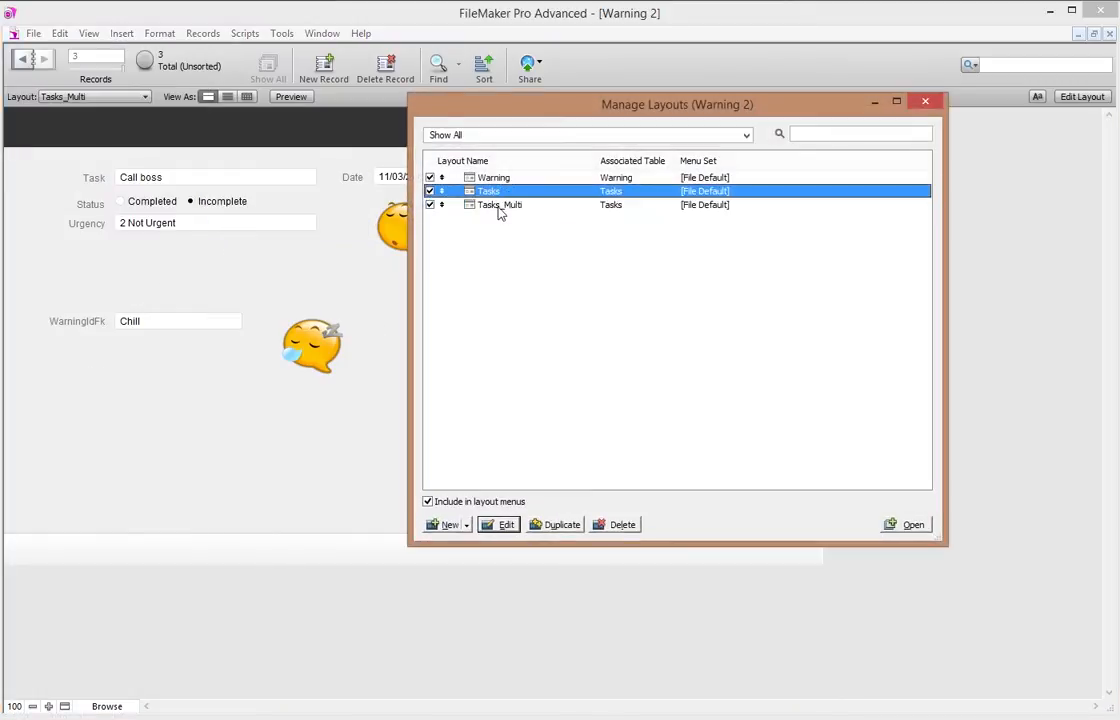
pyautogui.click(500, 204)
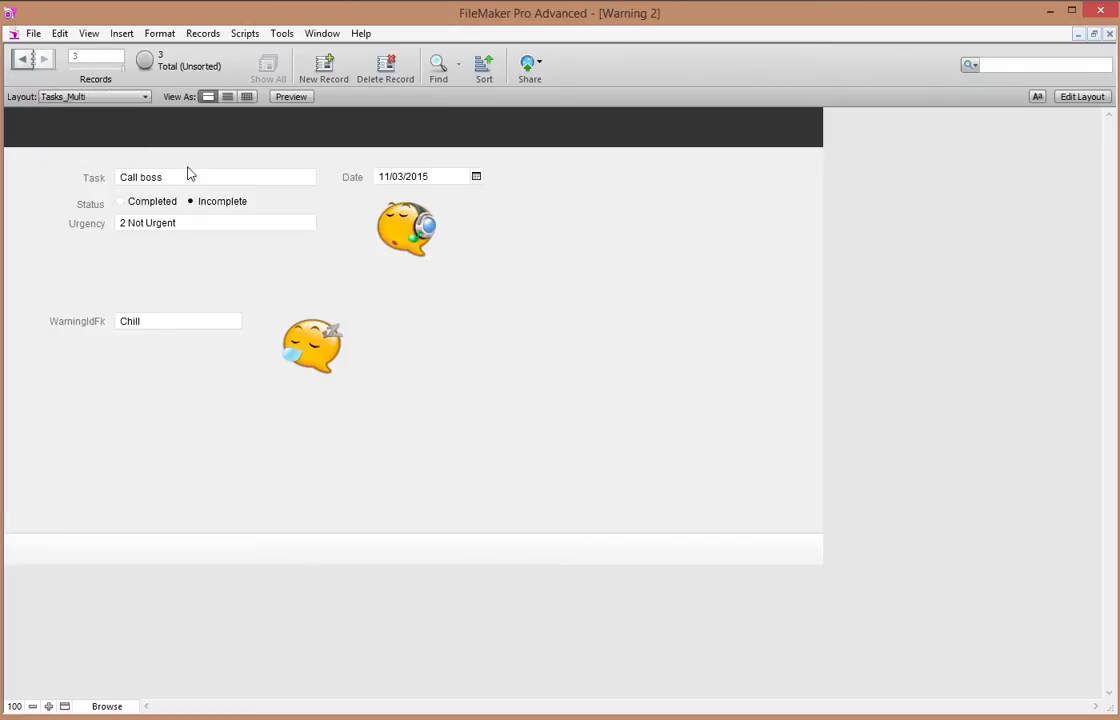
pyautogui.click(1084, 96)
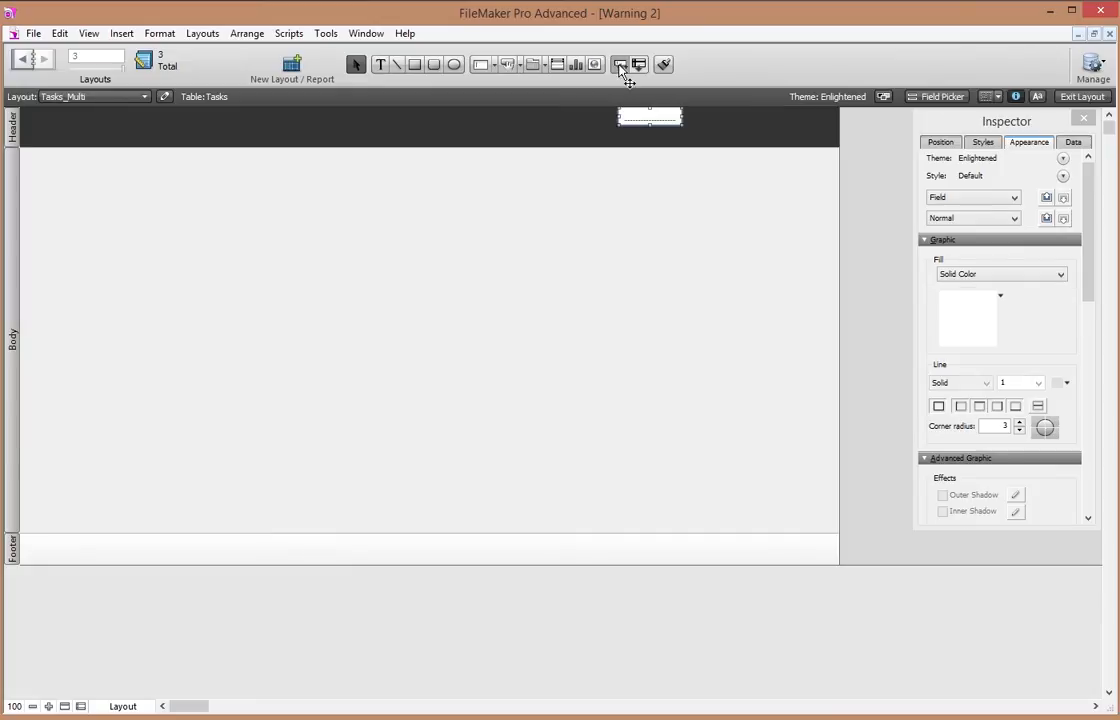
# - Place the WarningIdFk_Multiple field on the layout and relabel it Warning Icons
pyautogui.click(620, 62)
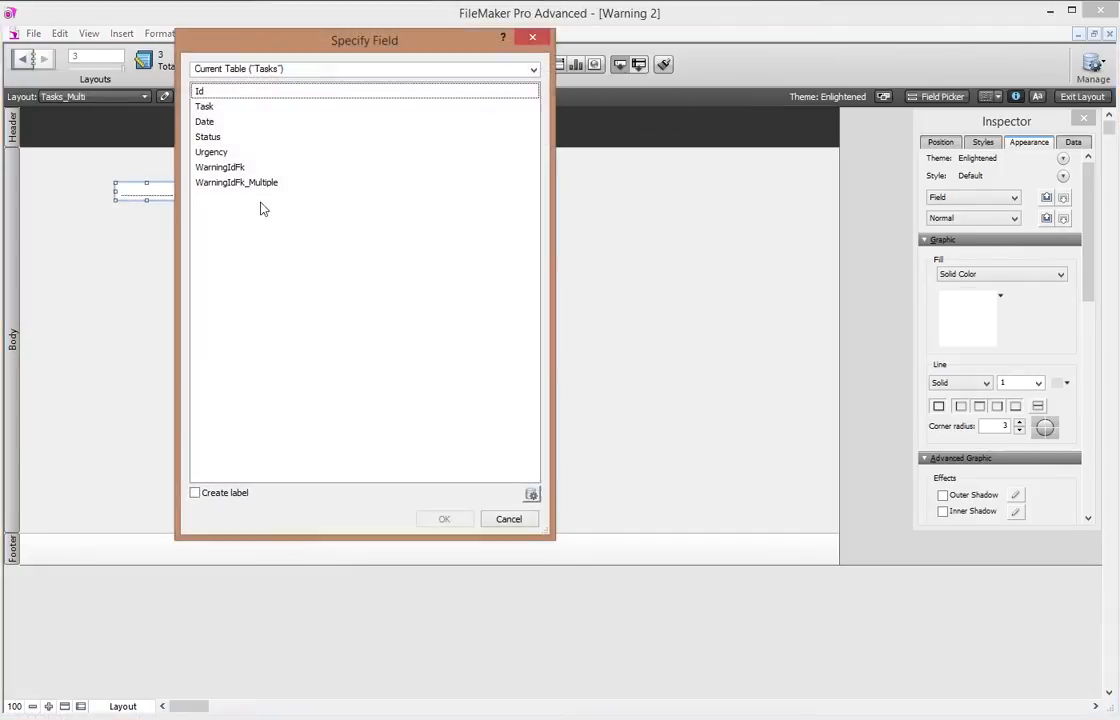
pyautogui.click(236, 182)
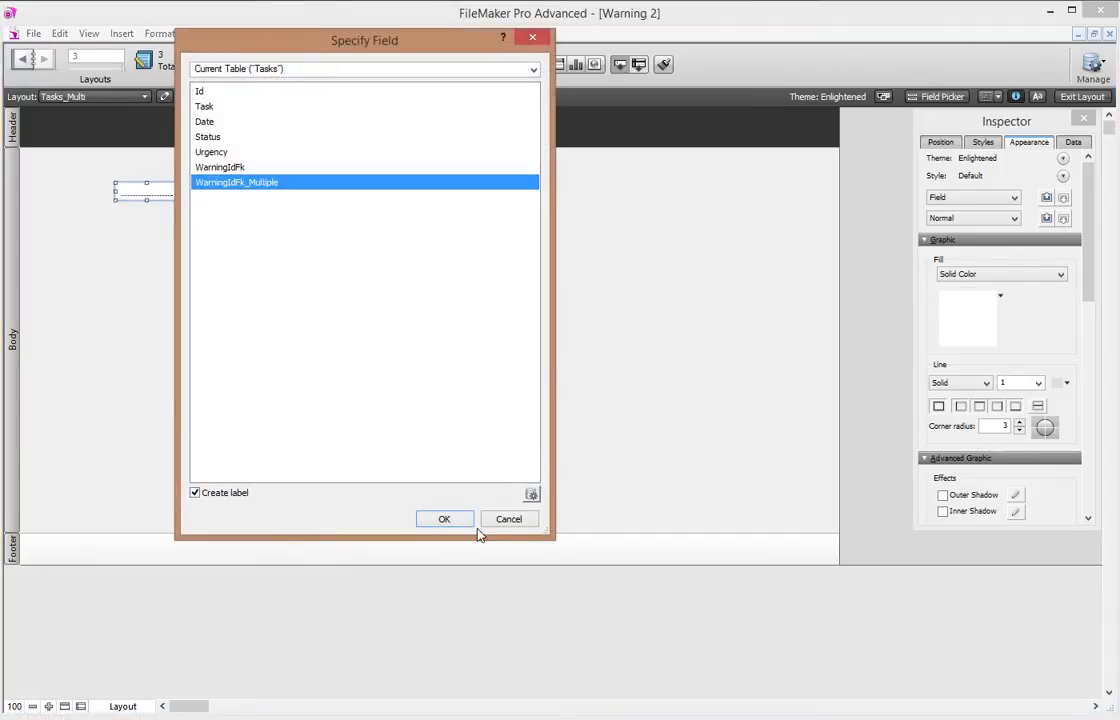
pyautogui.click(444, 520)
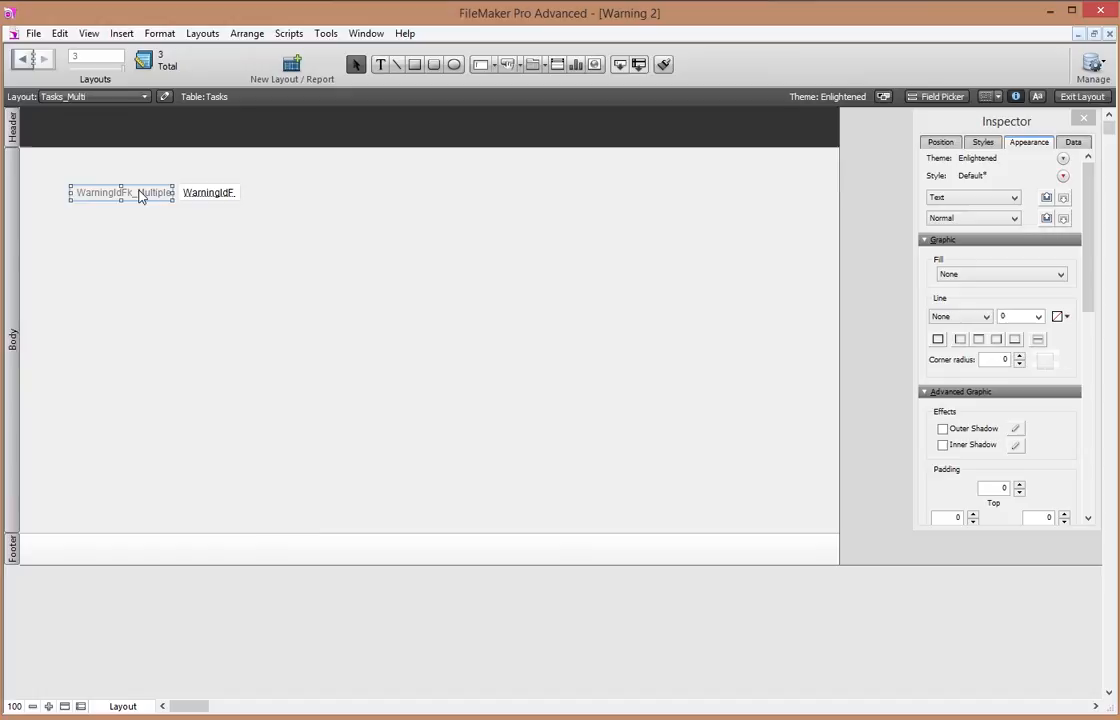
pyautogui.doubleClick(120, 192)
pyautogui.write('WarningIcons')
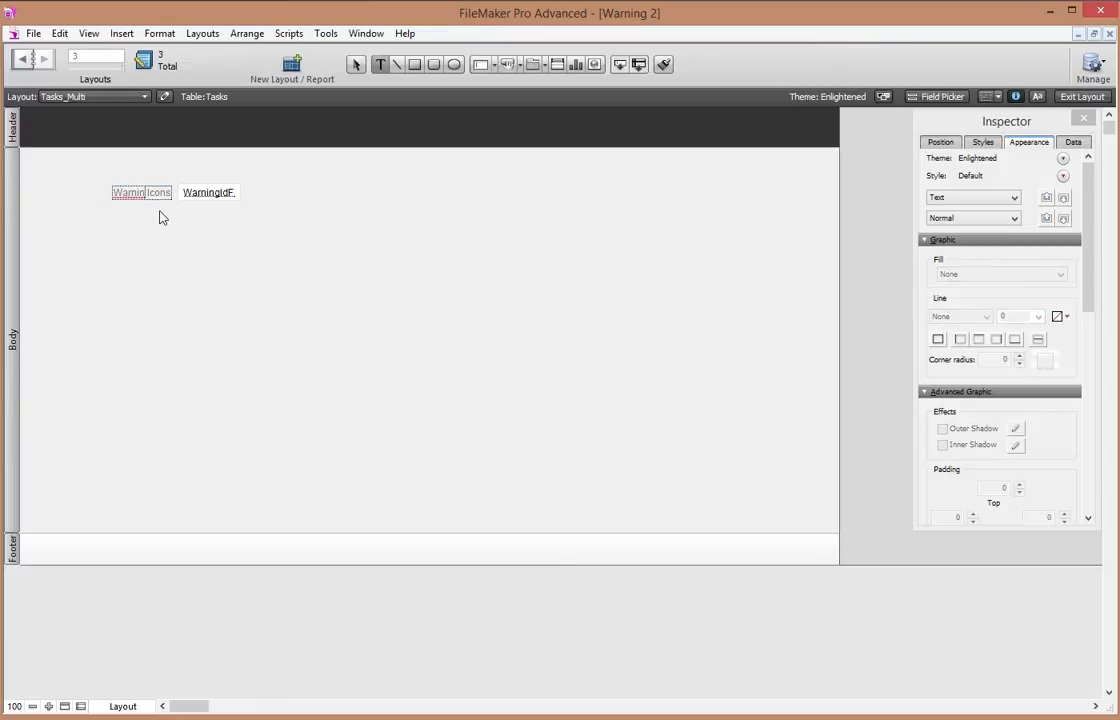
pyautogui.click(208, 192)
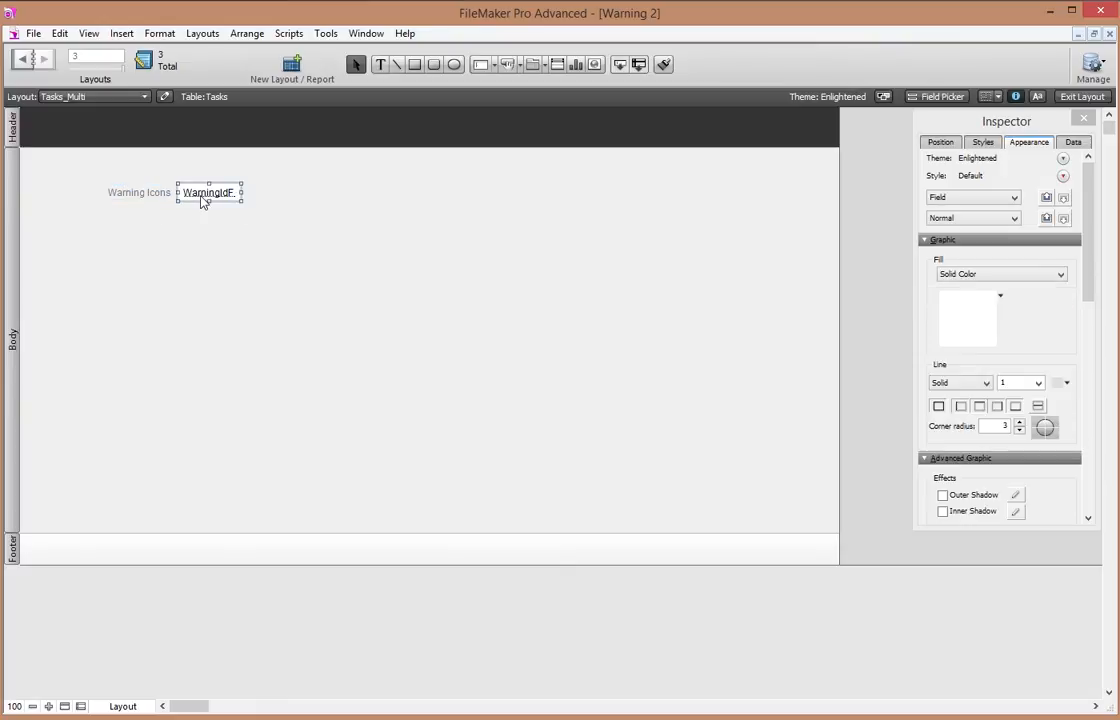
# - Show the field as a checkbox set from the warnings value list and preview it in Browse mode
pyautogui.click(1078, 150)
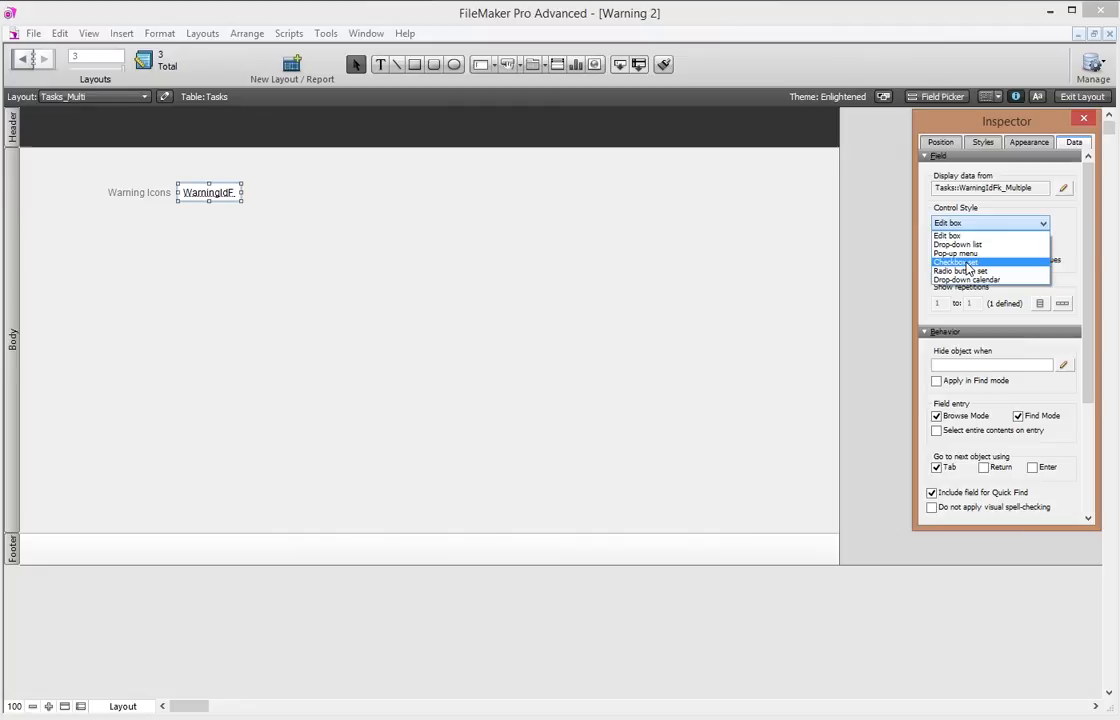
pyautogui.click(960, 262)
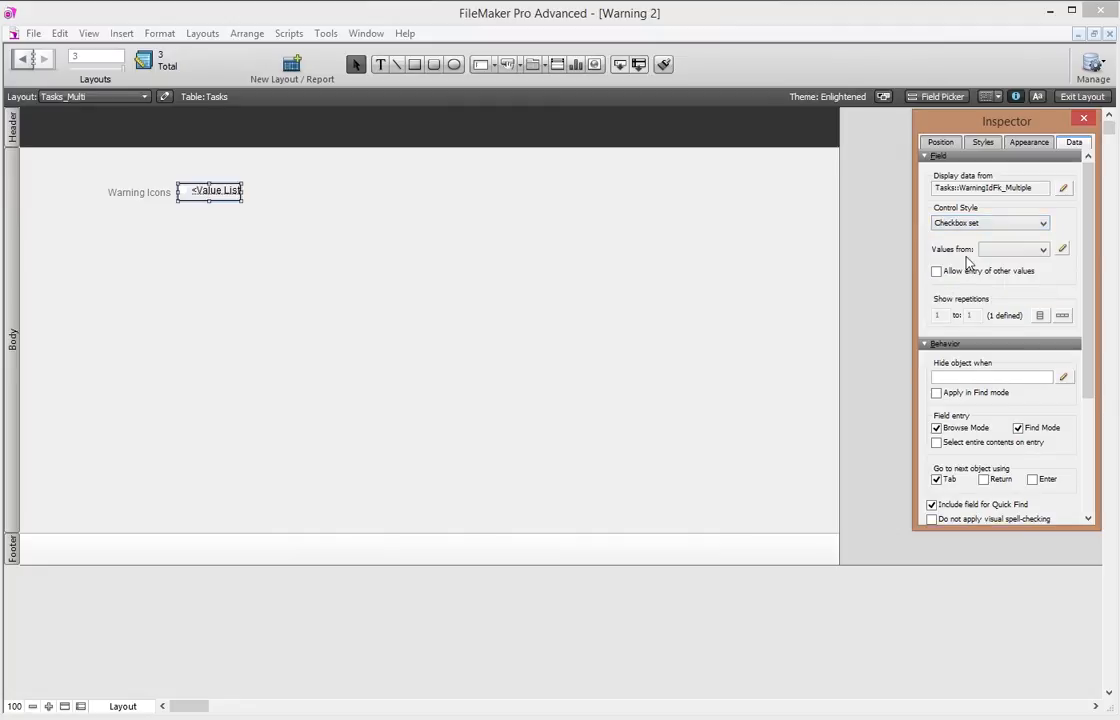
pyautogui.click(1030, 248)
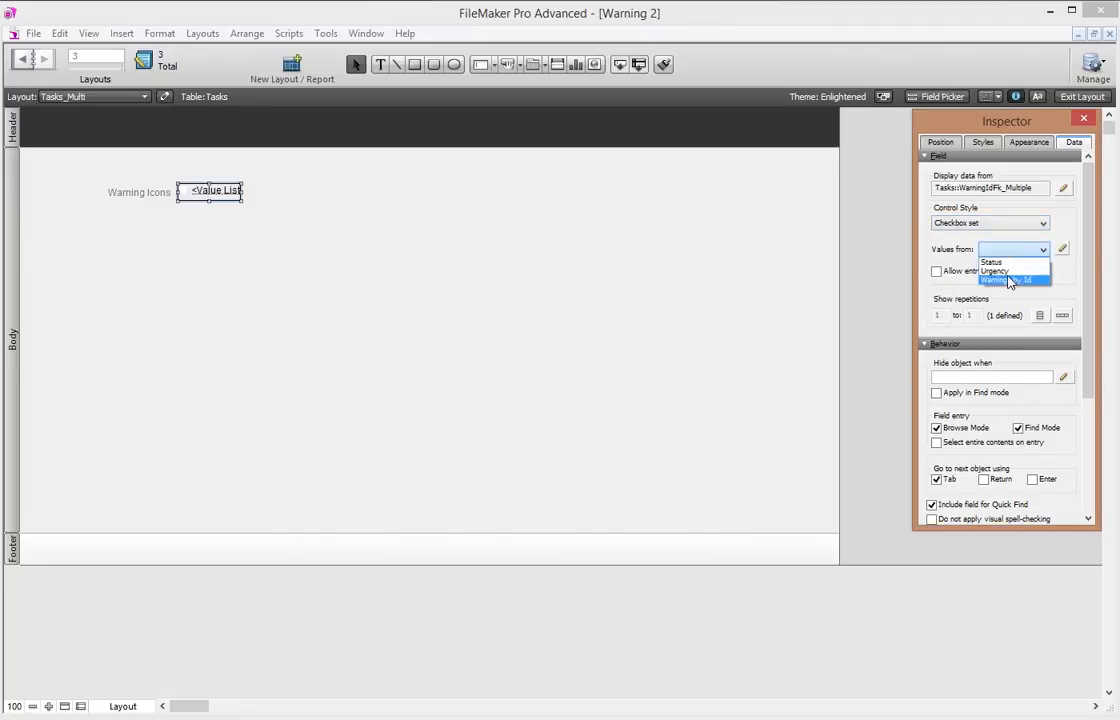
pyautogui.click(1008, 280)
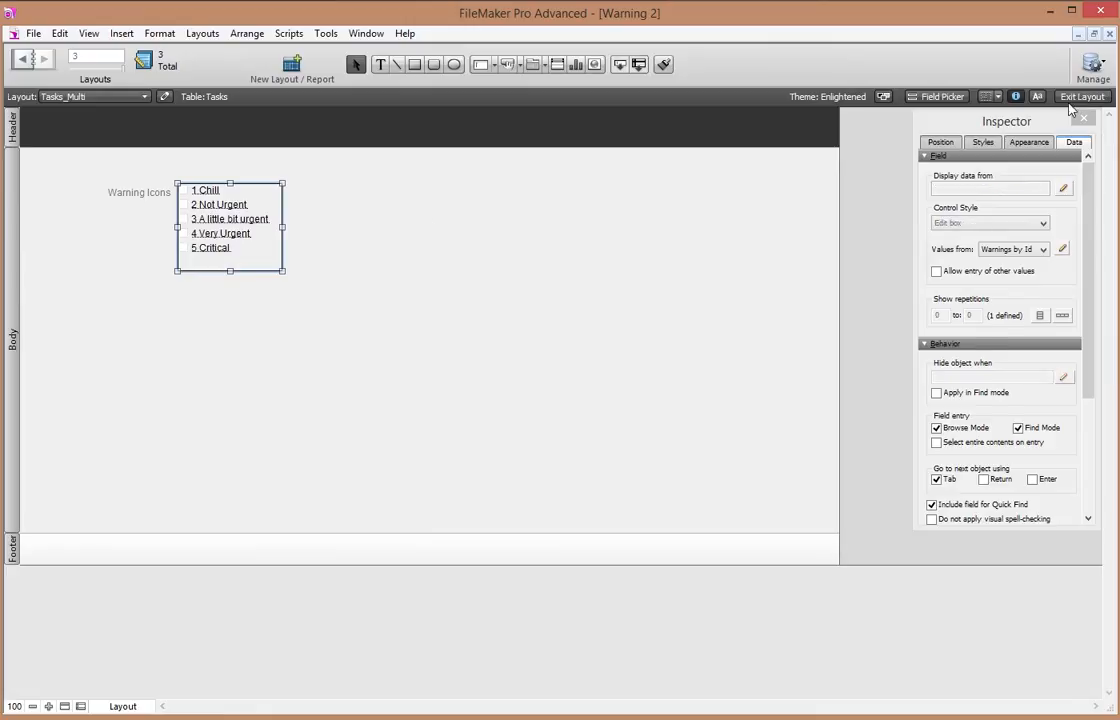
pyautogui.click(1098, 92)
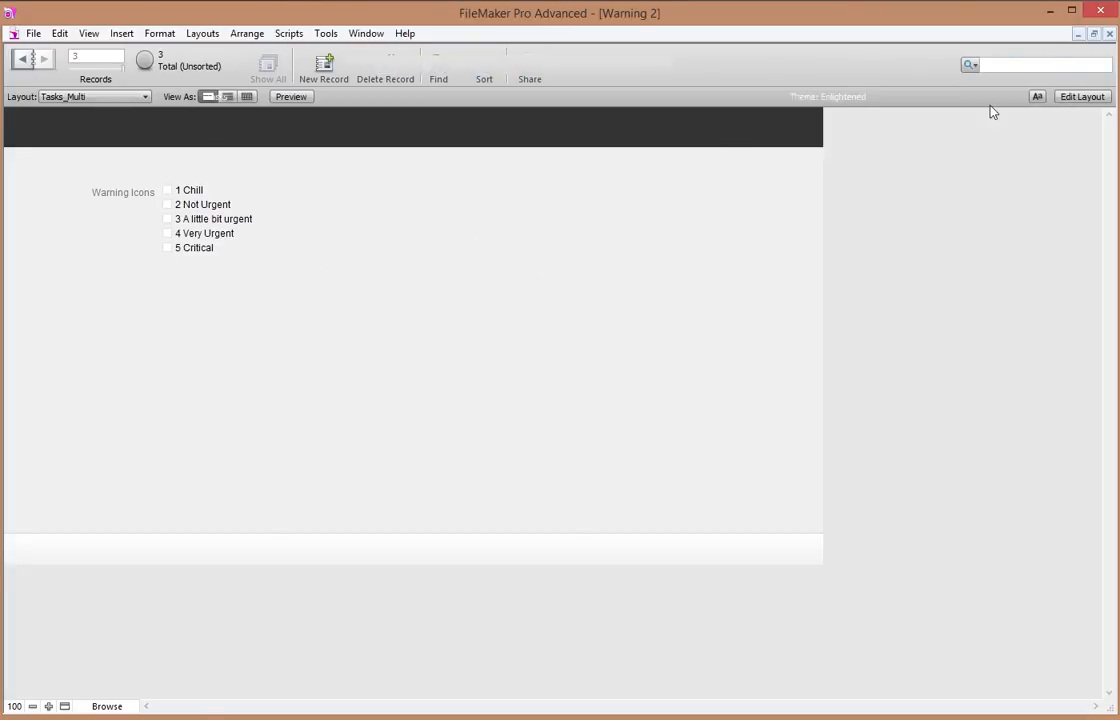
# - Draw a 5-row portal of Warning_Tasks_Multiple records showing the Image field
pyautogui.click(1084, 96)
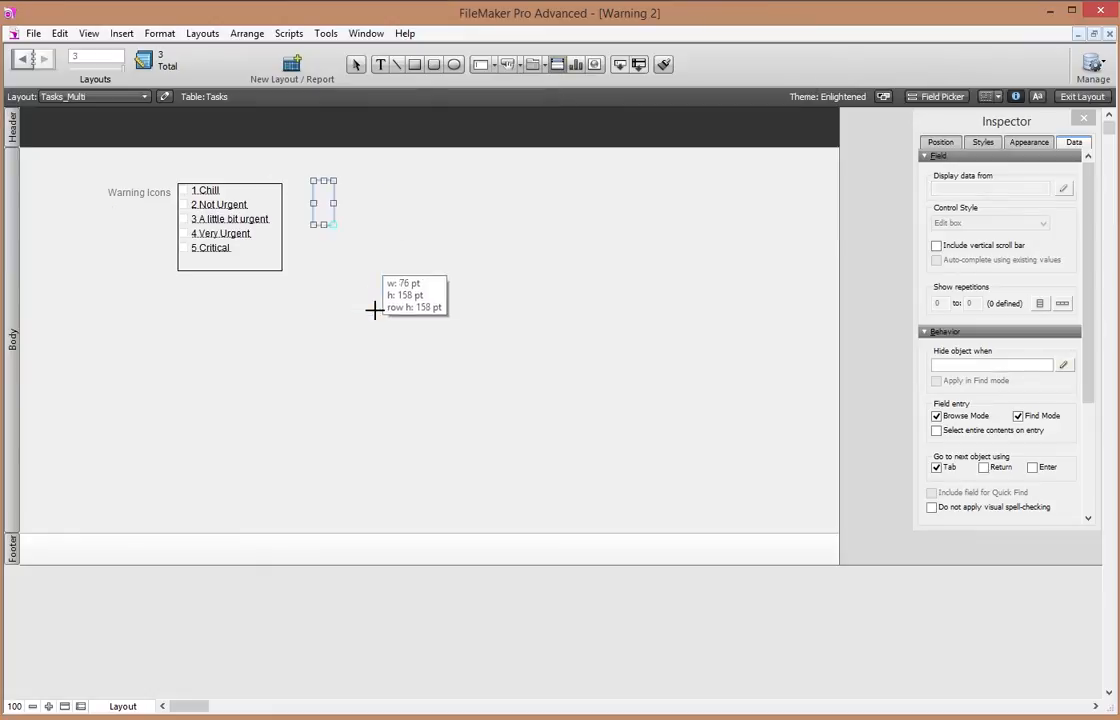
pyautogui.moveTo(332, 228); pyautogui.dragTo(400, 438)
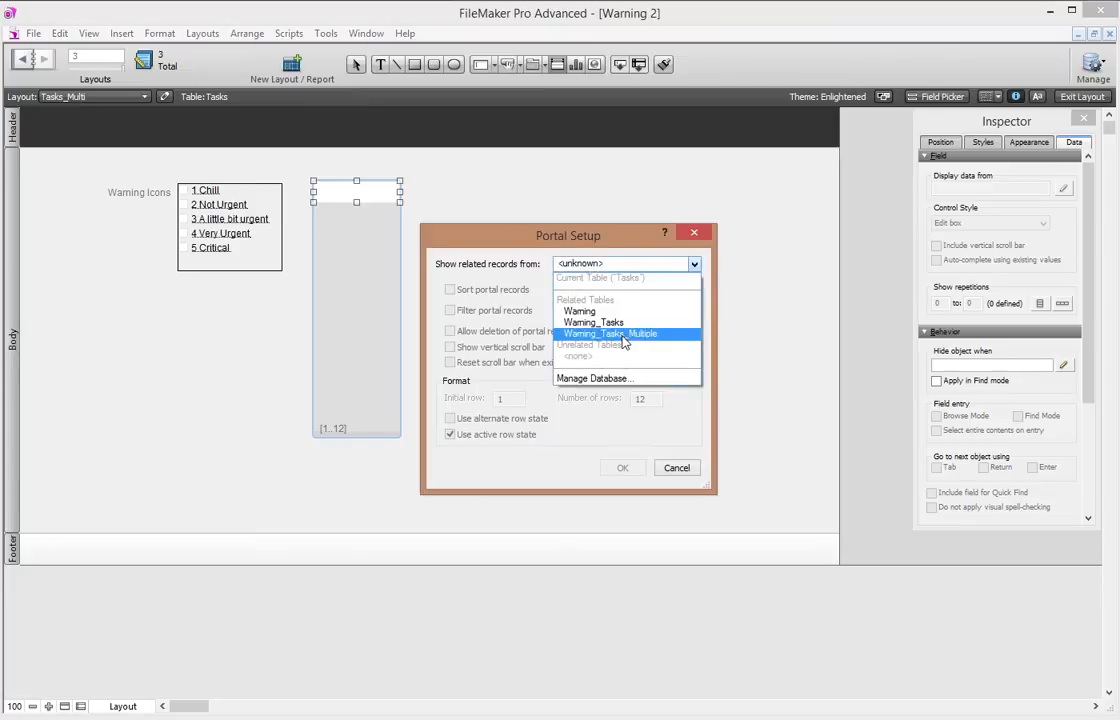
pyautogui.click(610, 332)
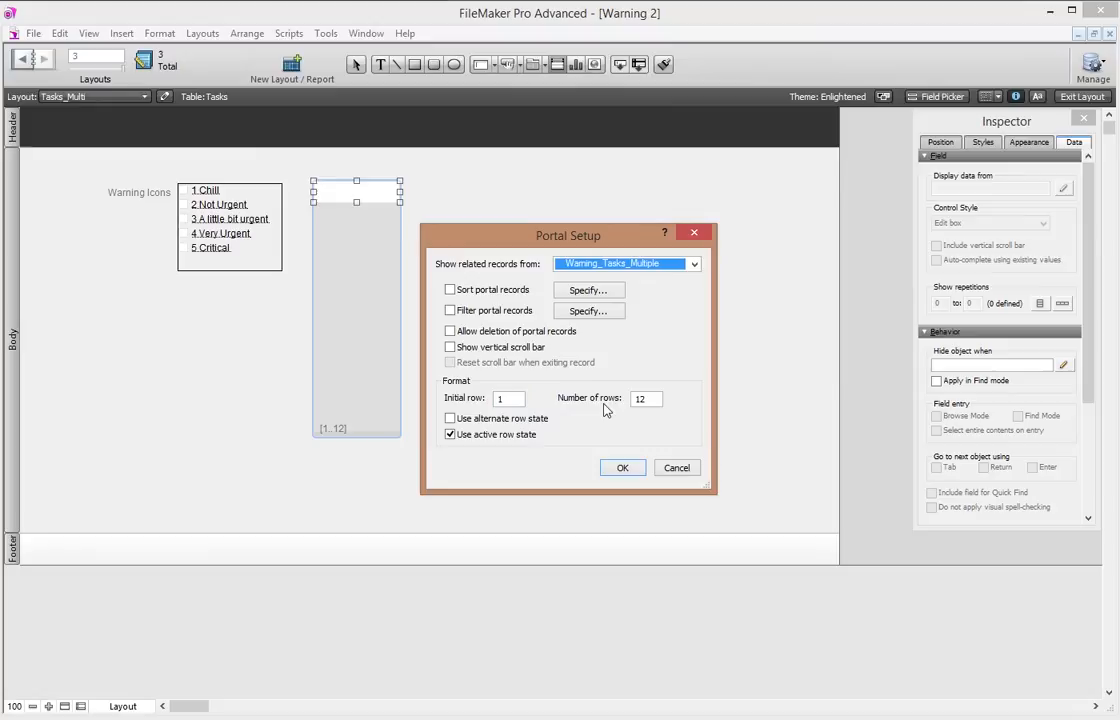
pyautogui.write('5')
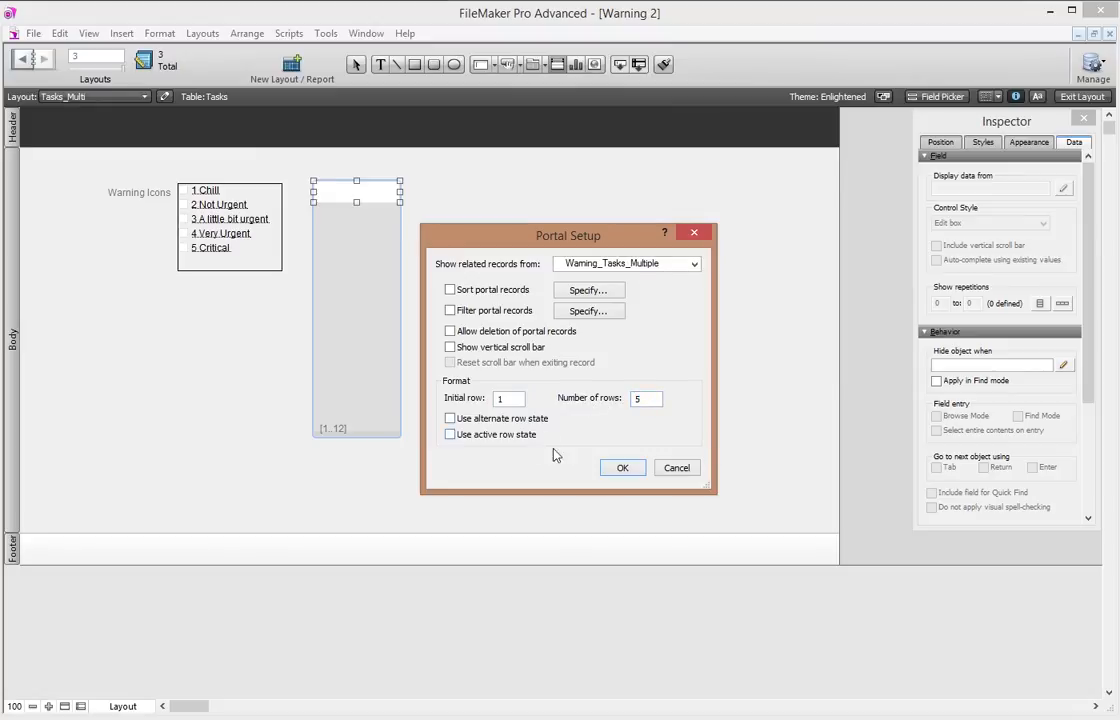
pyautogui.click(622, 468)
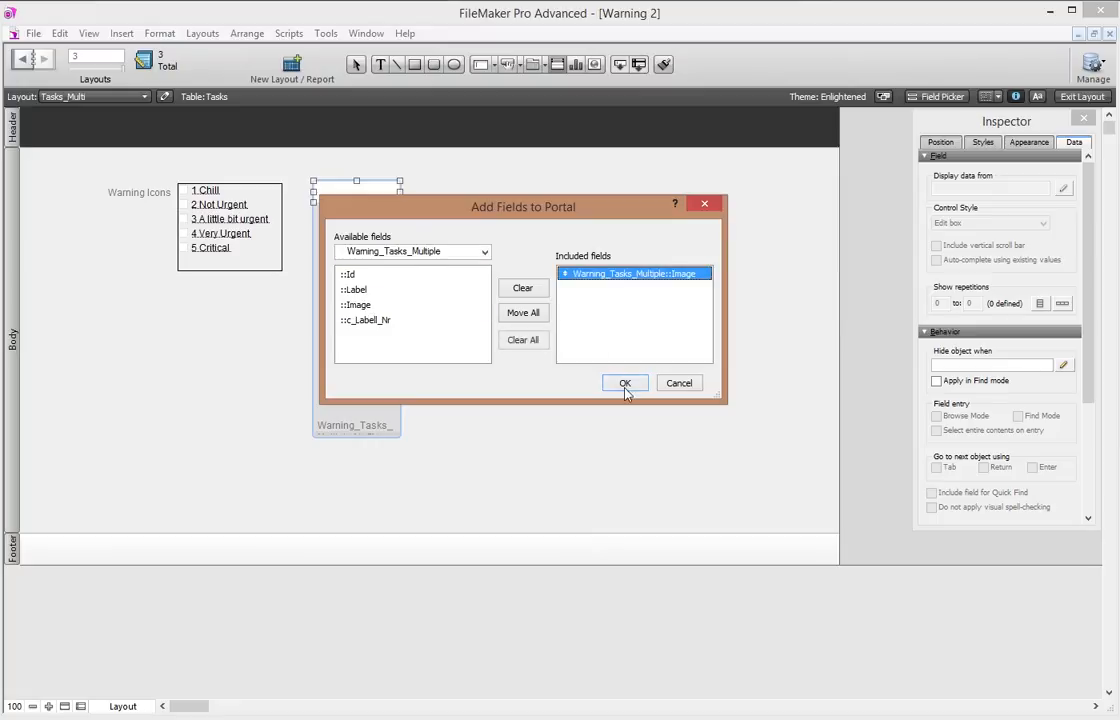
pyautogui.click(624, 384)
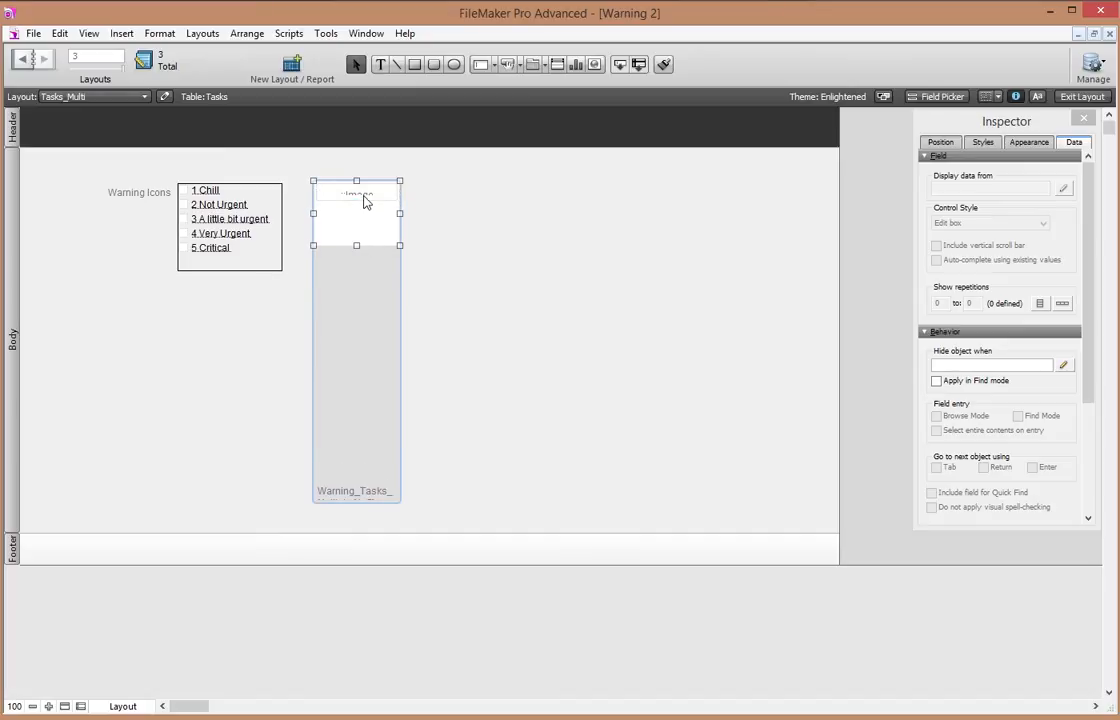
# - Move the portal up and shrink it to fit the image beside the checkboxes
pyautogui.click(940, 140)
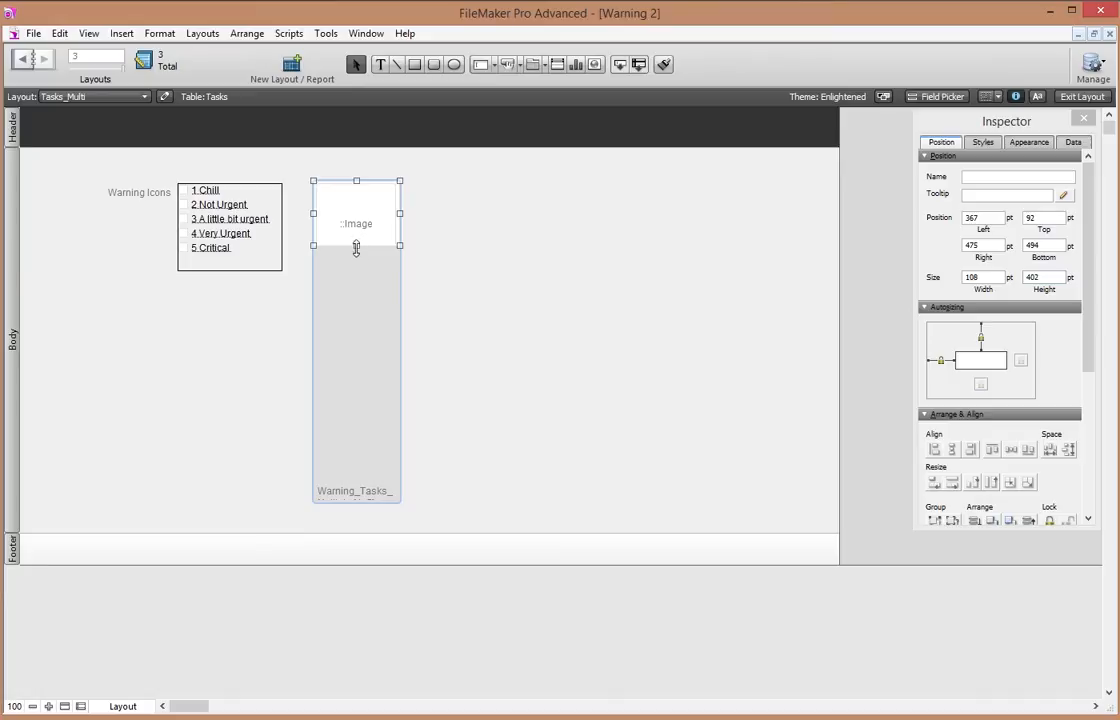
pyautogui.moveTo(356, 248); pyautogui.dragTo(356, 258)
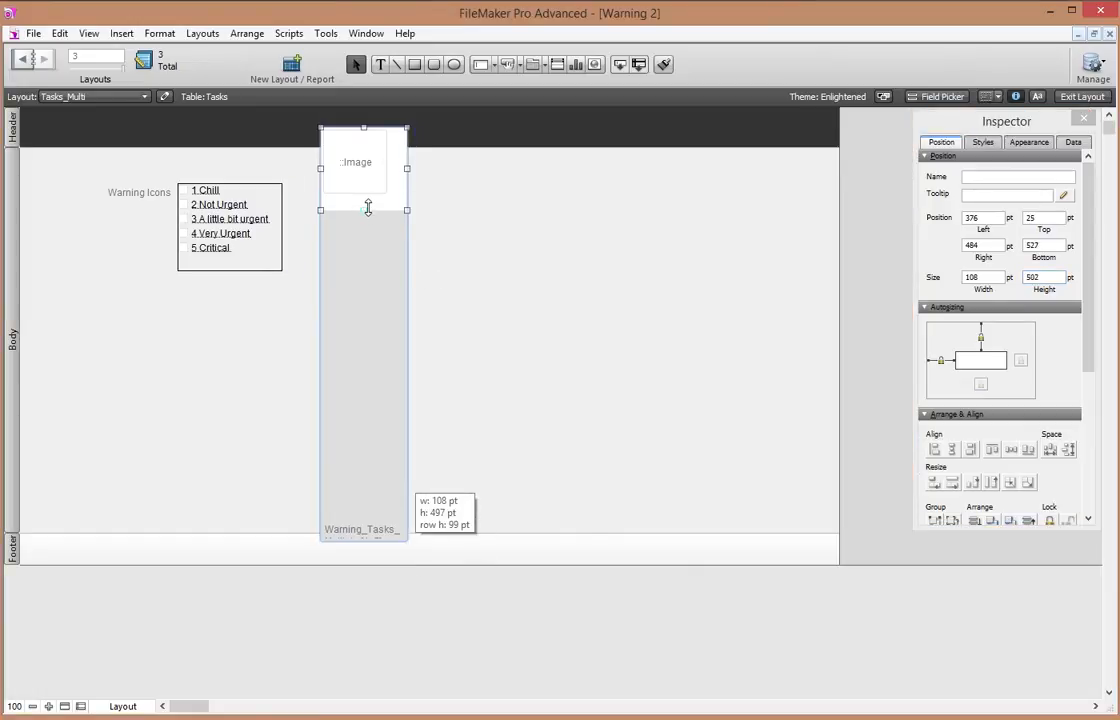
pyautogui.moveTo(368, 206); pyautogui.dragTo(368, 200)
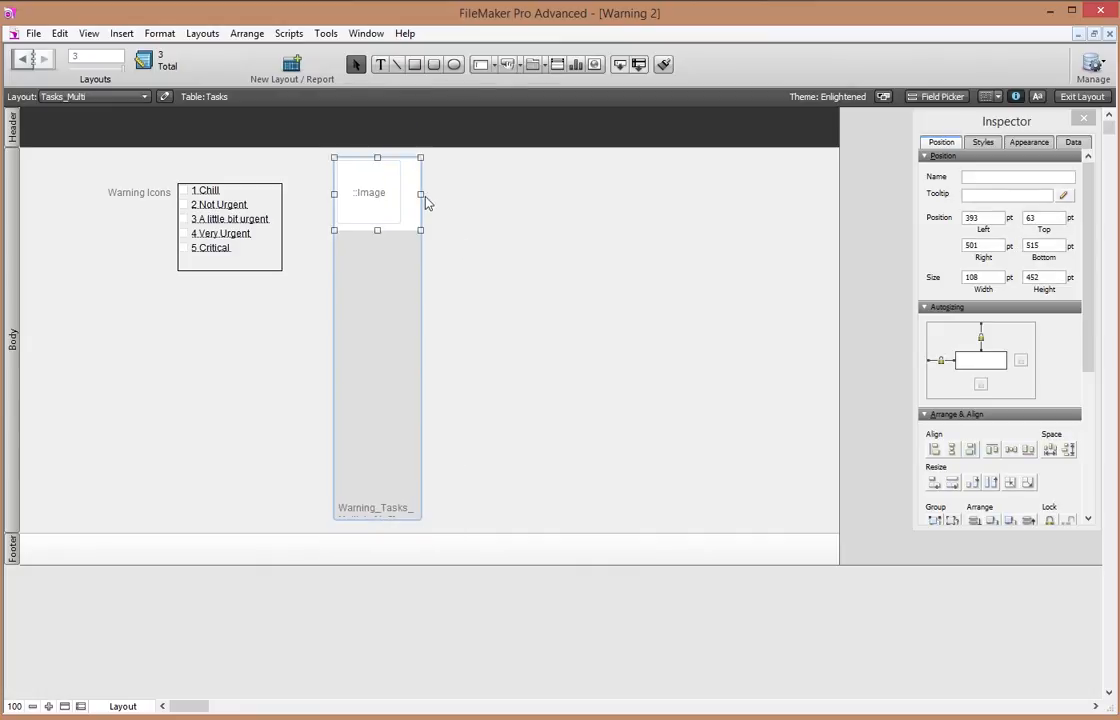
pyautogui.moveTo(420, 196); pyautogui.dragTo(404, 196)
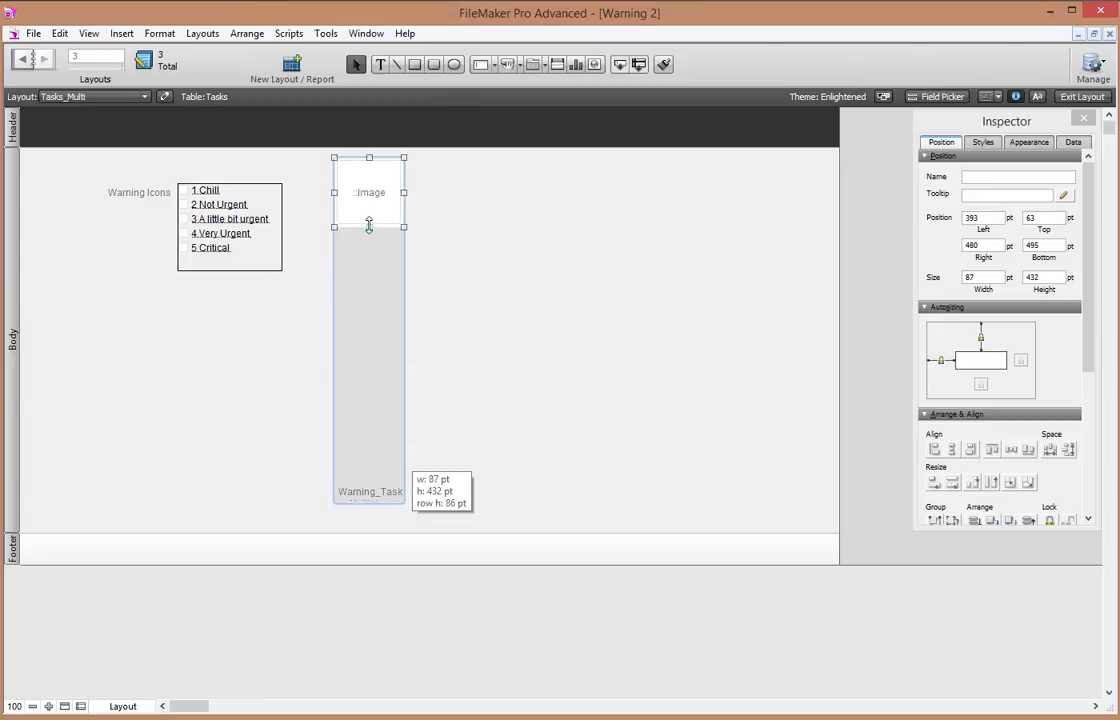
pyautogui.moveTo(440, 264)
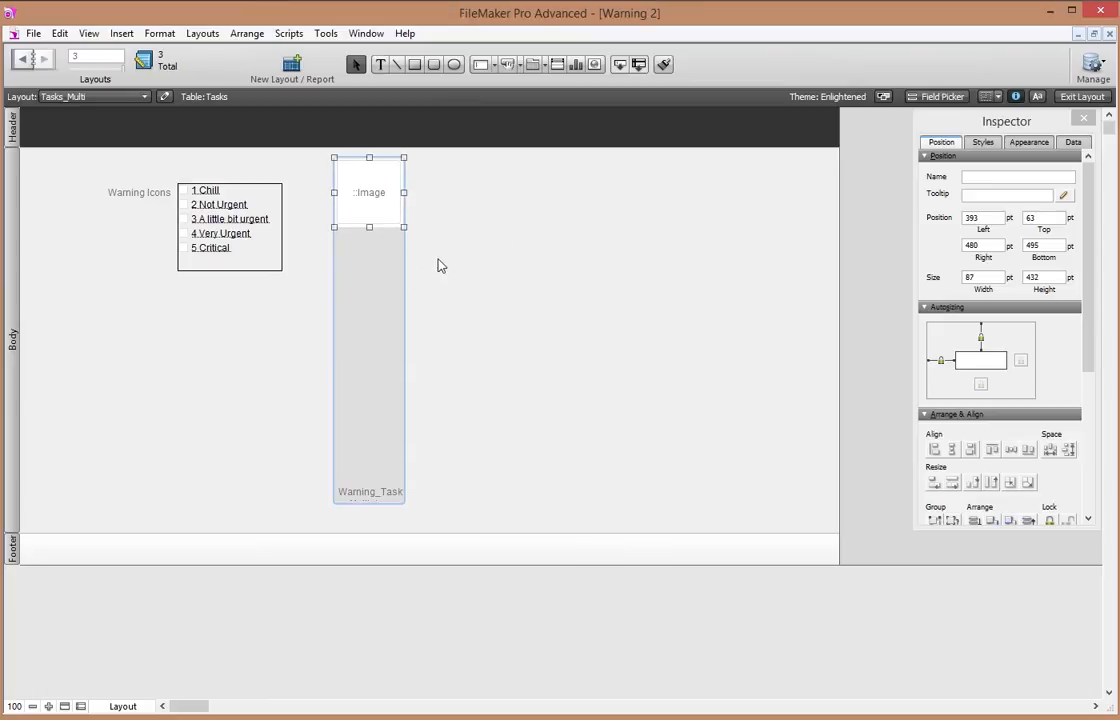
# - In Browse mode tick Chill, another level and Critical, untick some, confirming icons appear in the portal
pyautogui.click(1082, 96)
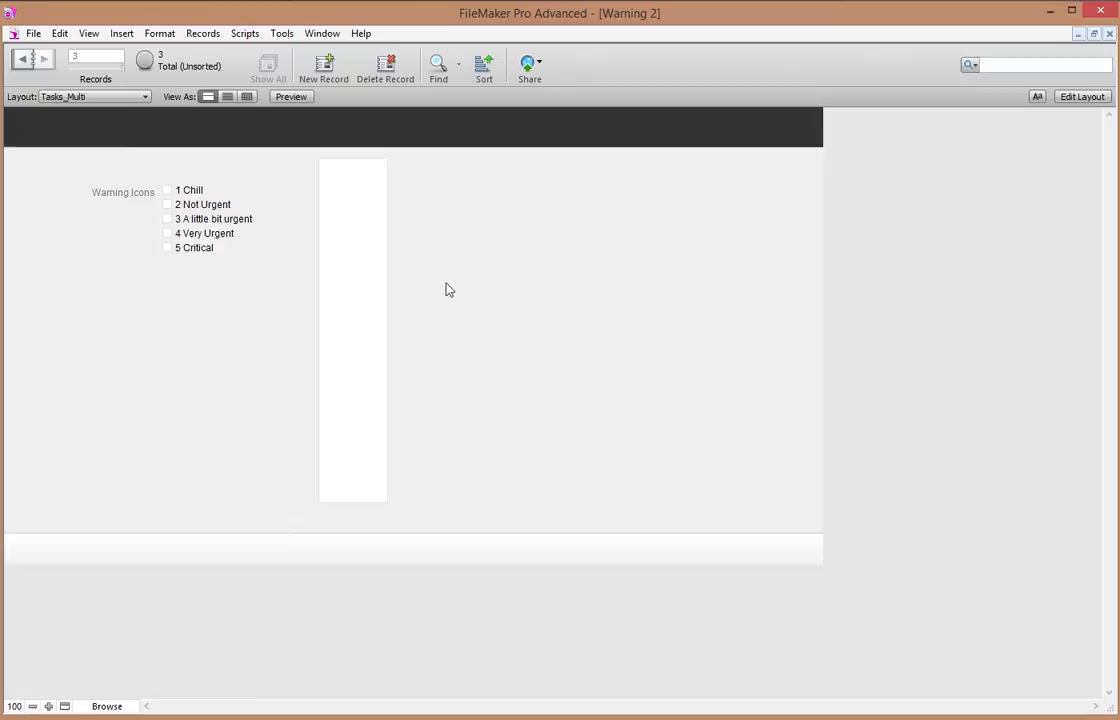
pyautogui.click(168, 190)
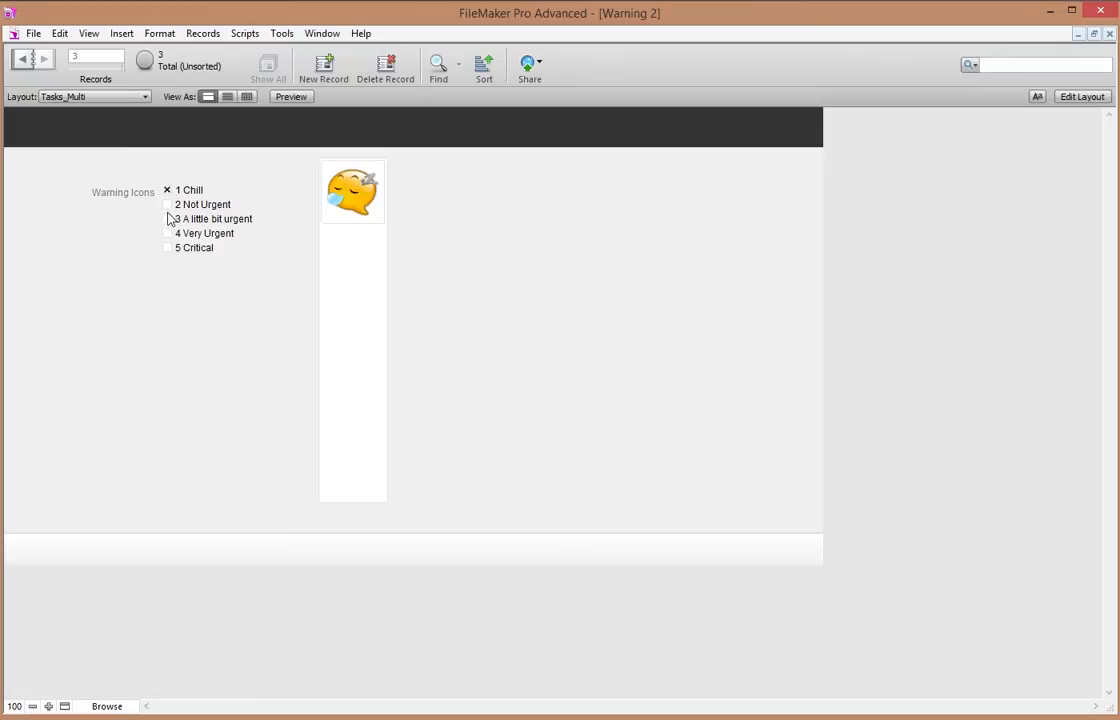
pyautogui.click(168, 218)
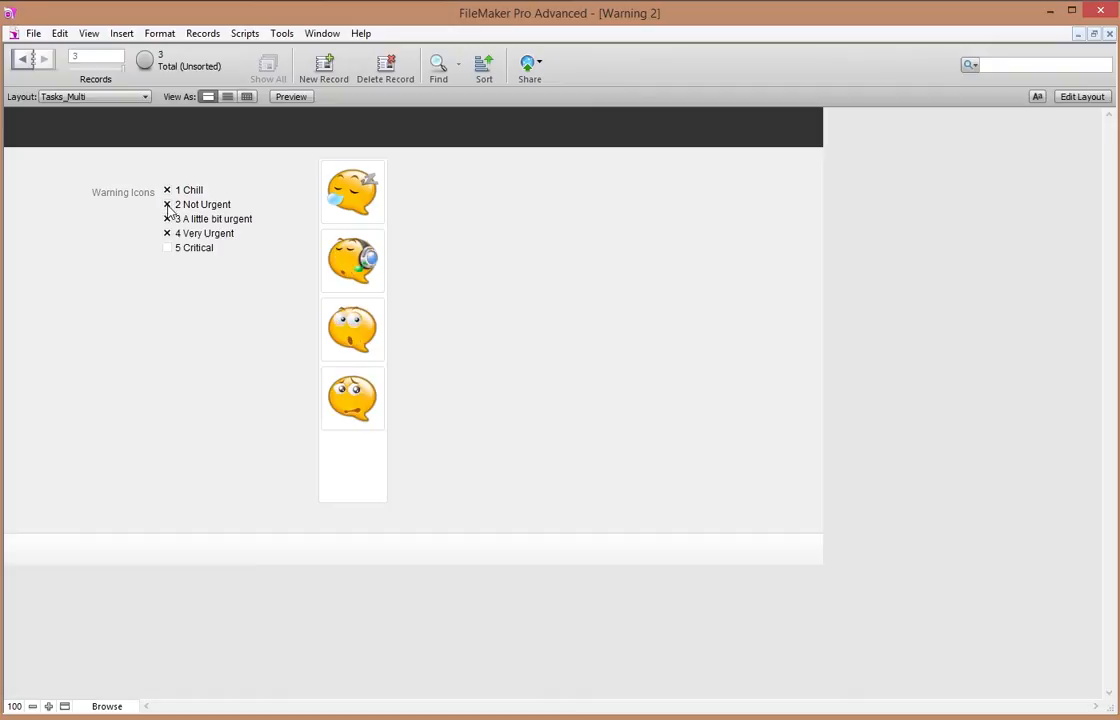
pyautogui.click(168, 248)
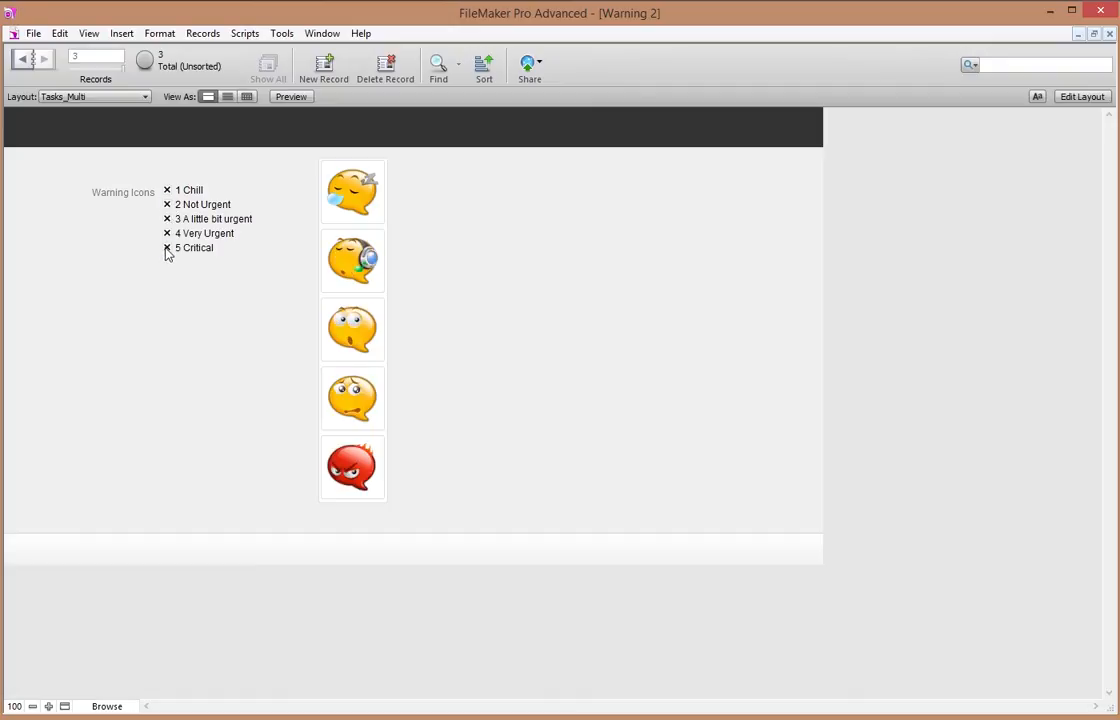
pyautogui.click(168, 204)
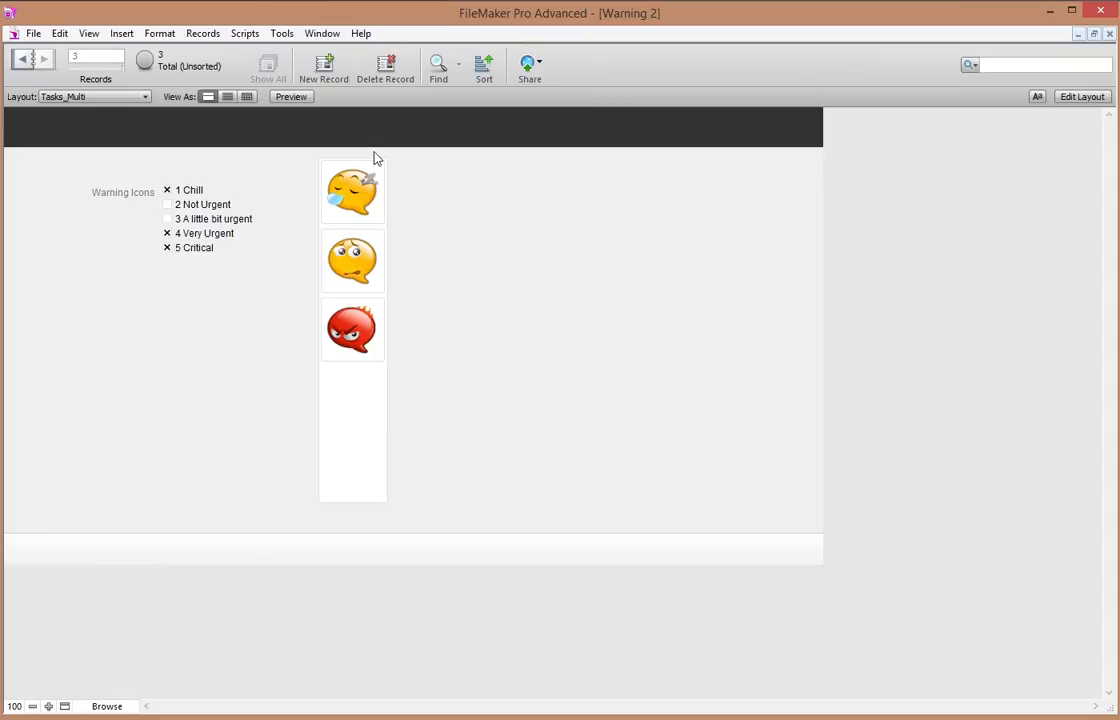
pyautogui.click(1084, 96)
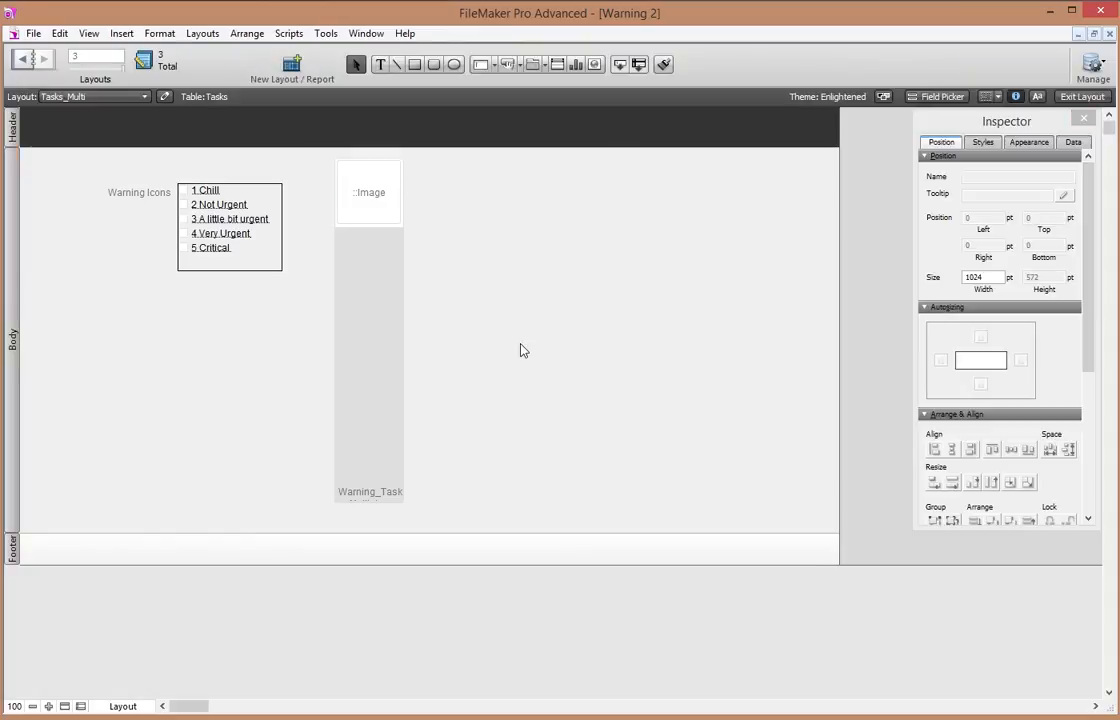
# - Give the portal's image field no fill and remove the portal's border line
pyautogui.click(368, 192)
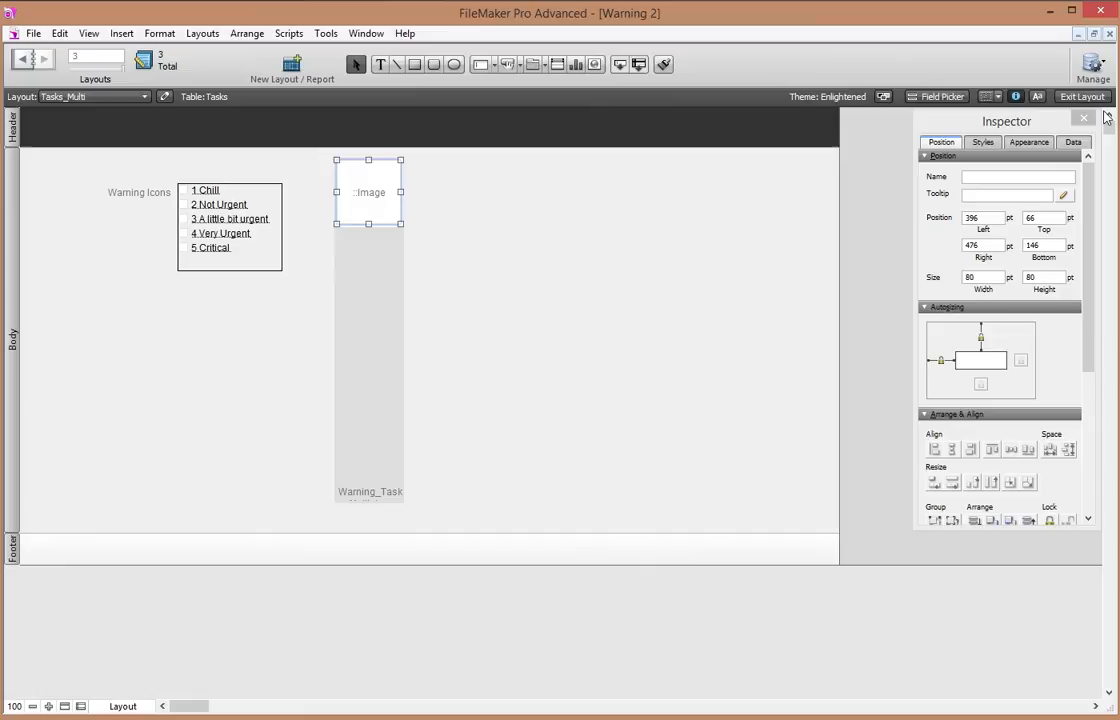
pyautogui.click(1016, 144)
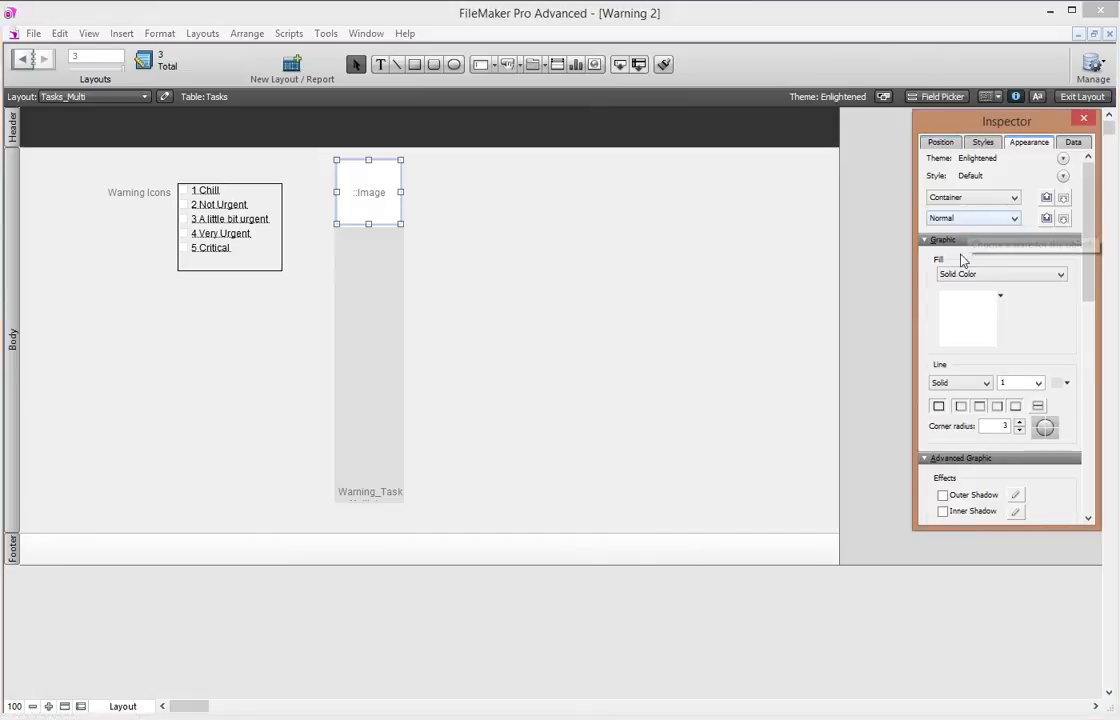
pyautogui.click(1000, 296)
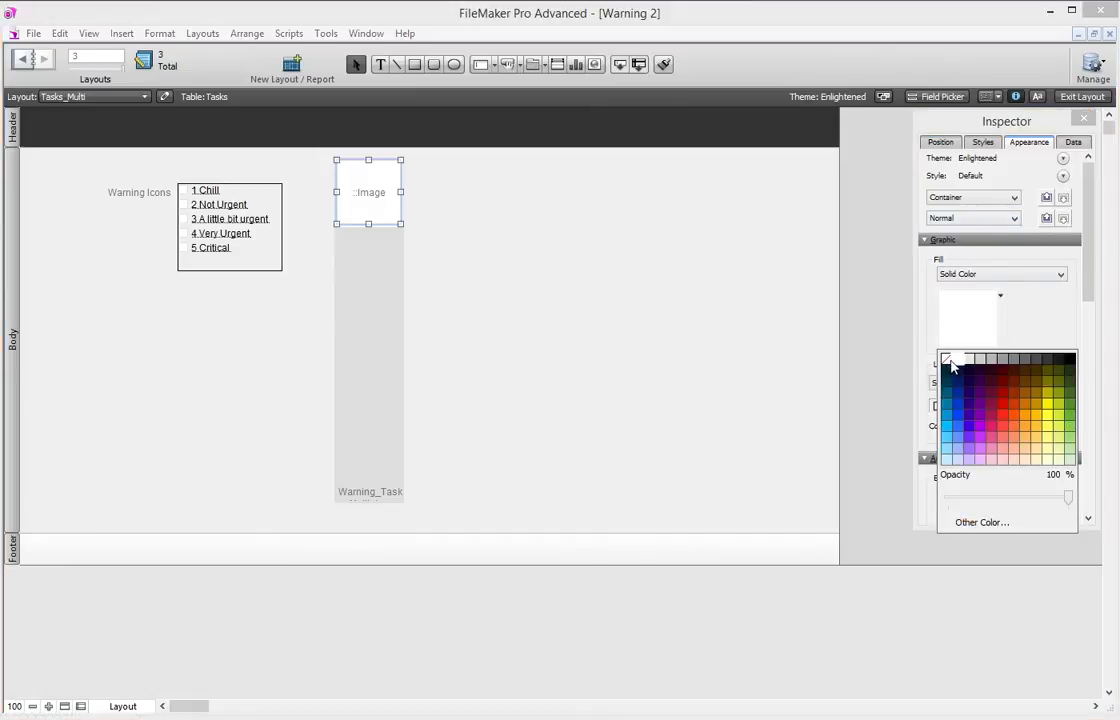
pyautogui.click(964, 384)
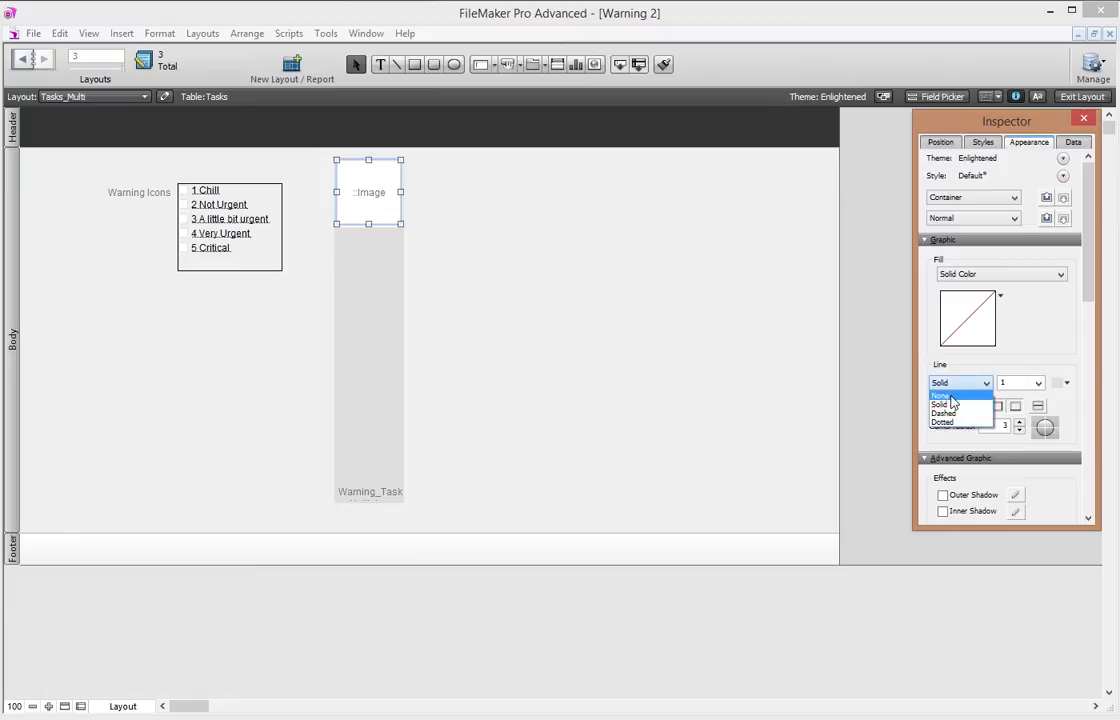
pyautogui.click(940, 396)
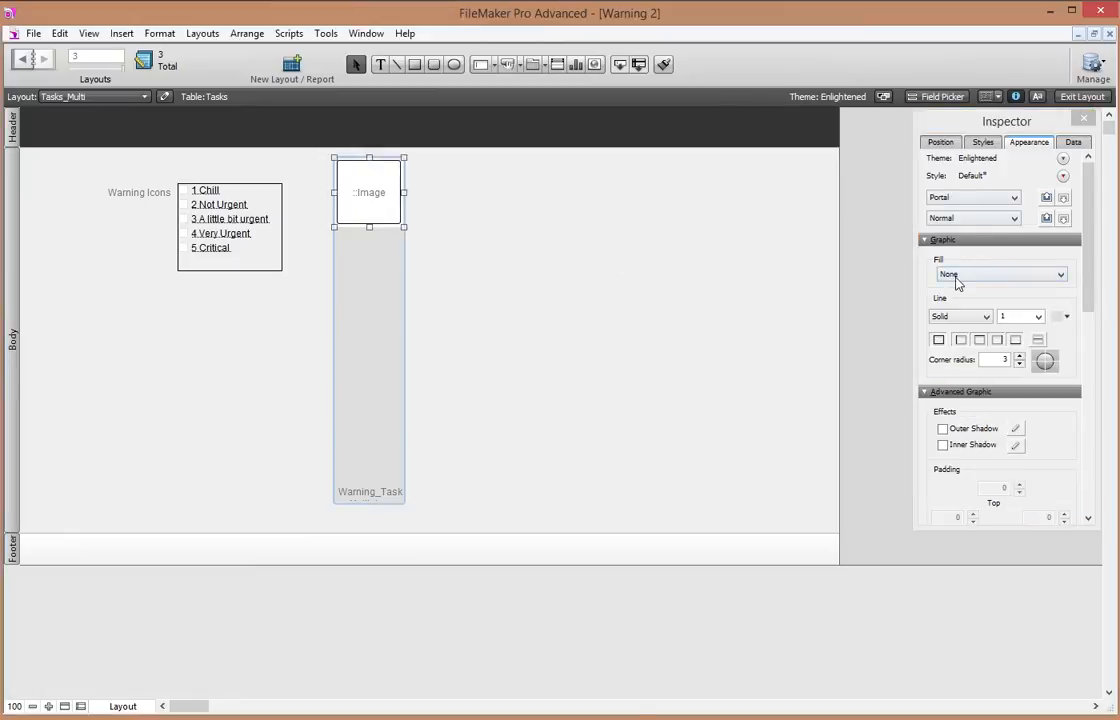
pyautogui.click(978, 316)
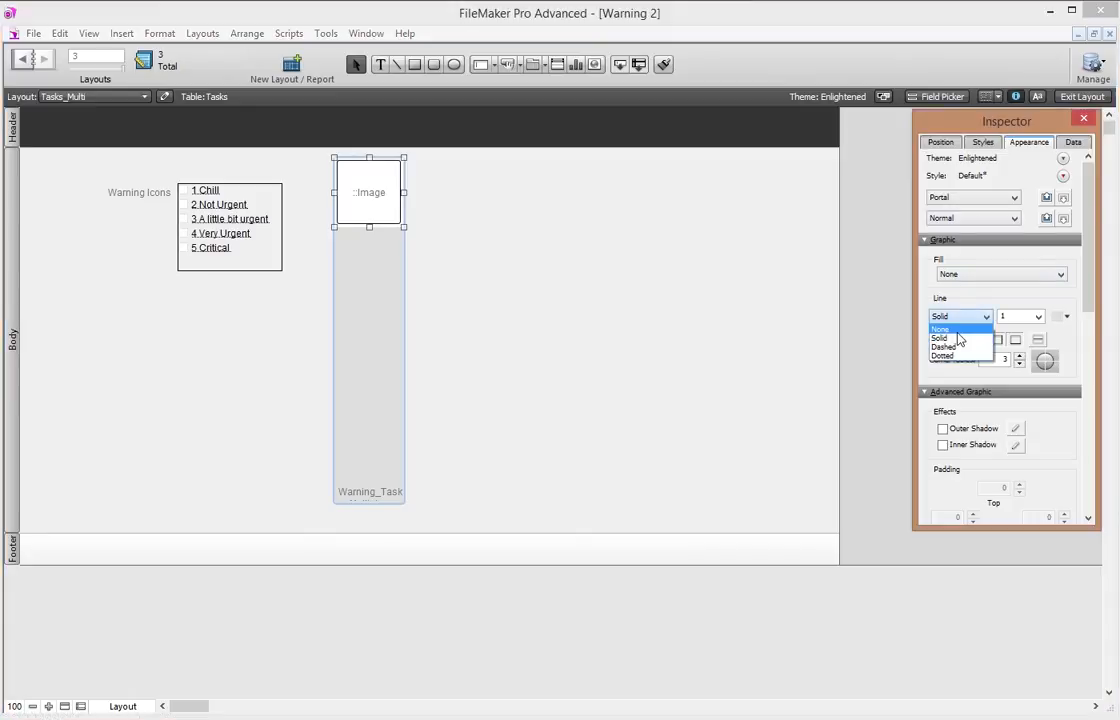
pyautogui.click(940, 328)
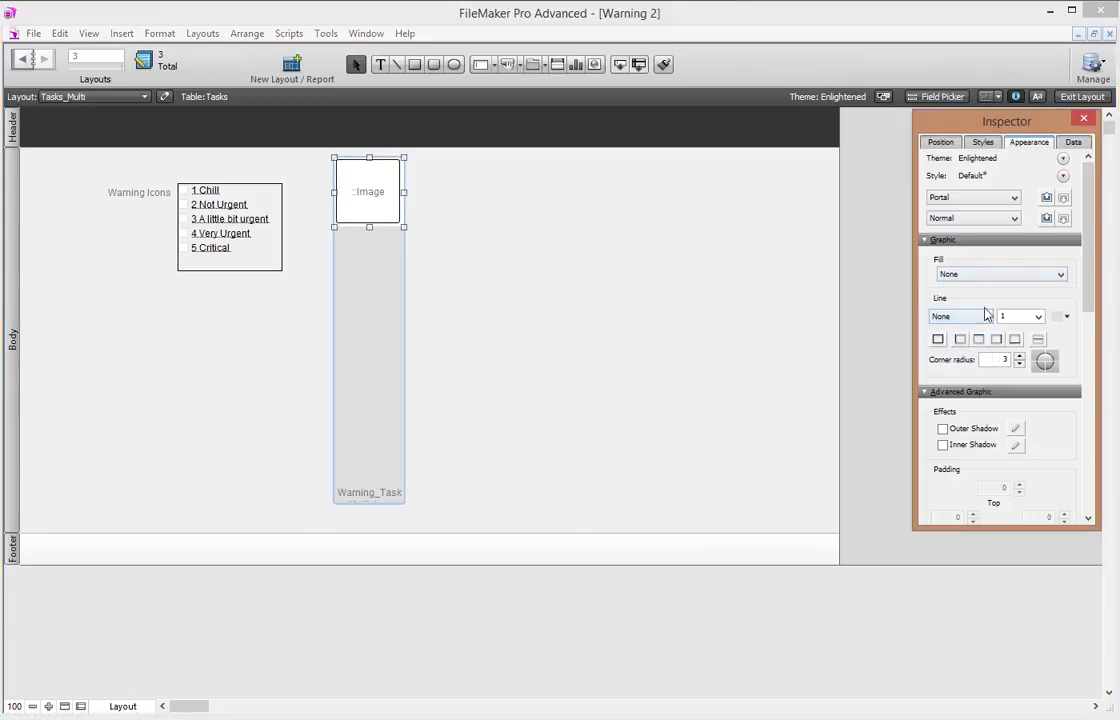
pyautogui.moveTo(980, 274)
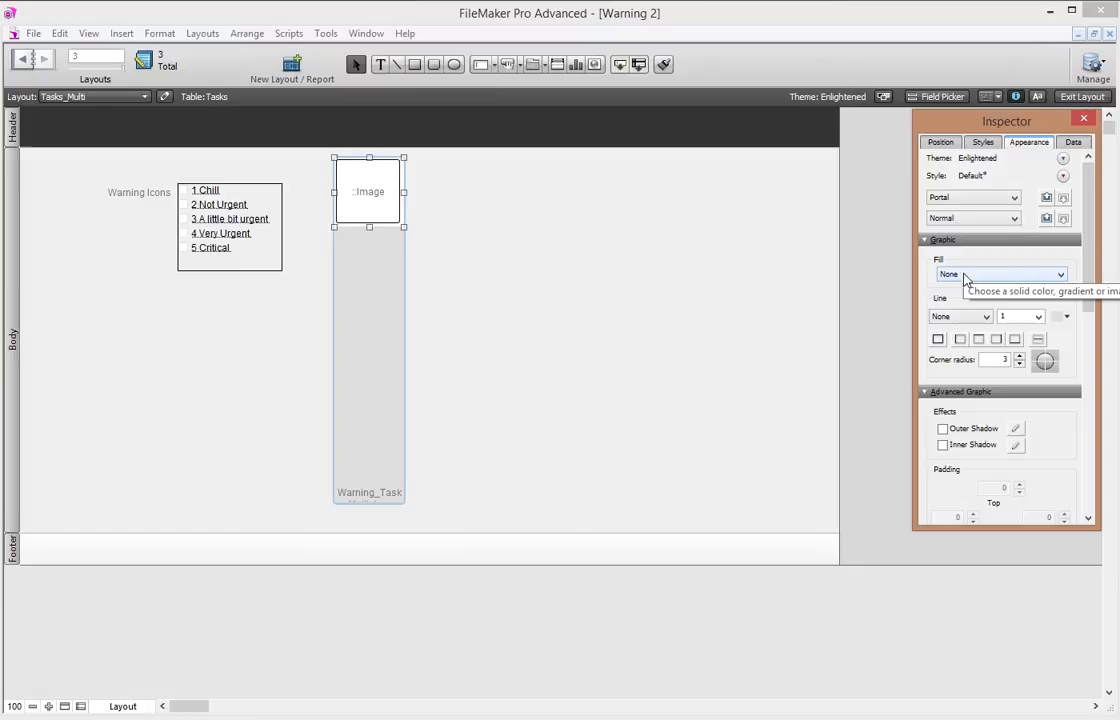
# - Set the Portal Row fill to None and return to Browse mode
pyautogui.click(1006, 198)
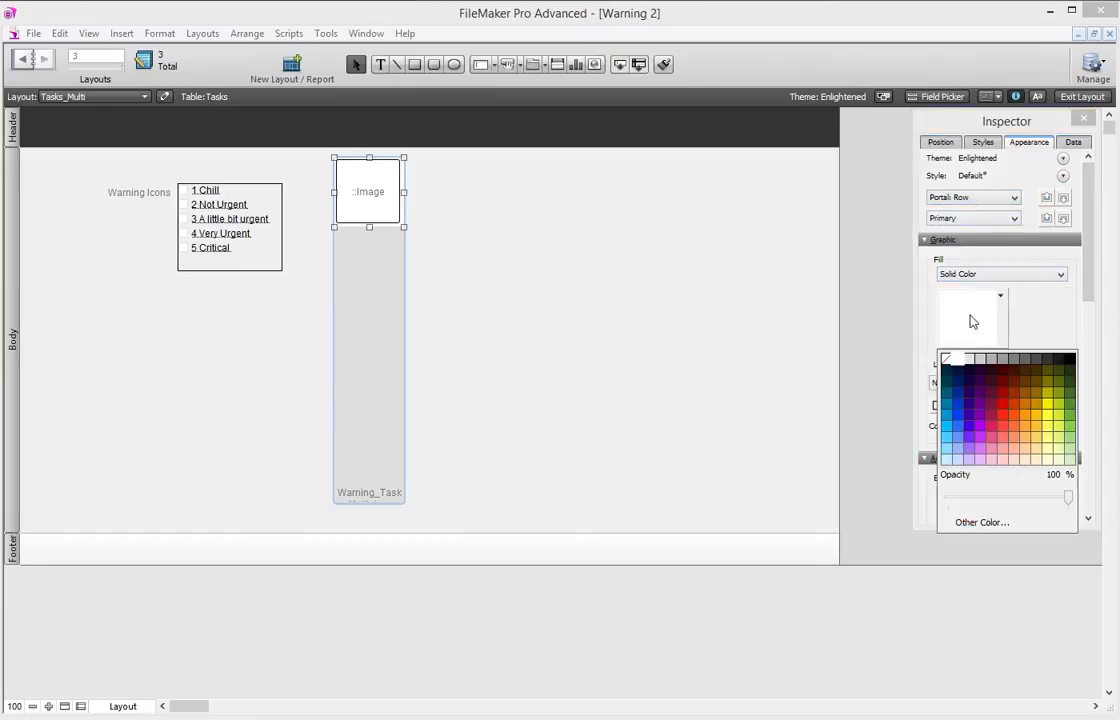
pyautogui.click(972, 316)
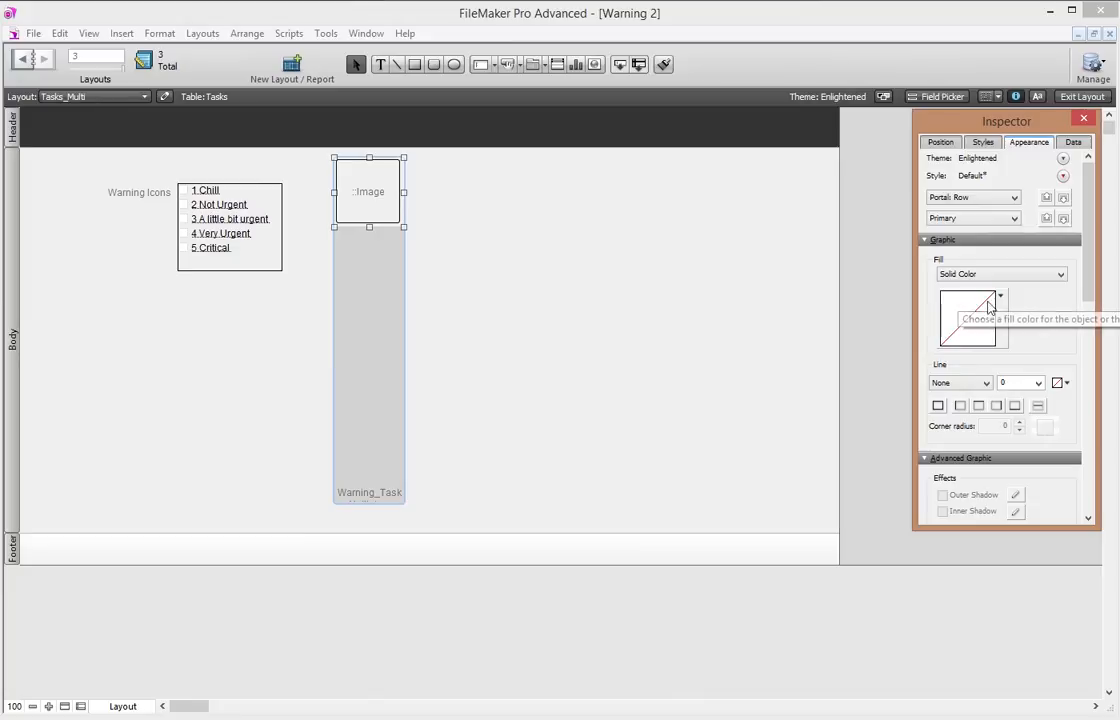
pyautogui.click(998, 272)
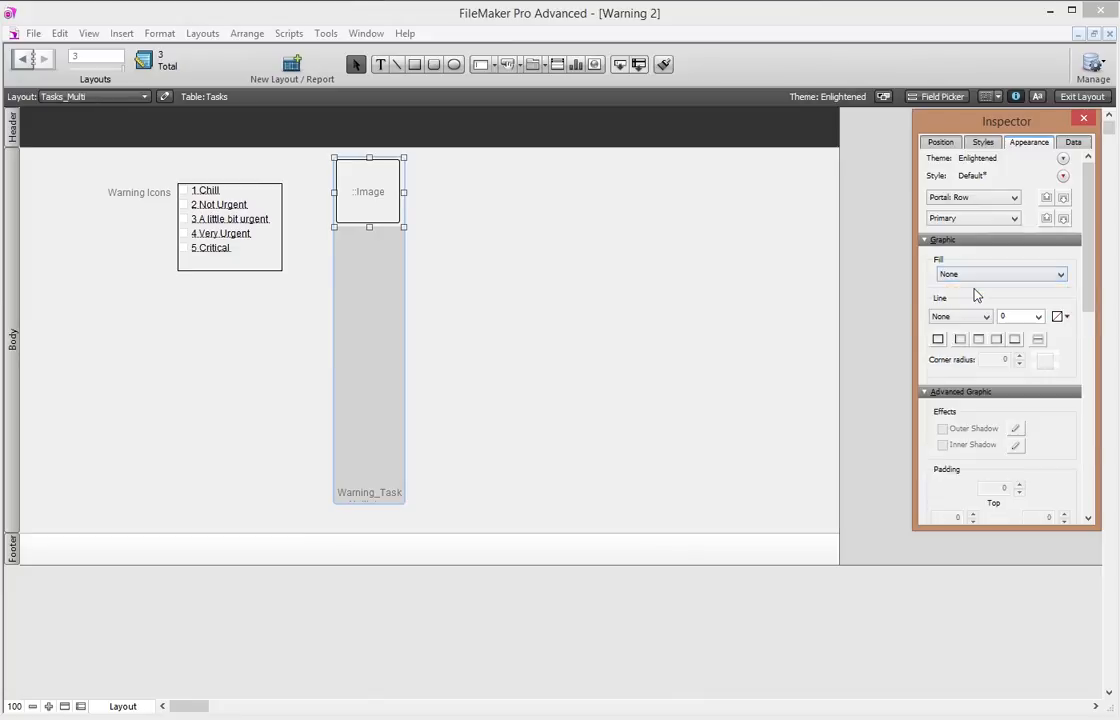
pyautogui.click(1078, 96)
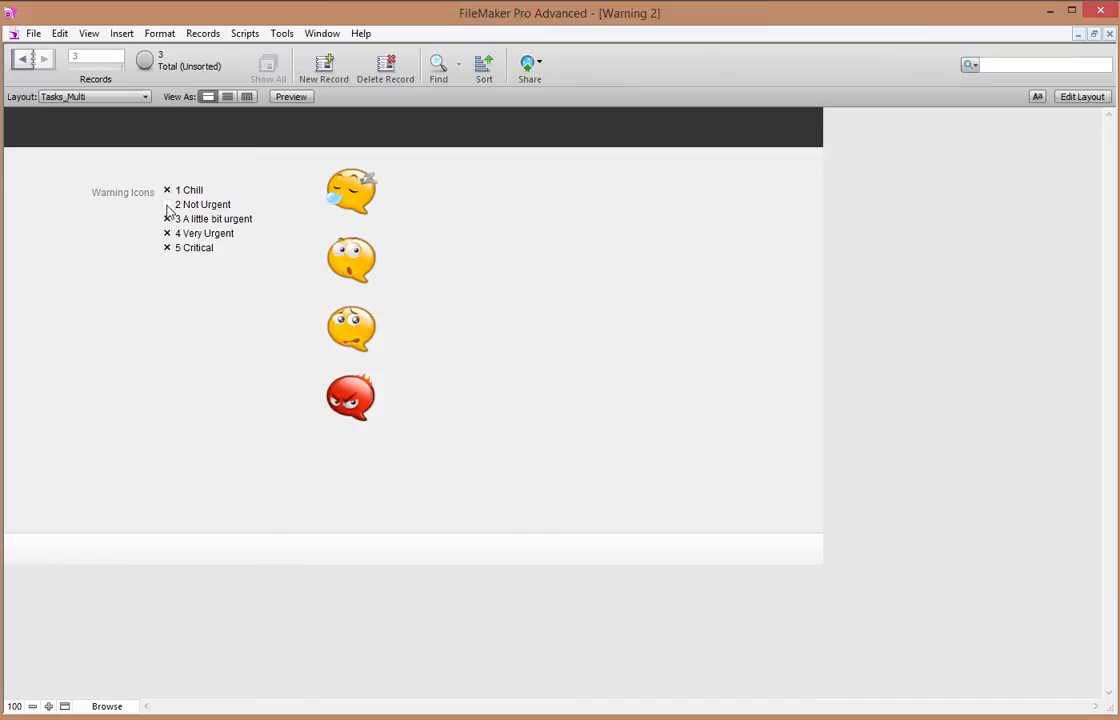
# - Untick Not Urgent and A little bit urgent, leaving only Critical checked
pyautogui.click(168, 204)
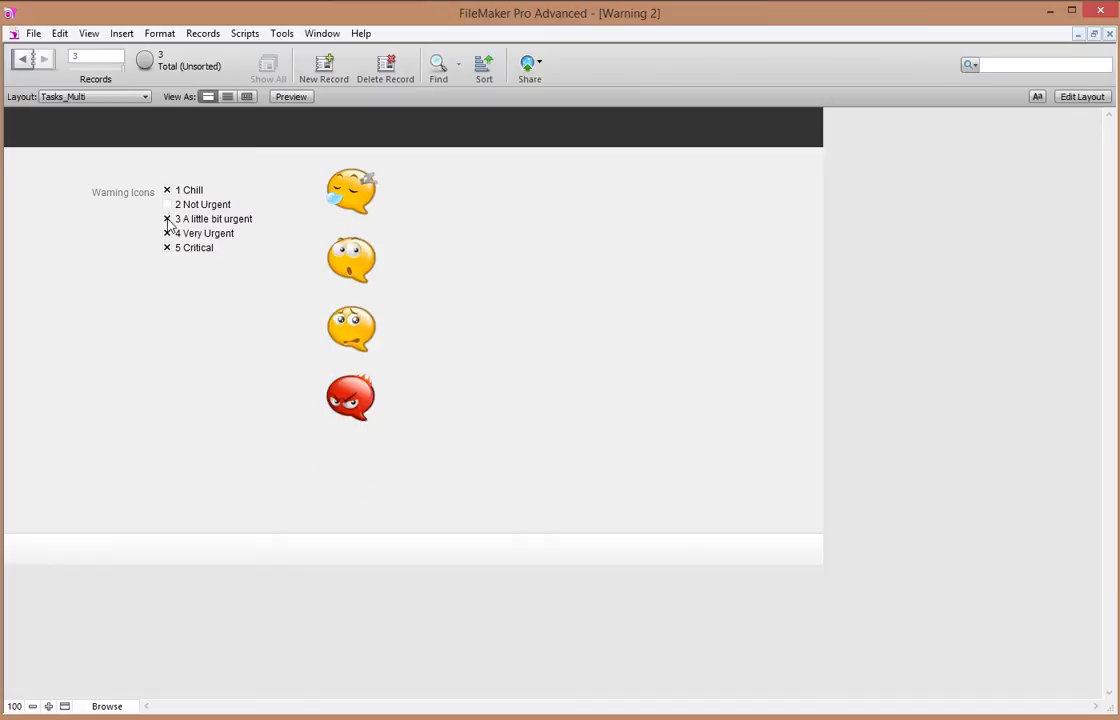
pyautogui.click(168, 190)
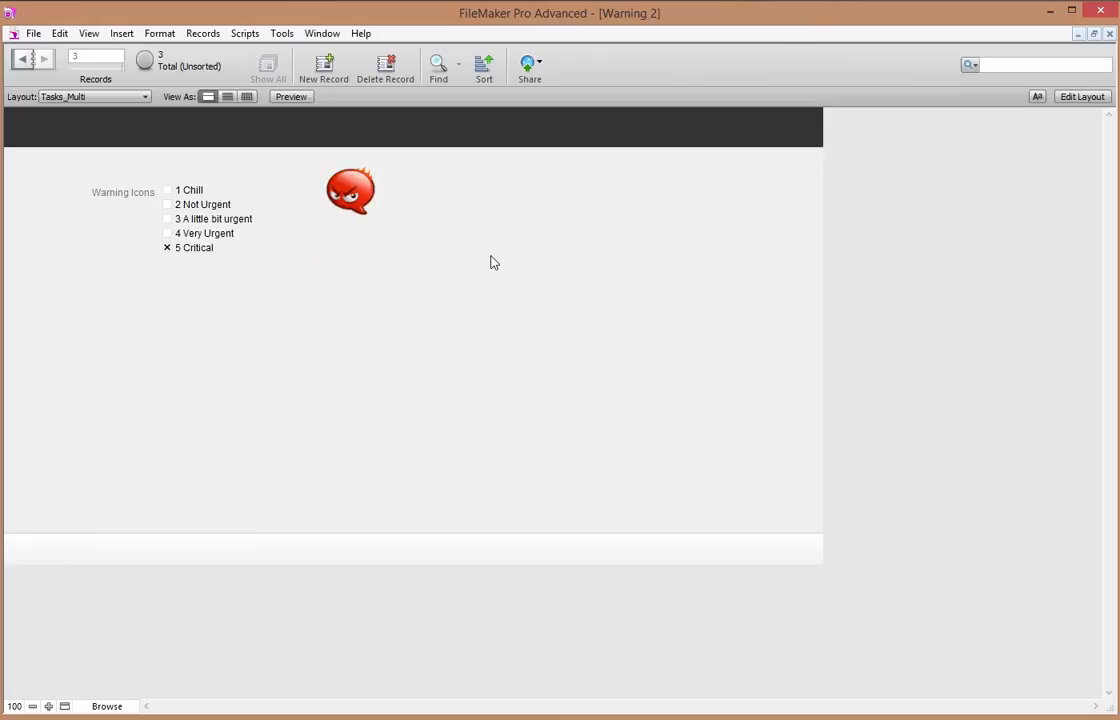
pyautogui.moveTo(1012, 124)
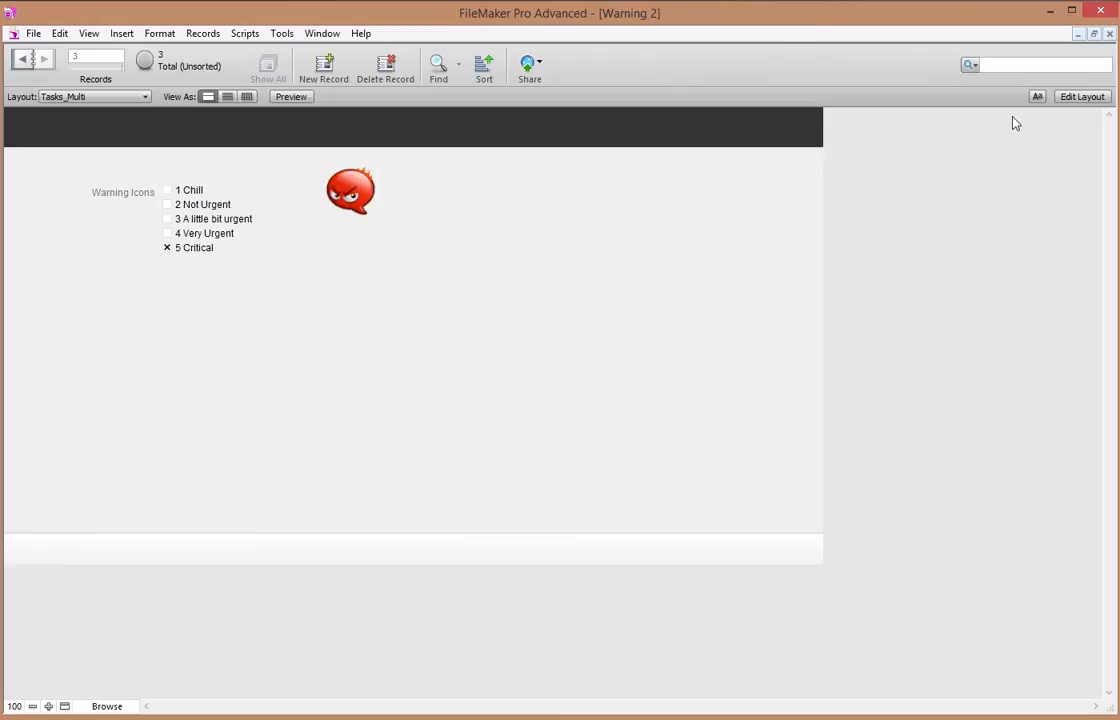
# - Duplicate the warning portal to the right and set its starting row in Portal Setup
pyautogui.click(1084, 96)
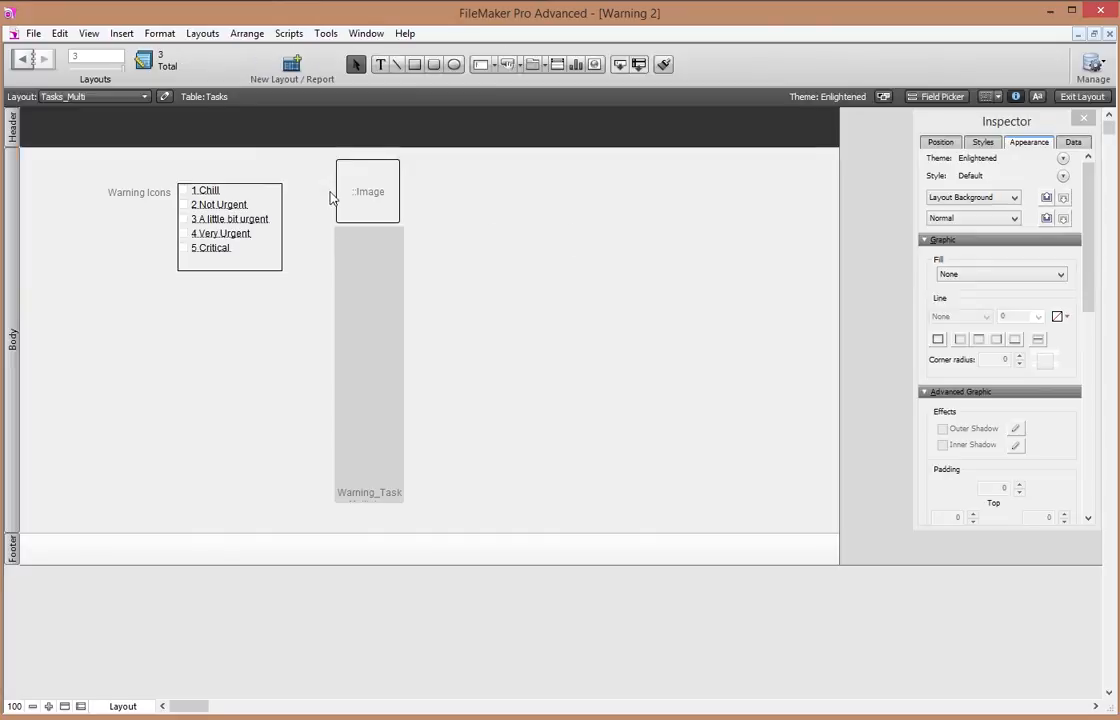
pyautogui.moveTo(368, 162)
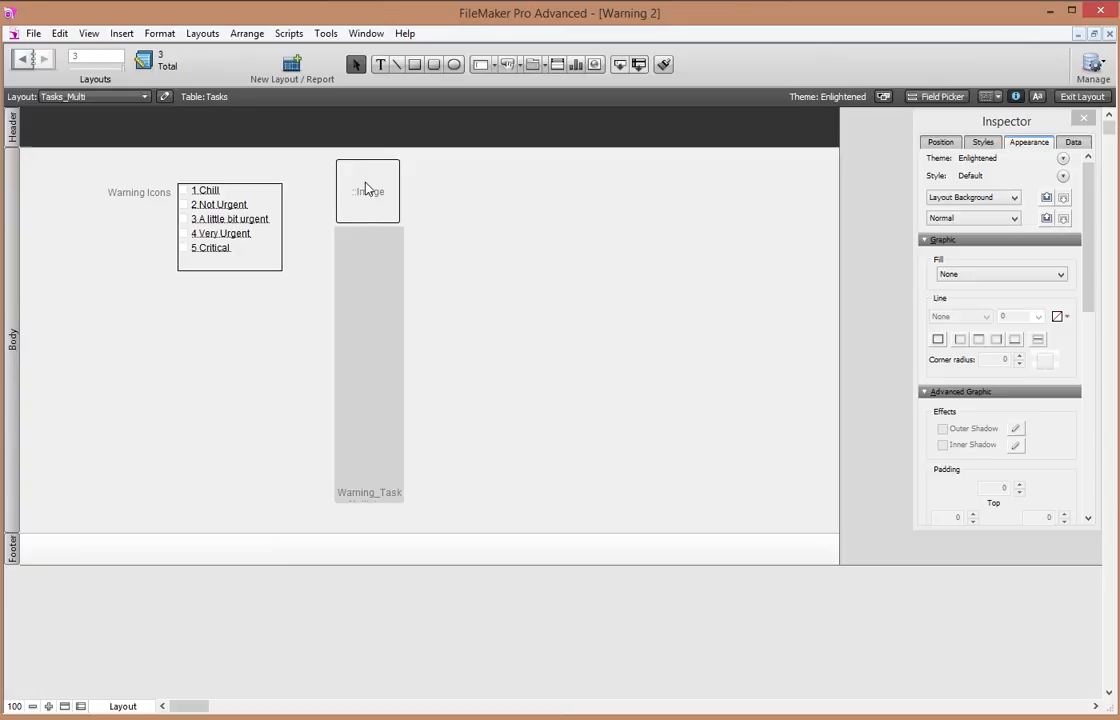
pyautogui.moveTo(380, 242)
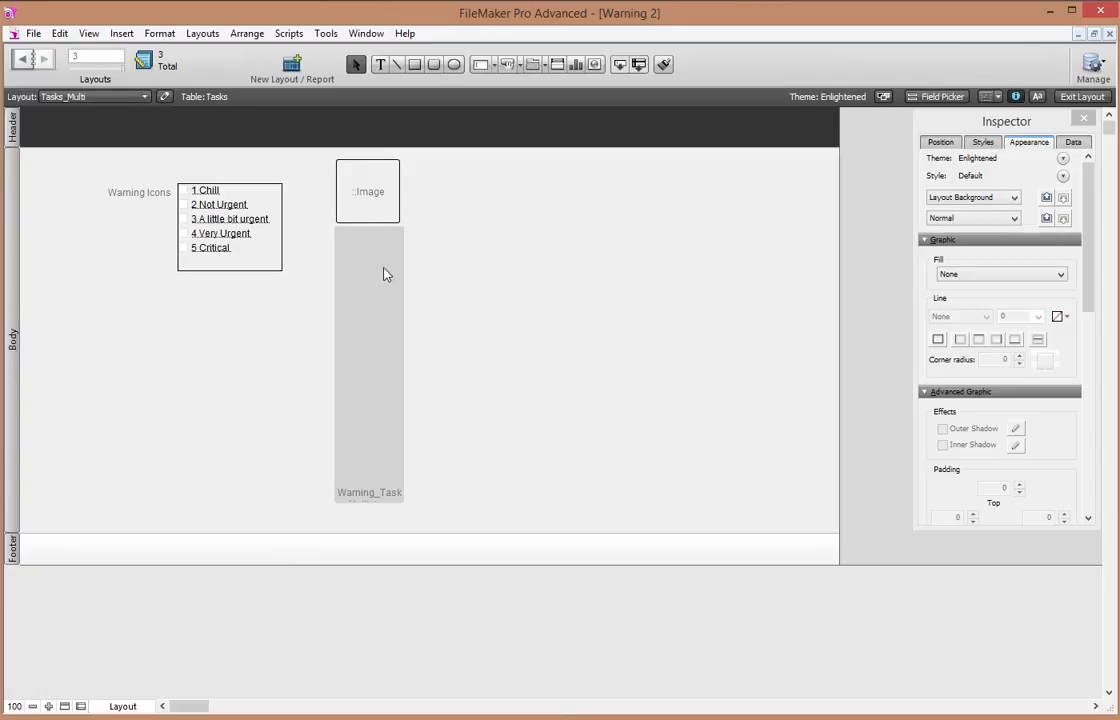
pyautogui.click(368, 192)
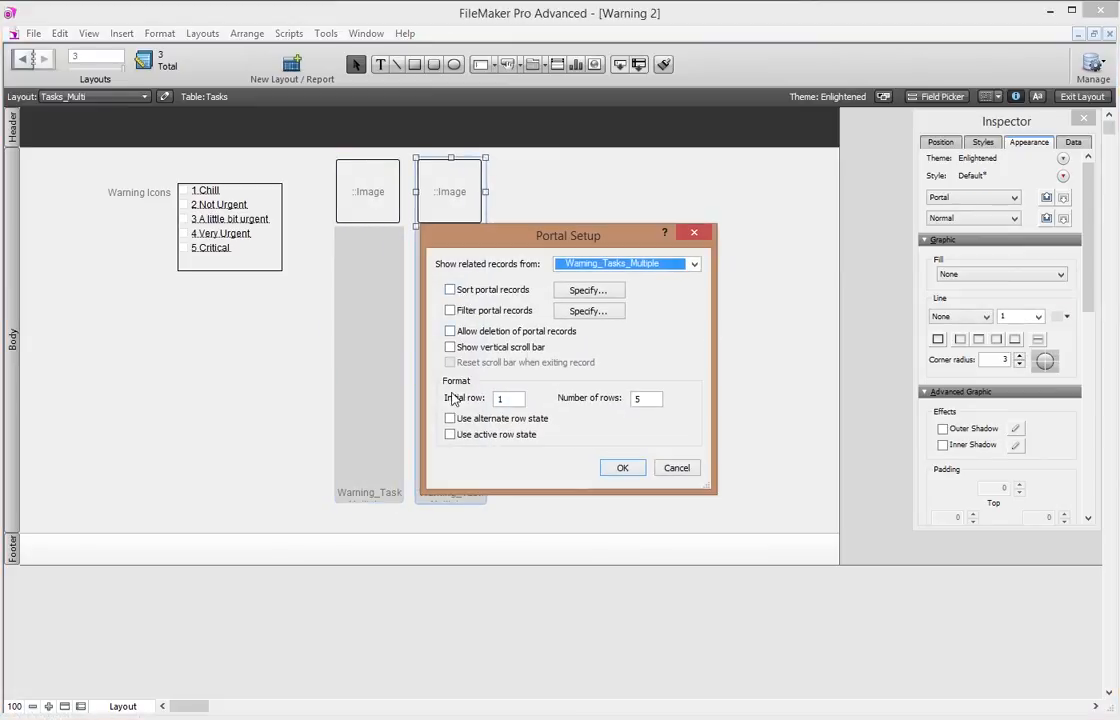
pyautogui.click(510, 398)
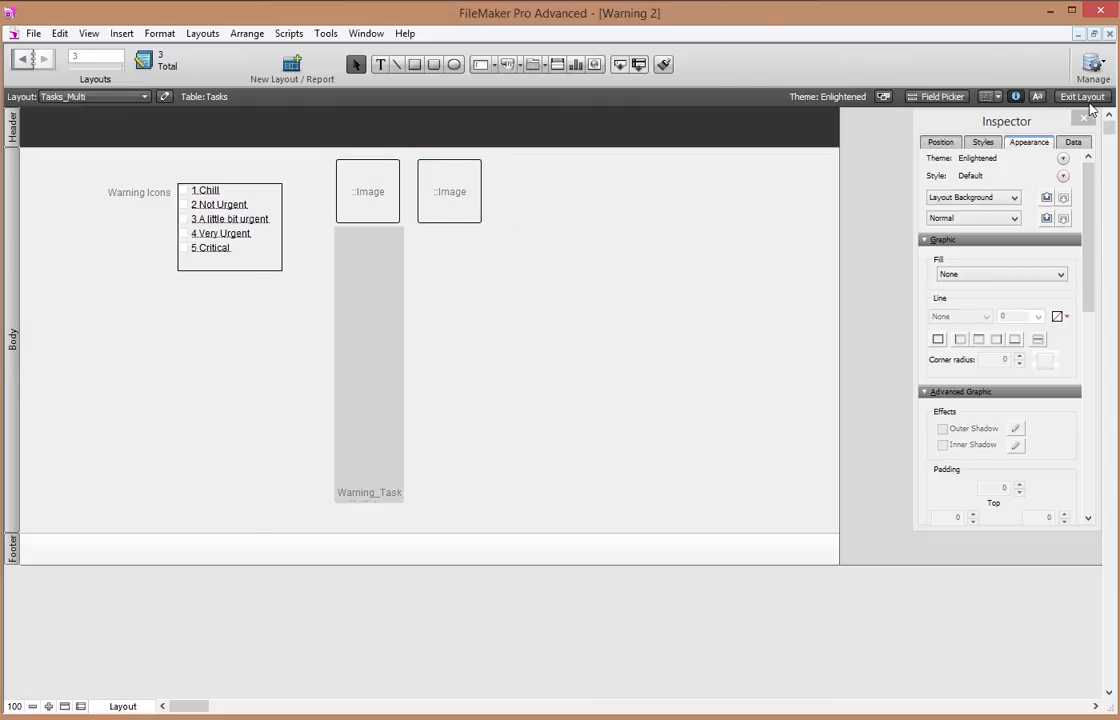
# - Tick 2 Not Urgent so the second portal shows a different icon, then return to Layout mode
pyautogui.click(1088, 96)
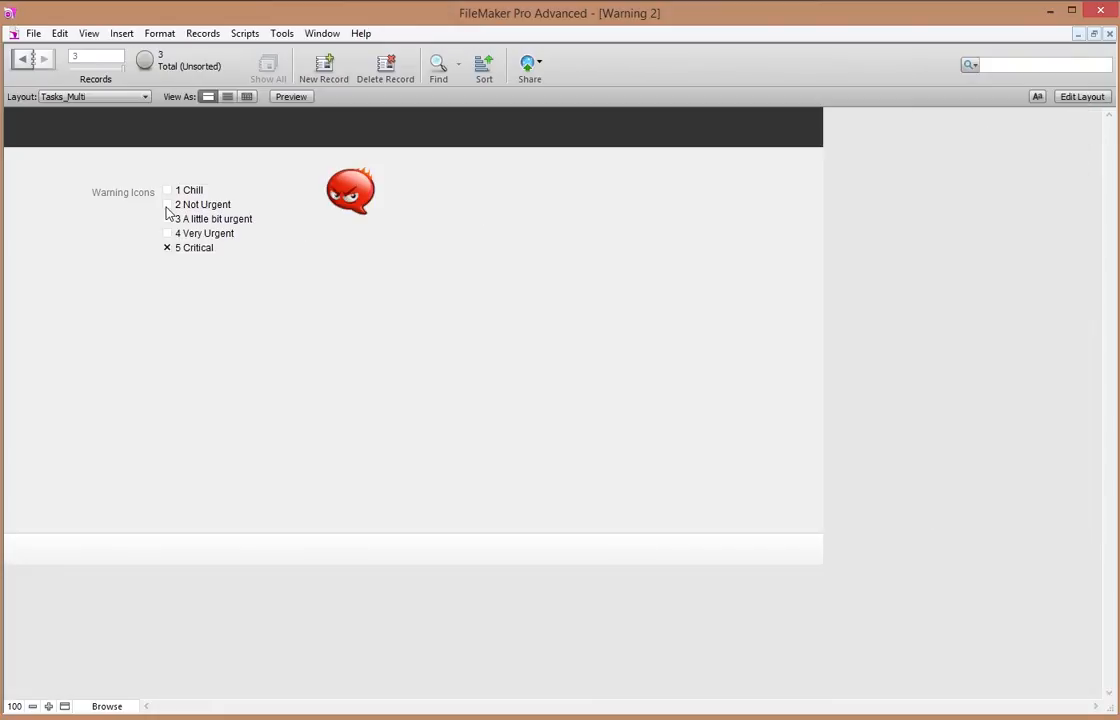
pyautogui.click(168, 204)
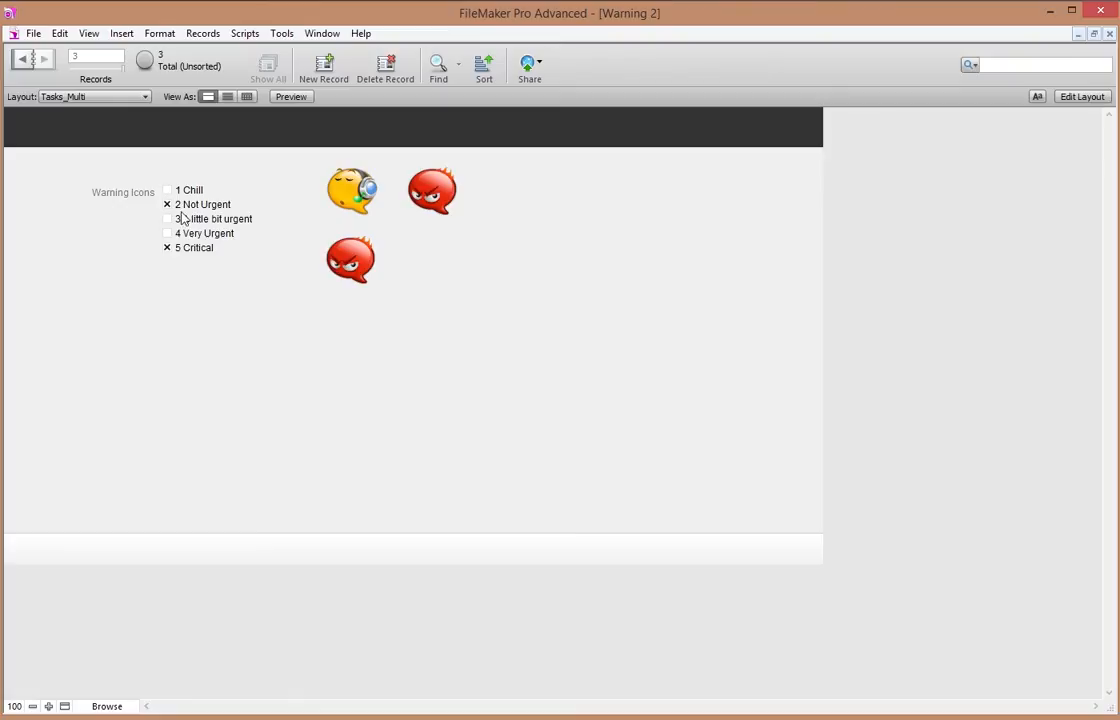
pyautogui.moveTo(180, 210)
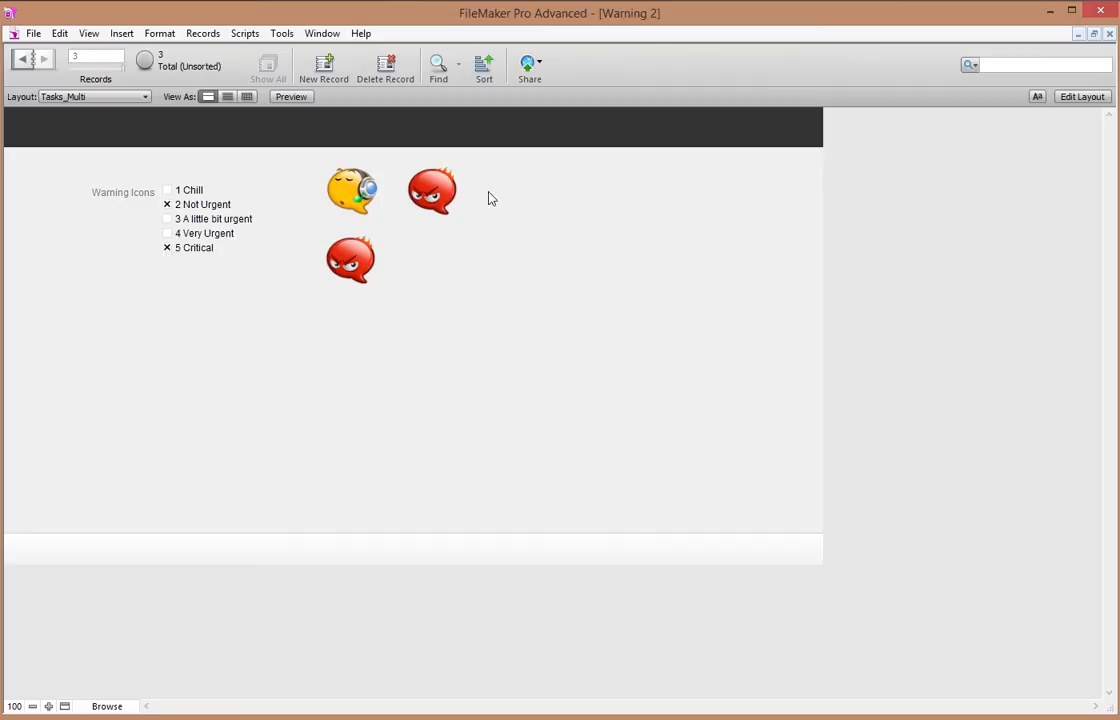
pyautogui.click(1082, 96)
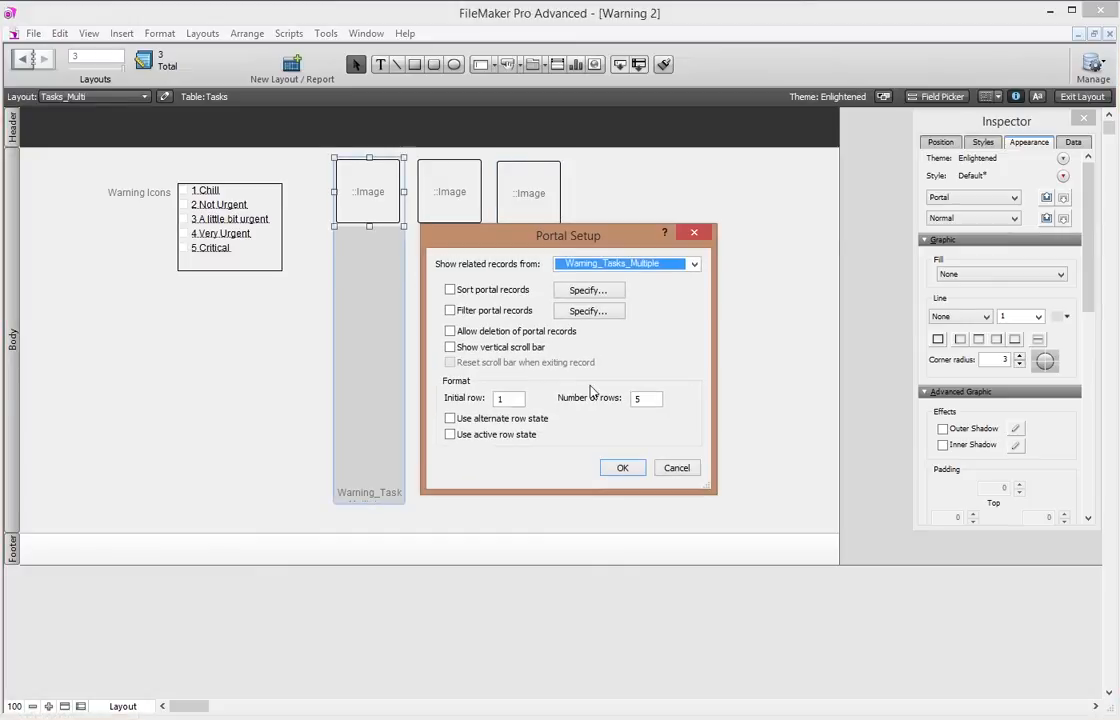
# - Set the first warning portal's Number of rows to 1 and confirm Portal Setup
pyautogui.write('1')
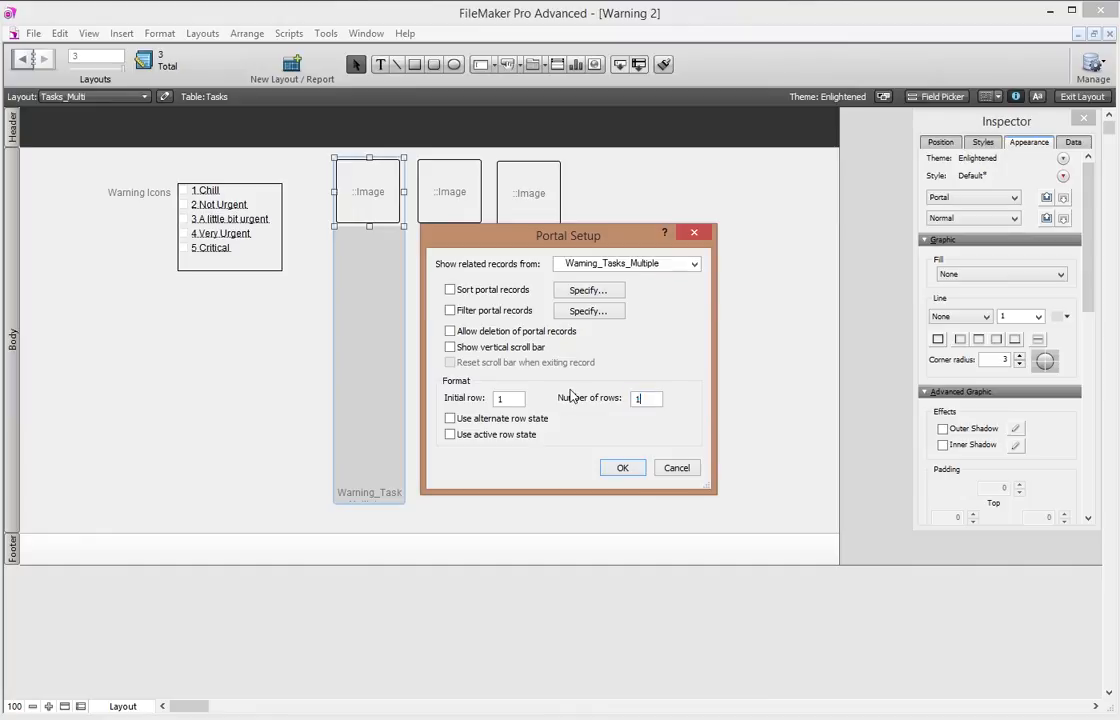
pyautogui.click(622, 468)
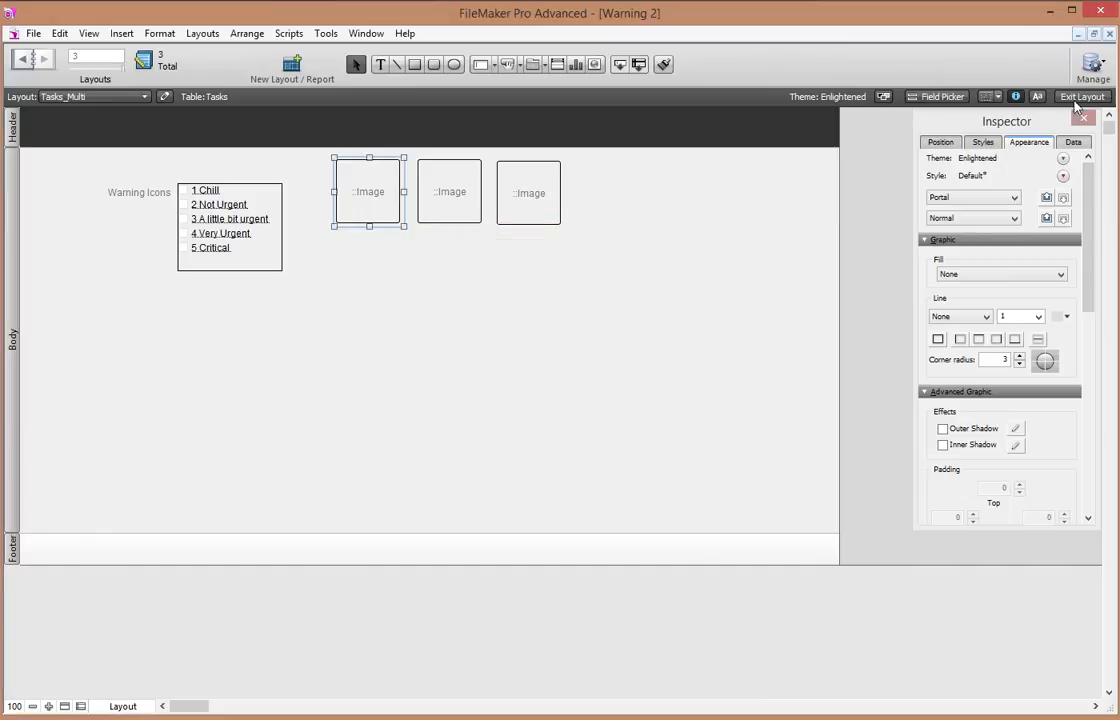
# - Leave Layout mode to view the records with their warning icons
pyautogui.click(1086, 96)
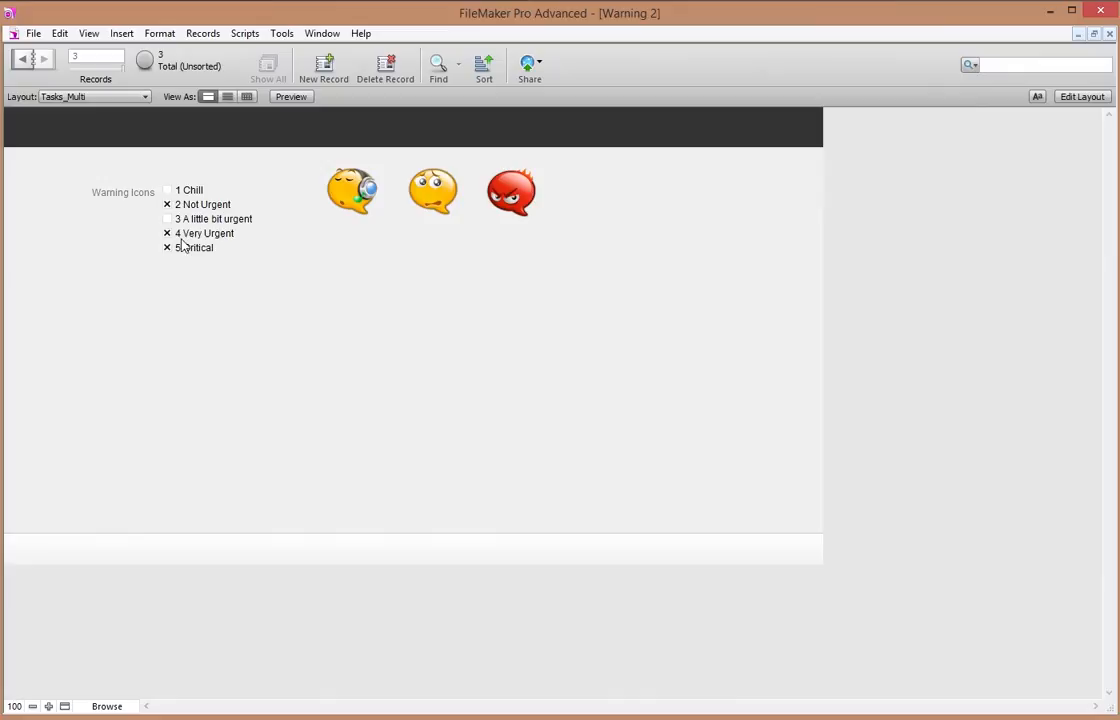
pyautogui.moveTo(524, 202)
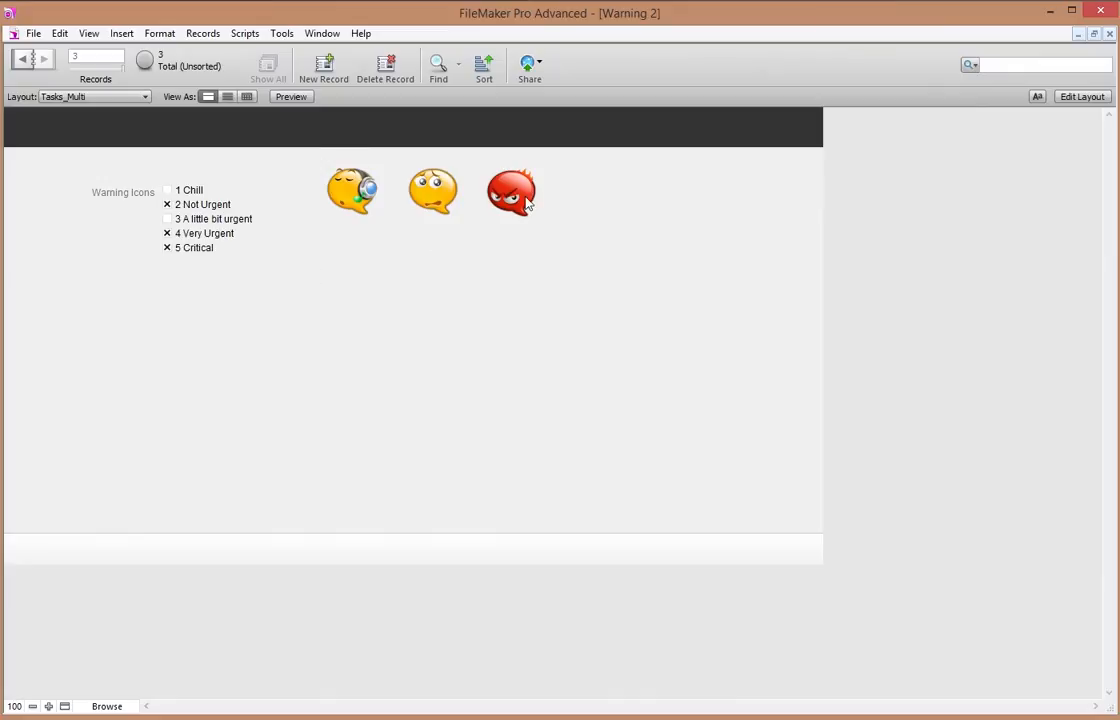
pyautogui.moveTo(308, 190)
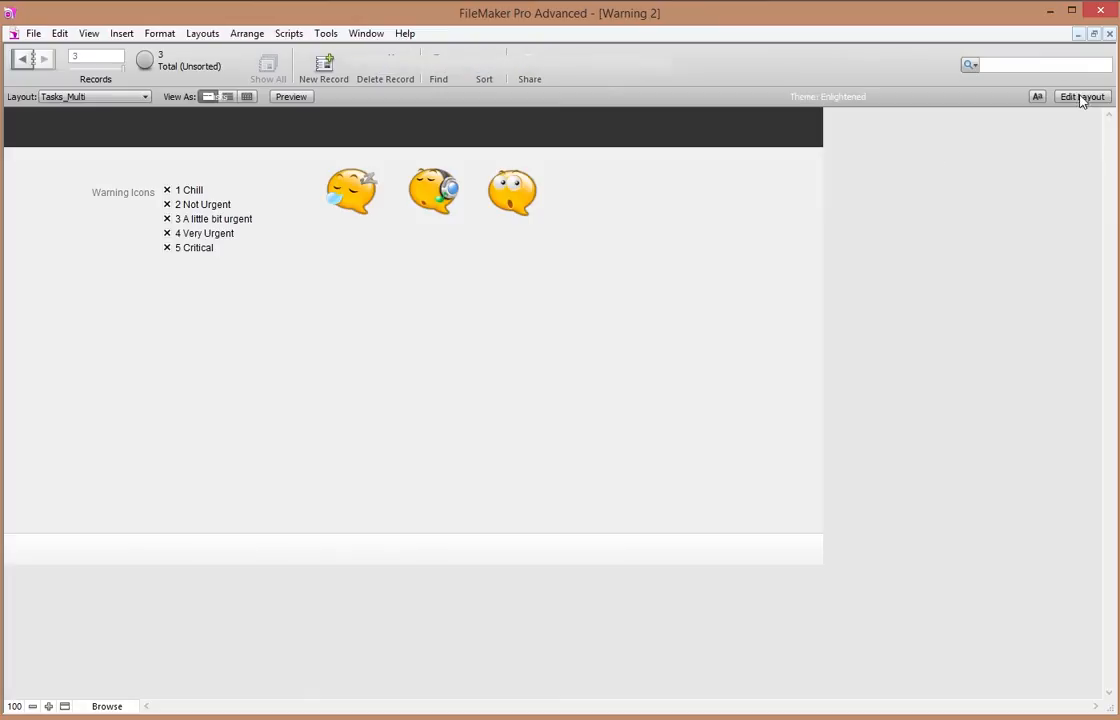
# - Give the duplicated fourth and fifth portals Initial rows 4 and 5, then return to Browse mode
pyautogui.click(1080, 96)
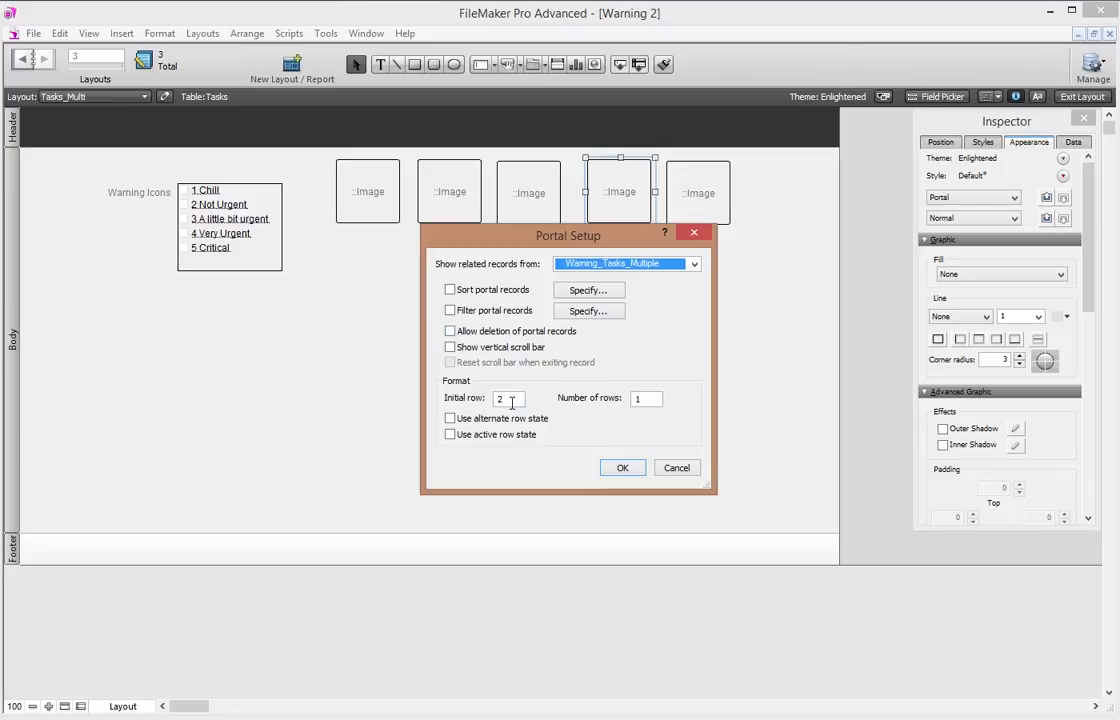
pyautogui.write('4')
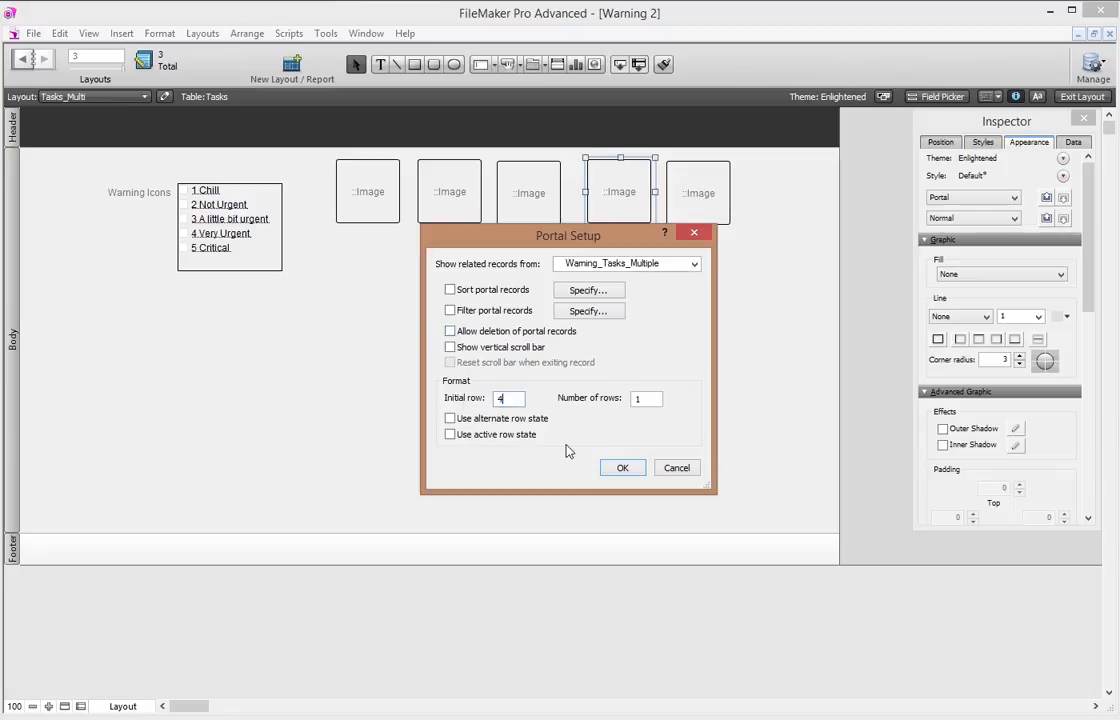
pyautogui.click(622, 468)
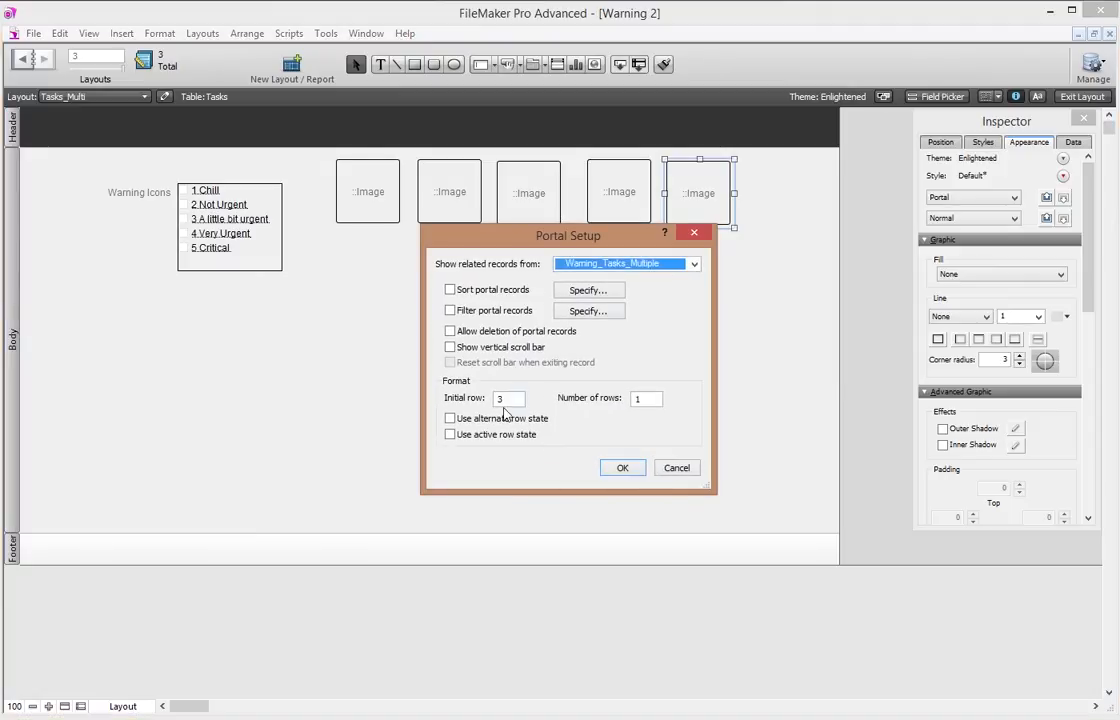
pyautogui.click(622, 468)
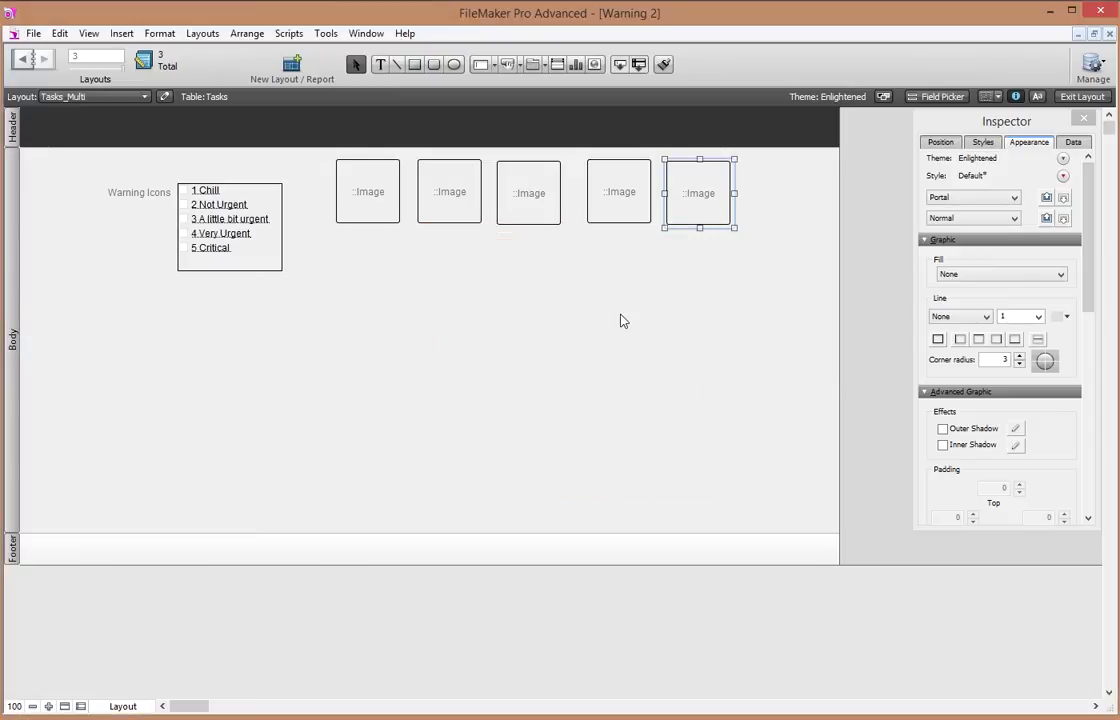
pyautogui.click(1076, 96)
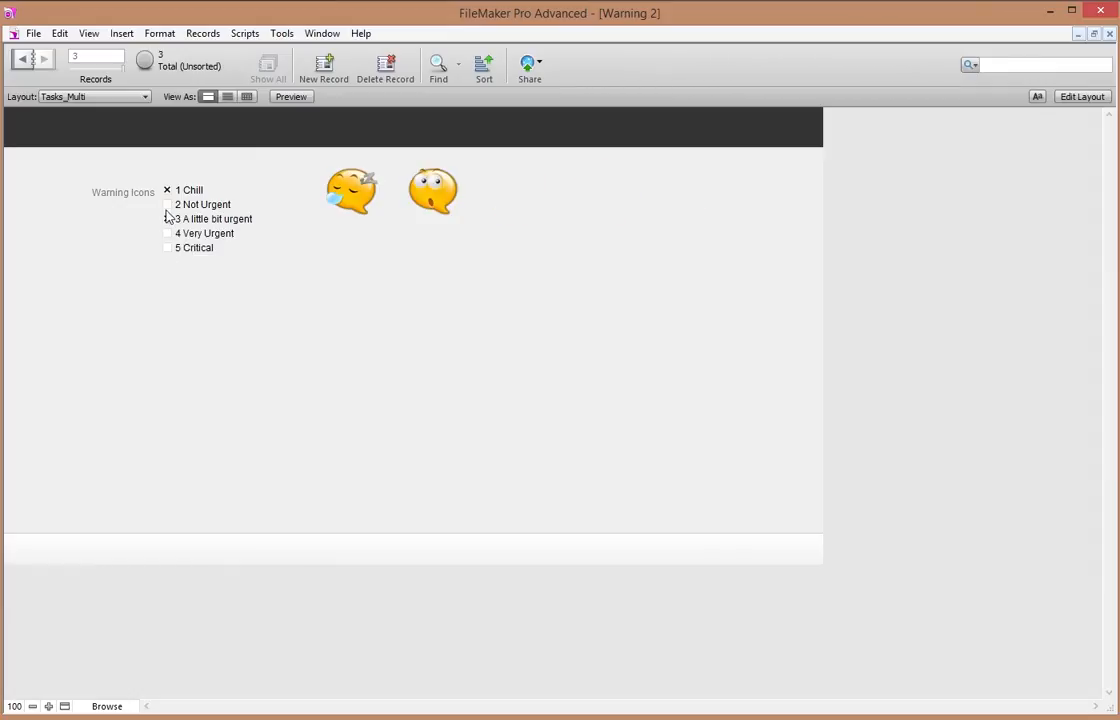
# - Uncheck a warning level so only 1 Chill remains ticked
pyautogui.click(168, 204)
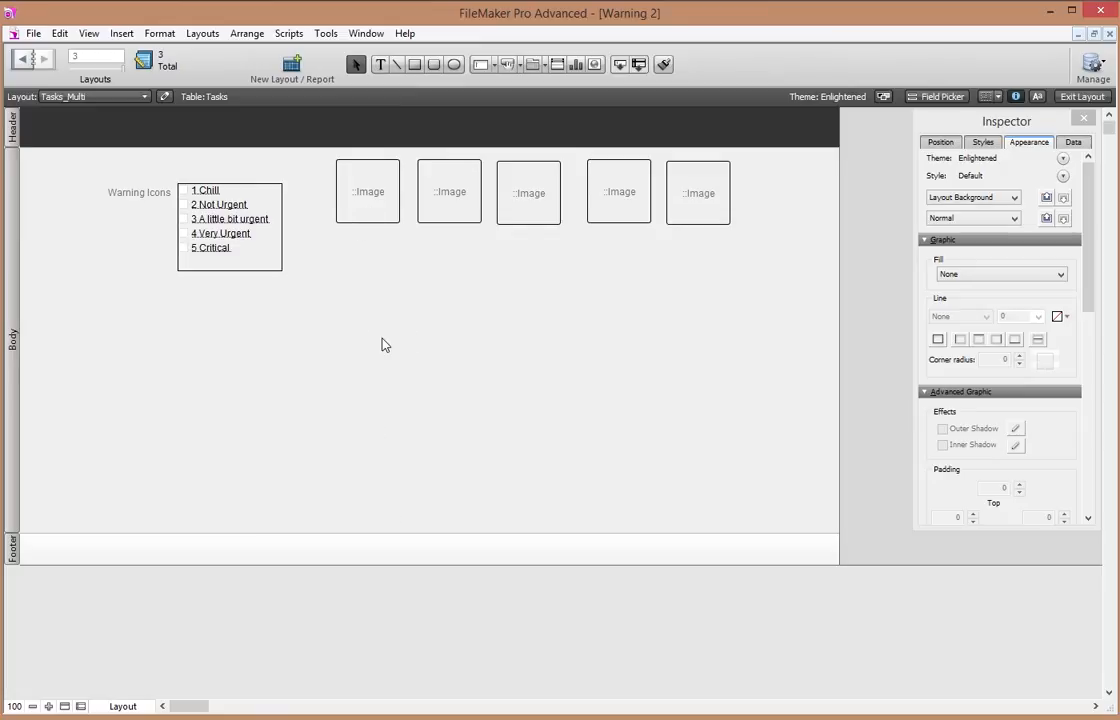
pyautogui.moveTo(532, 268)
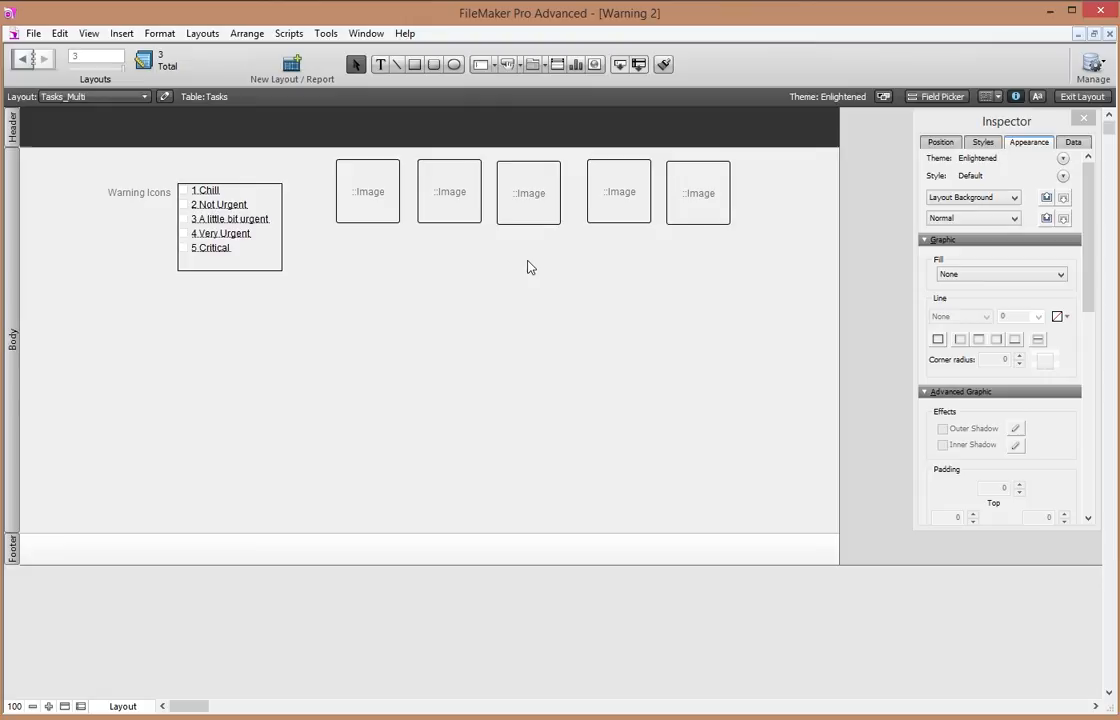
# - Bring up Portal Setup for the fifth single-row image portal
pyautogui.doubleClick(698, 192)
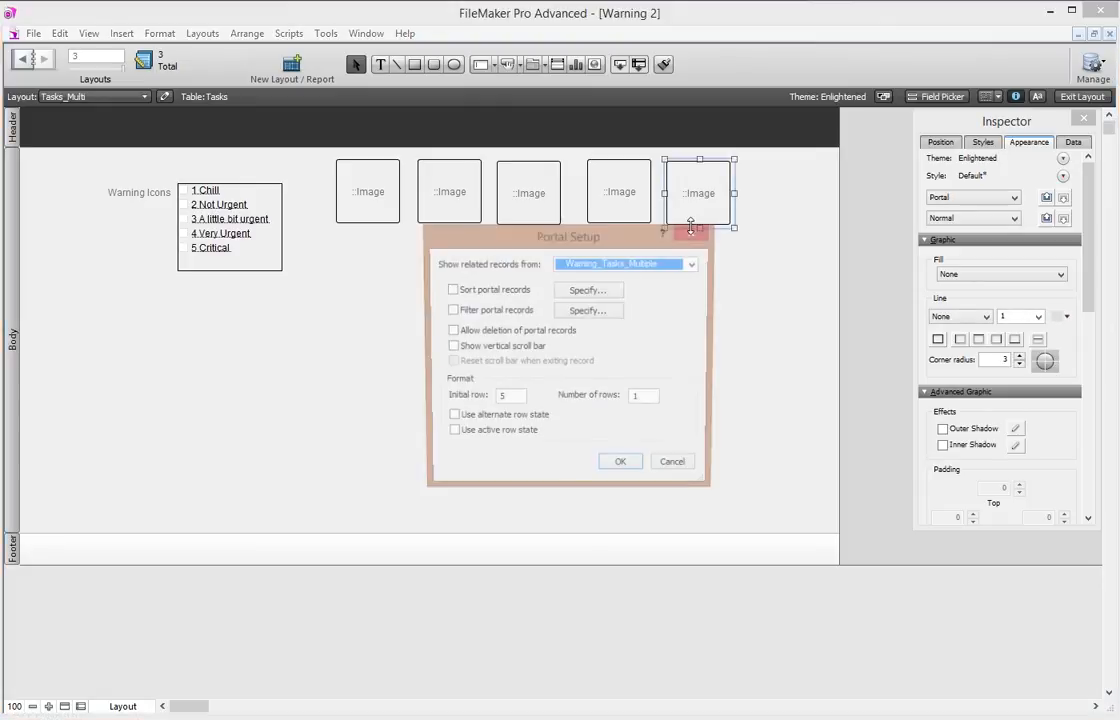